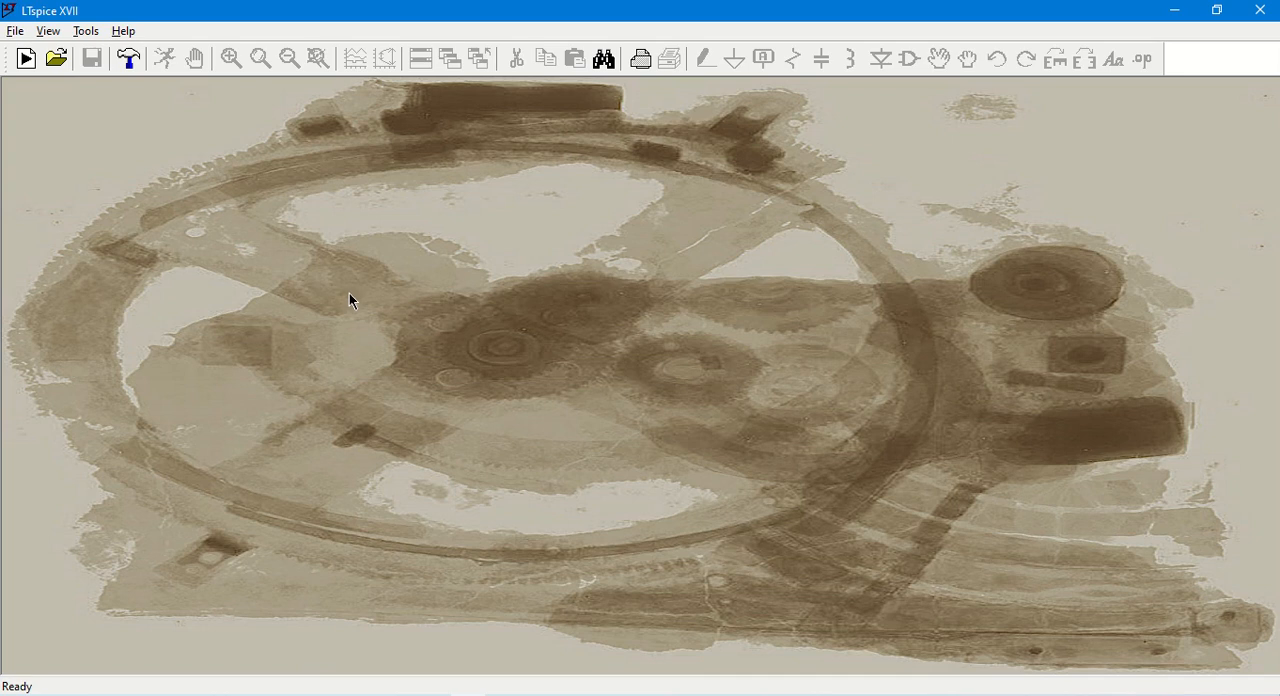
{"action": "mouse_move", "coordinate": [160, 173]}
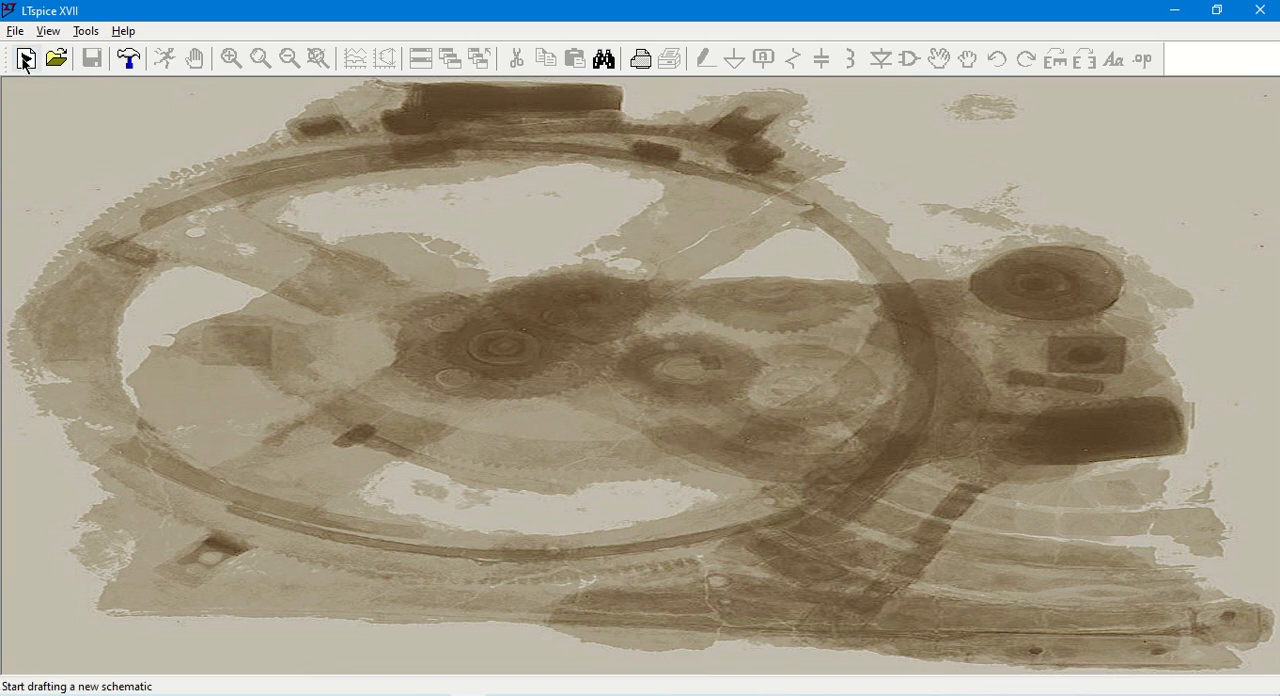
{"action": "mouse_move", "coordinate": [25, 57]}
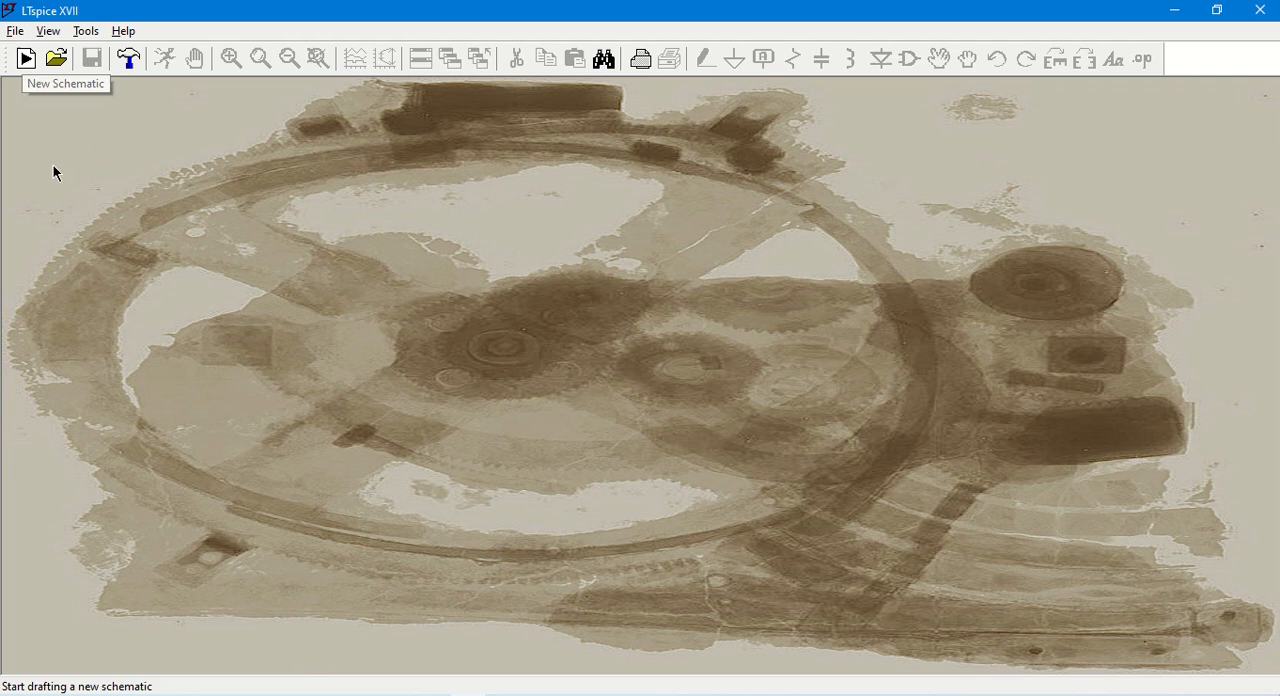
Start a new blank schematic and view the MOSFET test circuit in Figure 2
{"action": "left_click", "coordinate": [25, 57]}
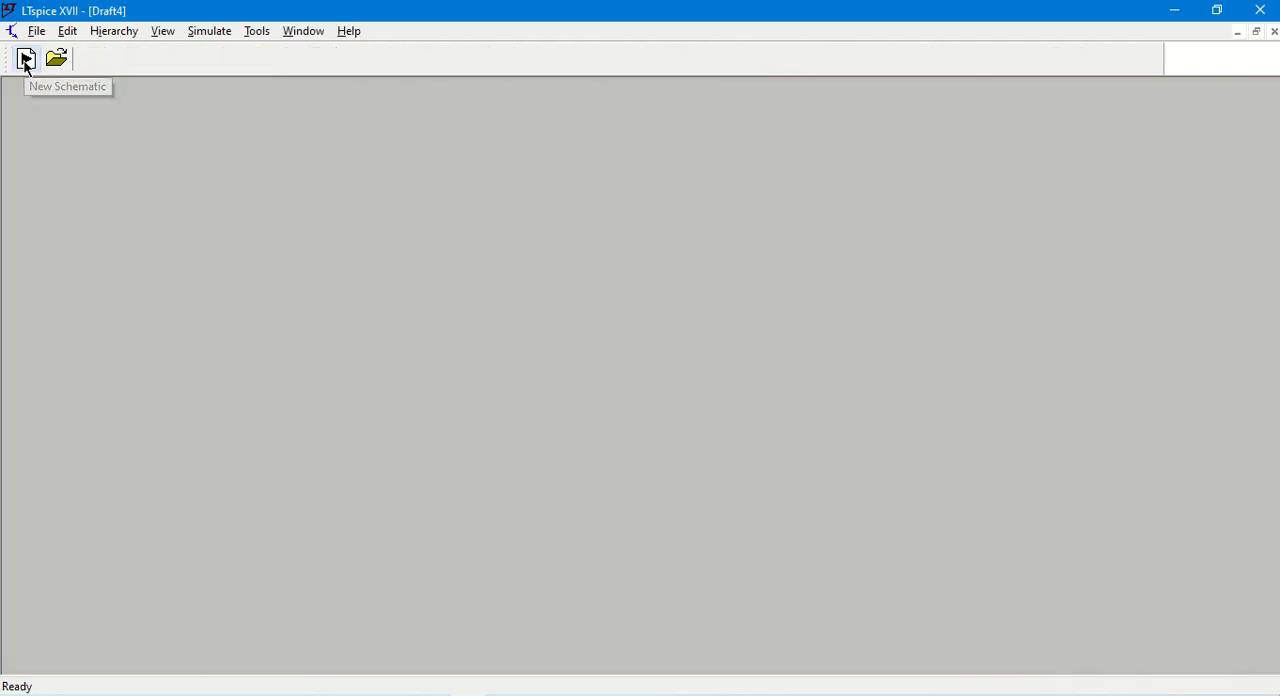
{"action": "left_click", "coordinate": [25, 58]}
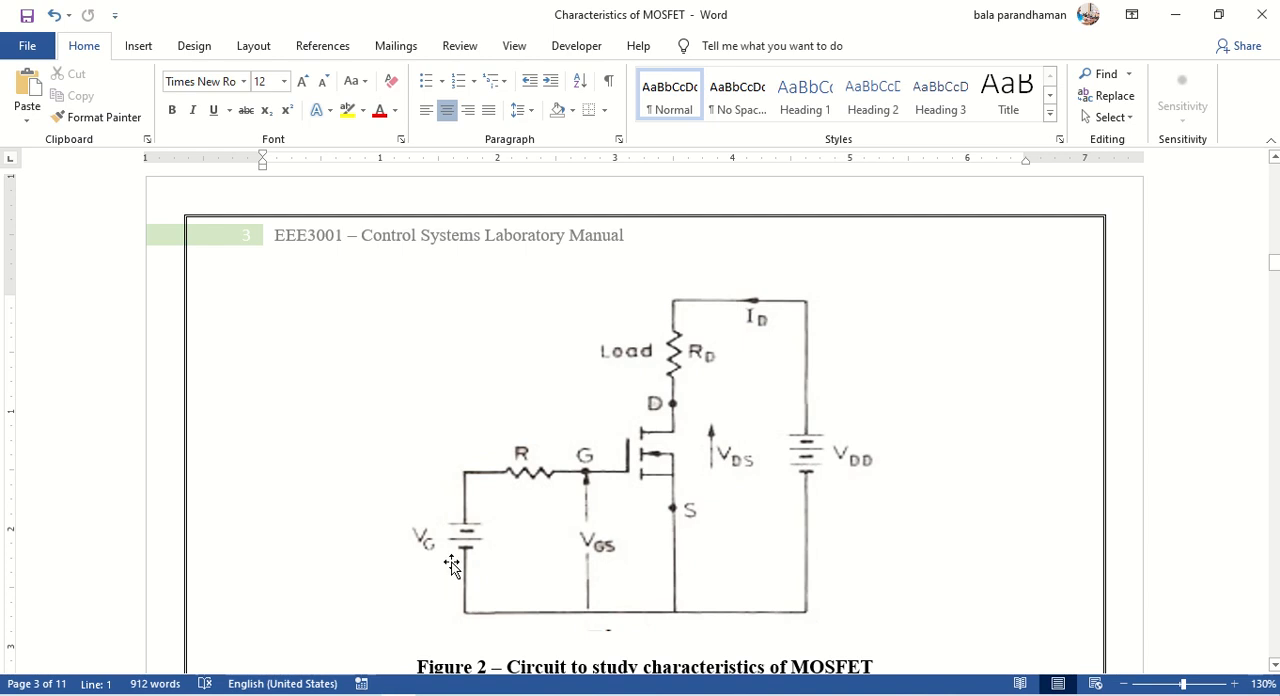
{"action": "mouse_move", "coordinate": [652, 452]}
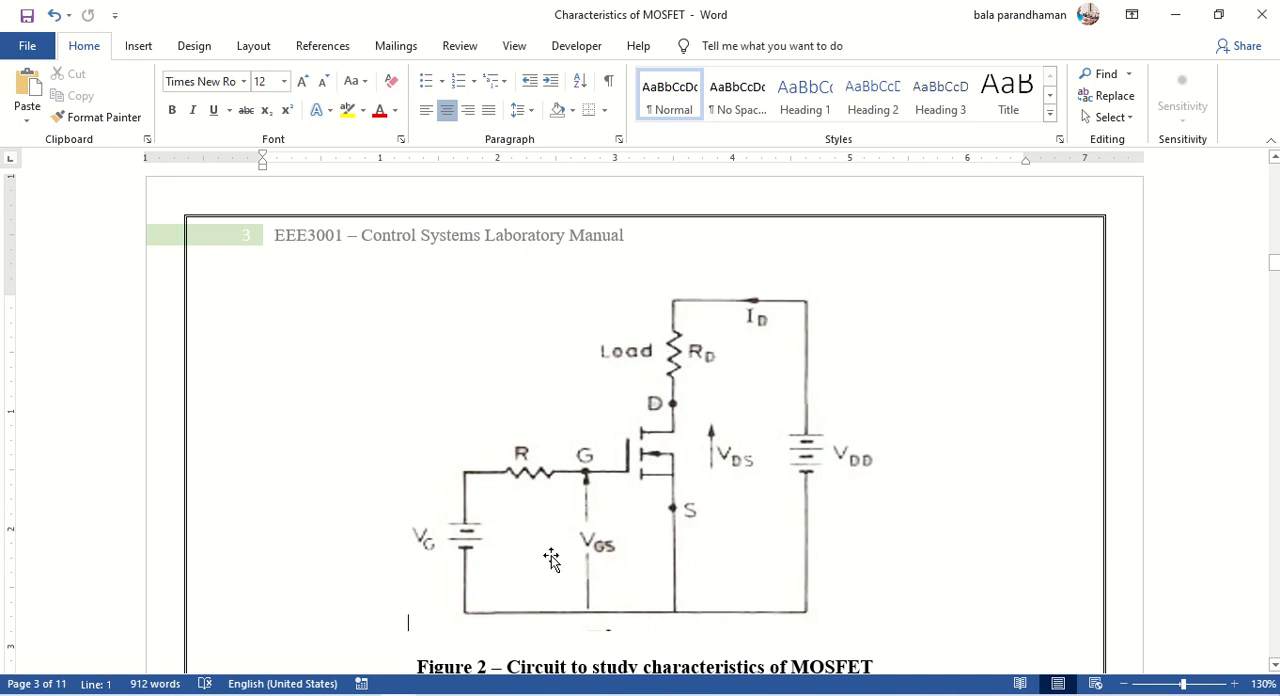
{"action": "mouse_move", "coordinate": [1157, 89]}
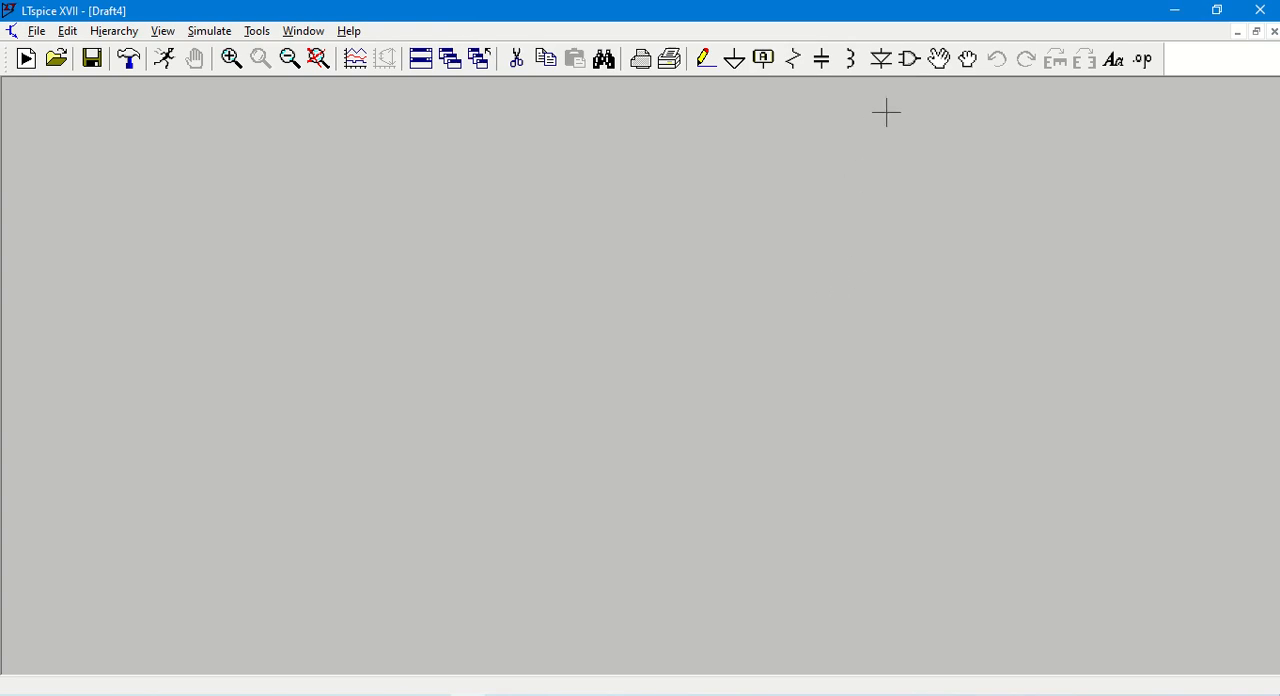
{"action": "mouse_move", "coordinate": [908, 59]}
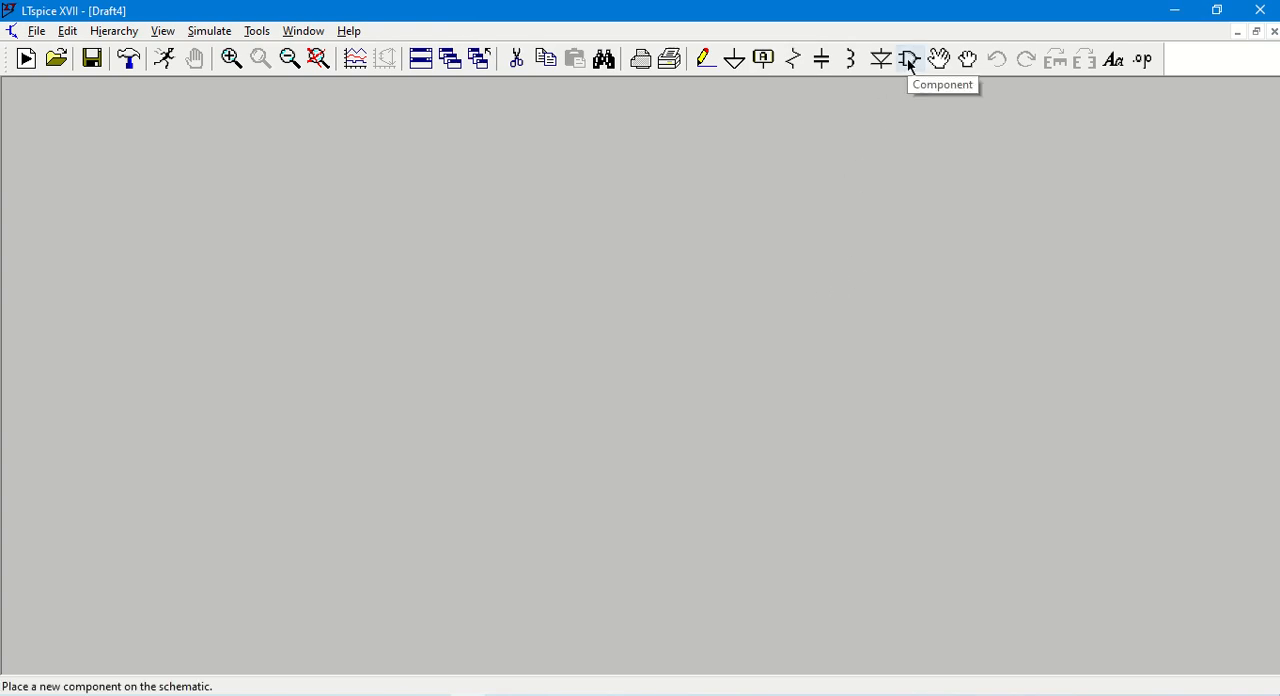
Choose the nmos symbol and place transistor M1 on the schematic
{"action": "left_click", "coordinate": [908, 58]}
{"action": "type", "text": "nmos"}
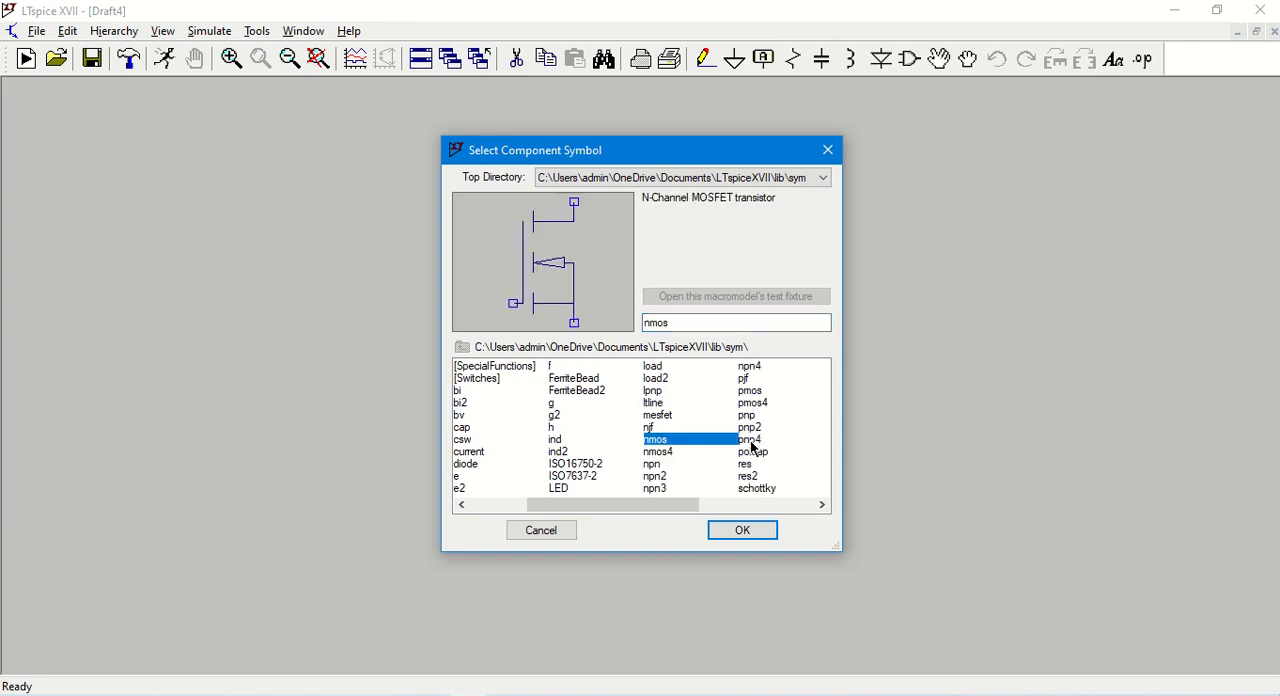
{"action": "mouse_move", "coordinate": [500, 257]}
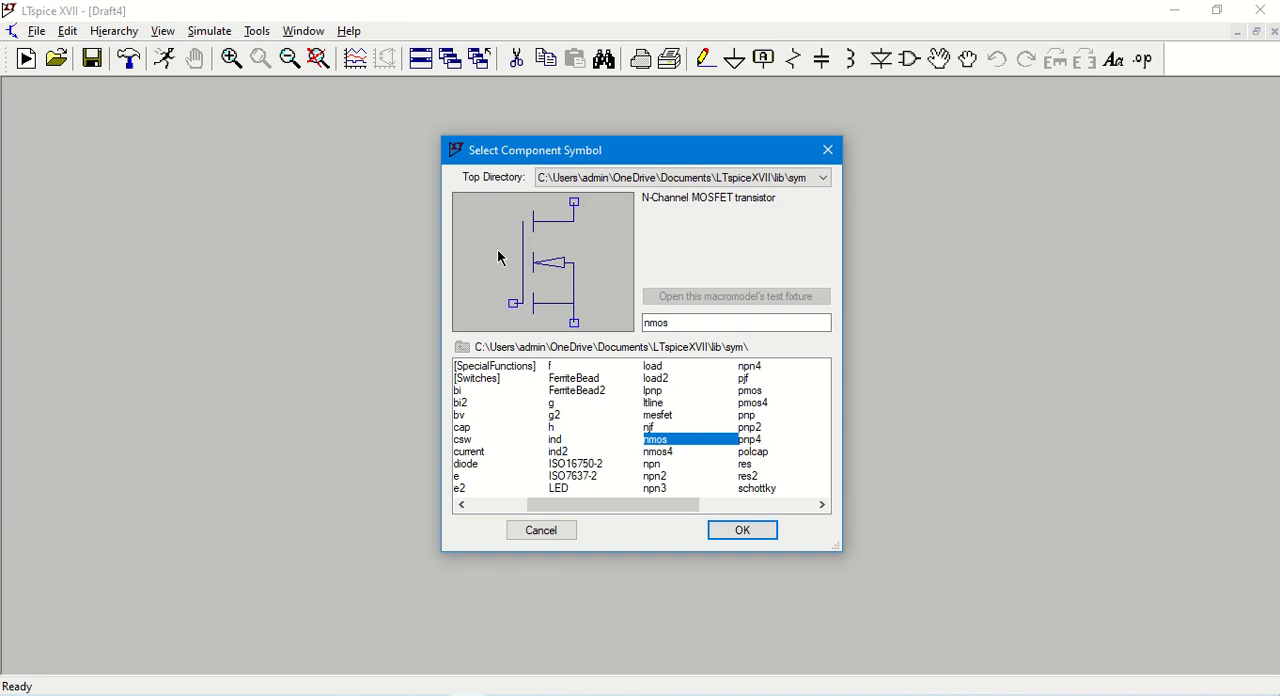
{"action": "left_click", "coordinate": [742, 530]}
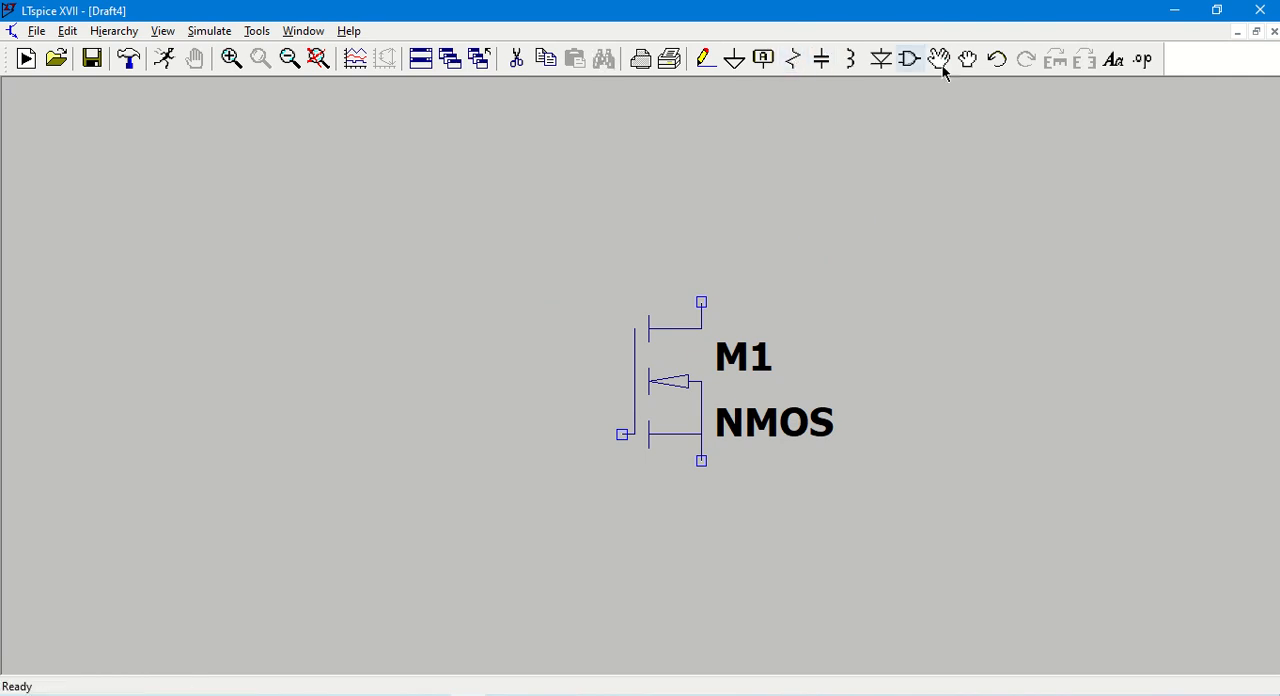
Place resistors R1 and R2, two voltage sources V1 and V2, and ground
{"action": "left_click", "coordinate": [908, 58]}
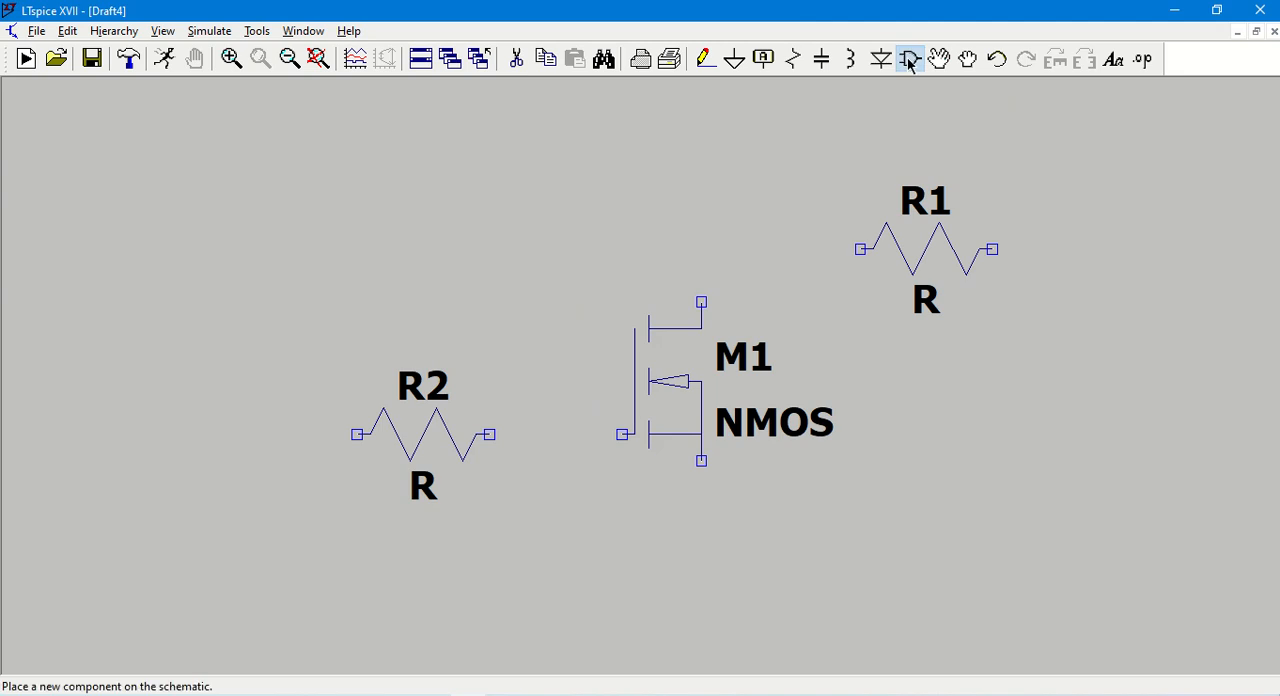
{"action": "left_click", "coordinate": [908, 58]}
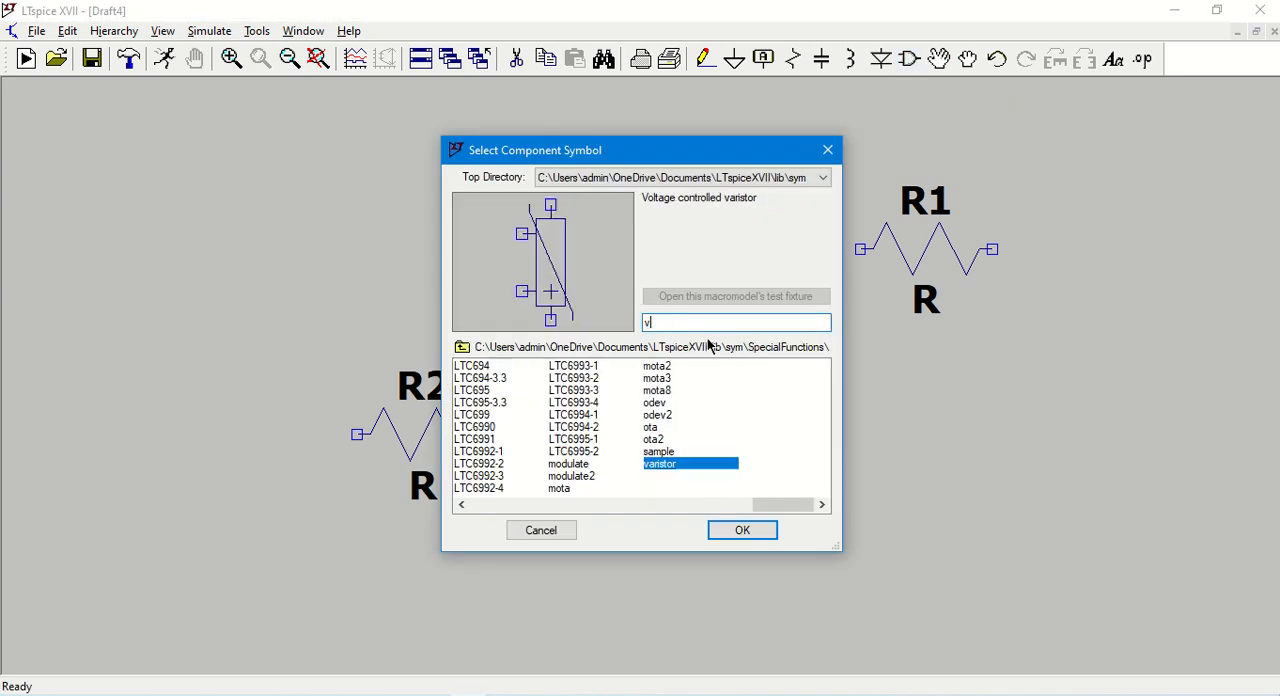
{"action": "type", "text": "oltage"}
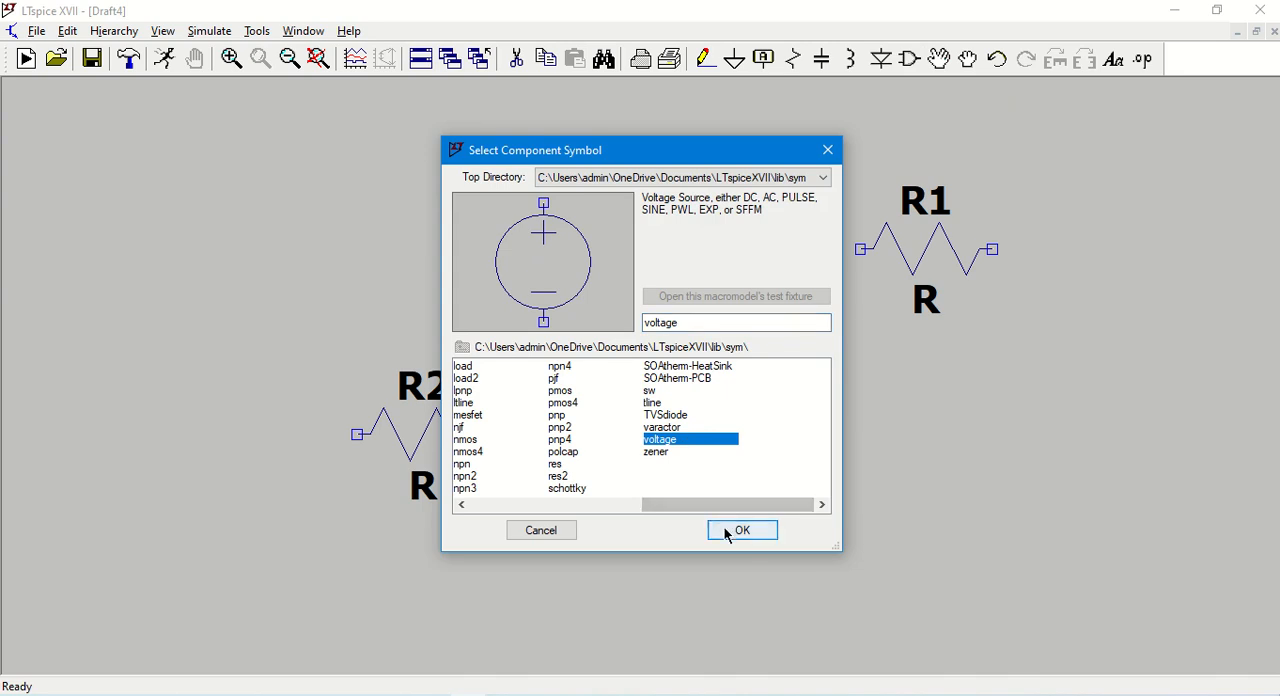
{"action": "left_click", "coordinate": [742, 530]}
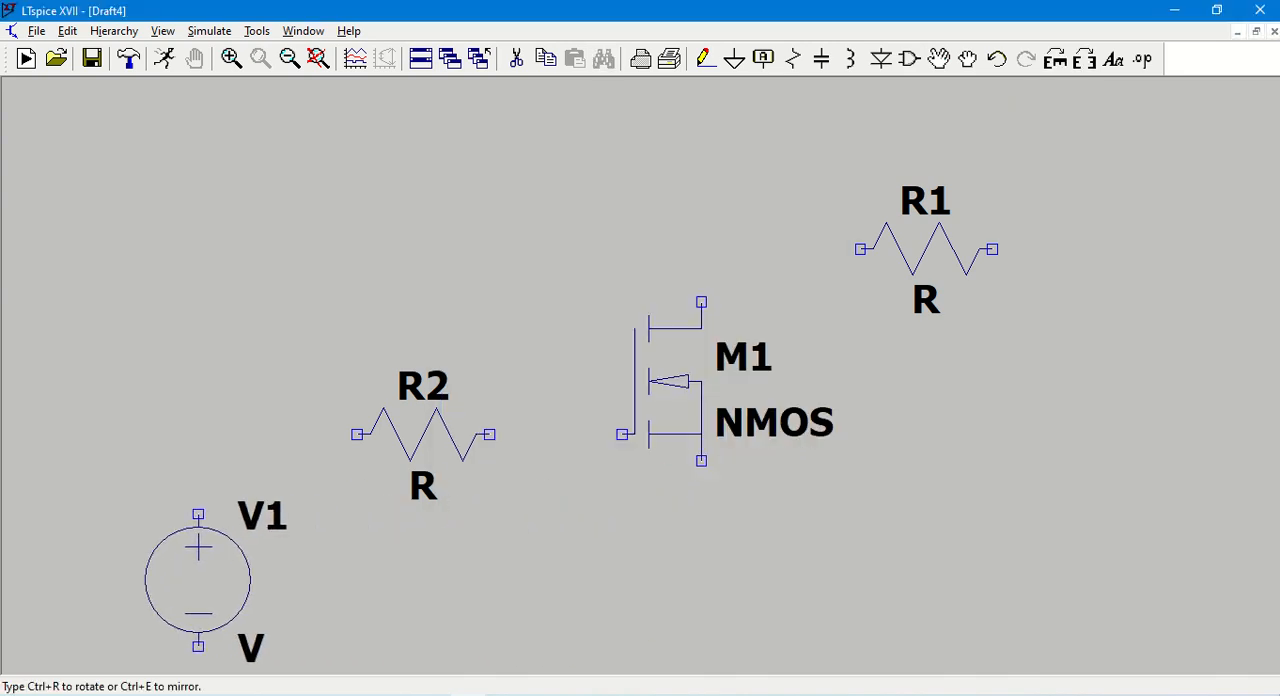
{"action": "left_click", "coordinate": [1018, 472]}
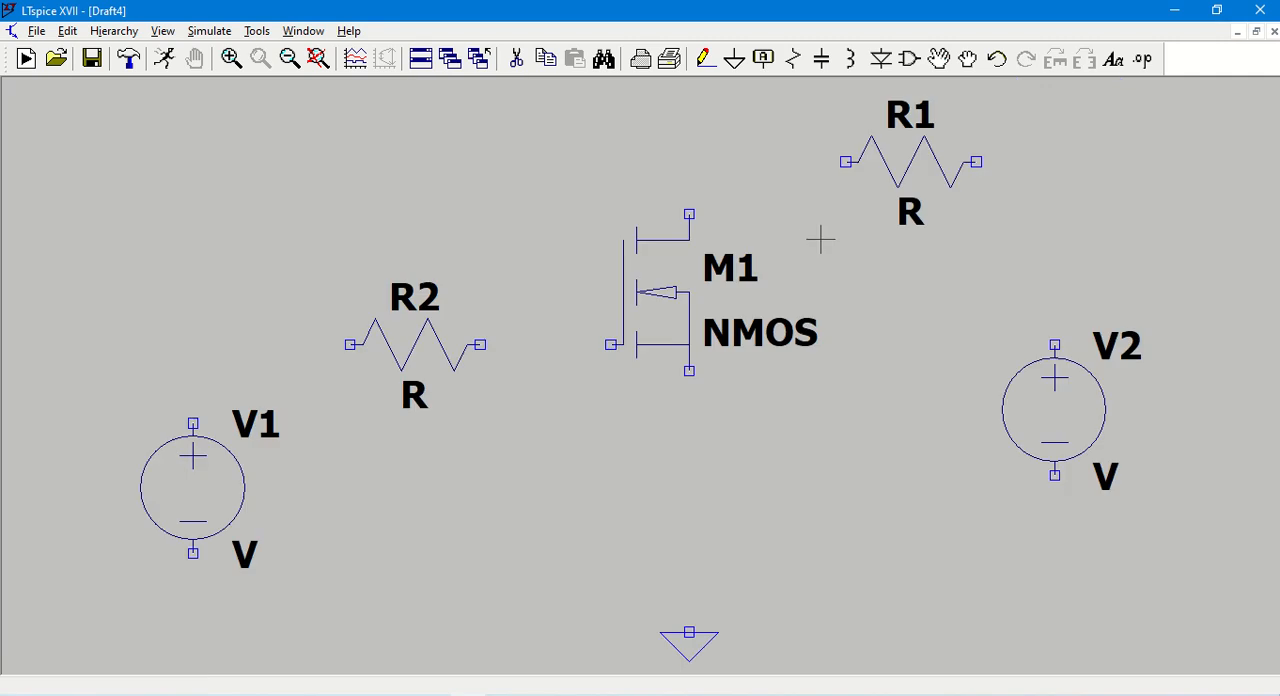
{"action": "mouse_move", "coordinate": [723, 485]}
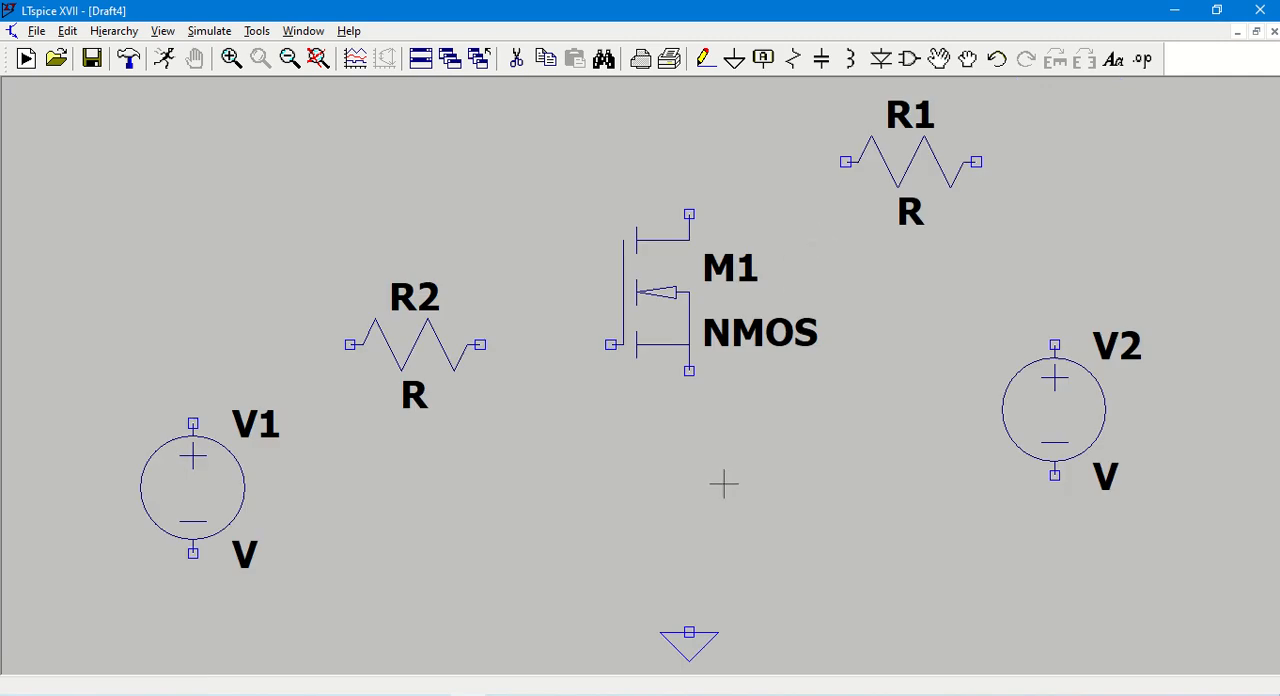
Wire V1–R2–gate, drain–R1–V2, and the source and supplies to ground
{"action": "left_click", "coordinate": [703, 58]}
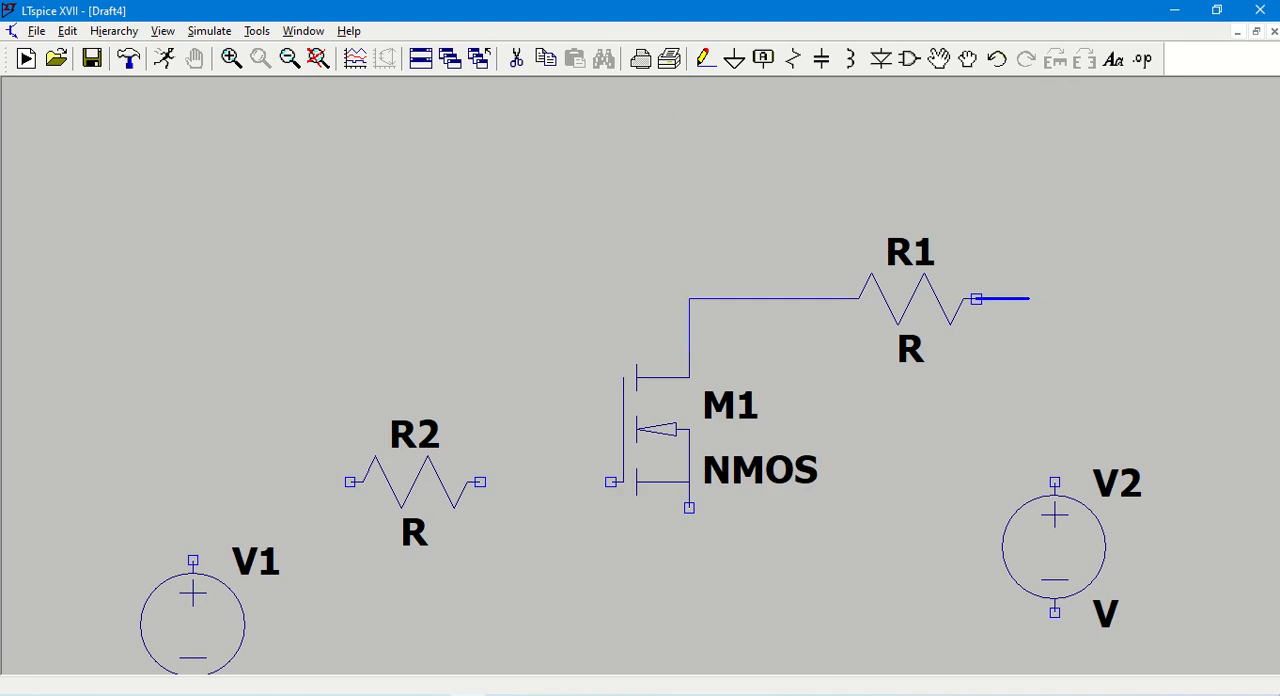
{"action": "left_click_drag", "start_coordinate": [975, 299], "coordinate": [1054, 480]}
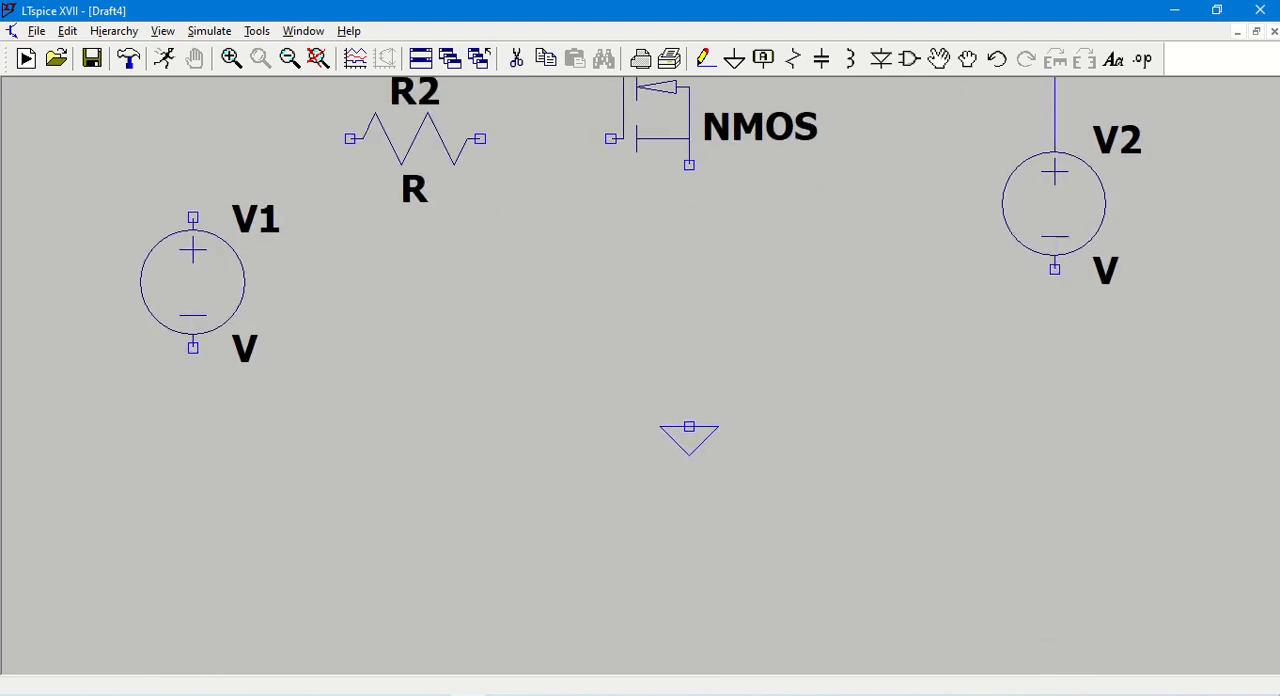
{"action": "left_click_drag", "start_coordinate": [689, 428], "coordinate": [1054, 270]}
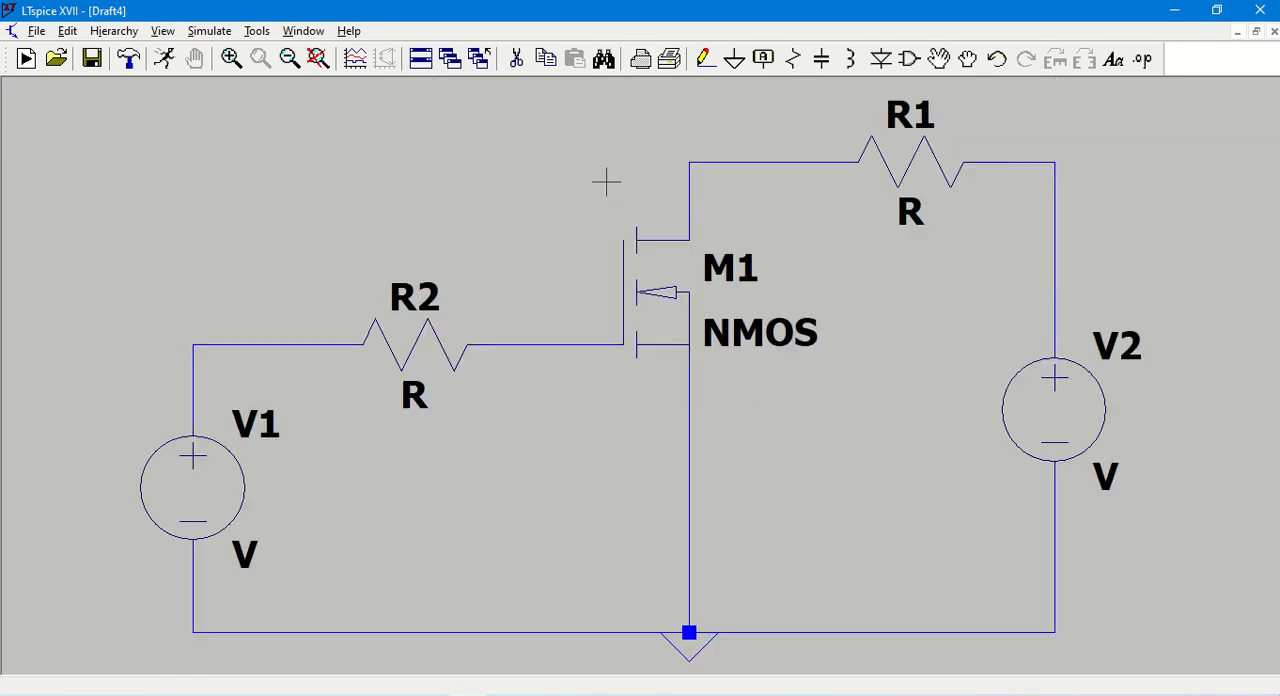
{"action": "mouse_move", "coordinate": [888, 318]}
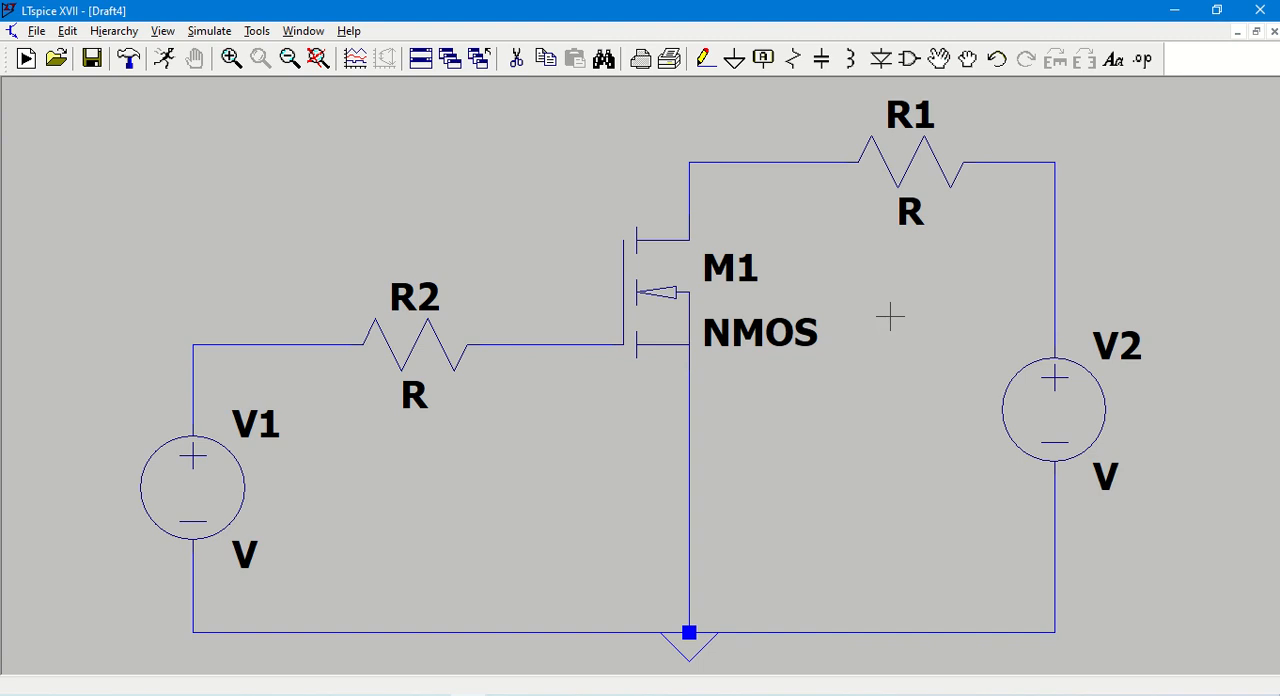
{"action": "mouse_move", "coordinate": [905, 250]}
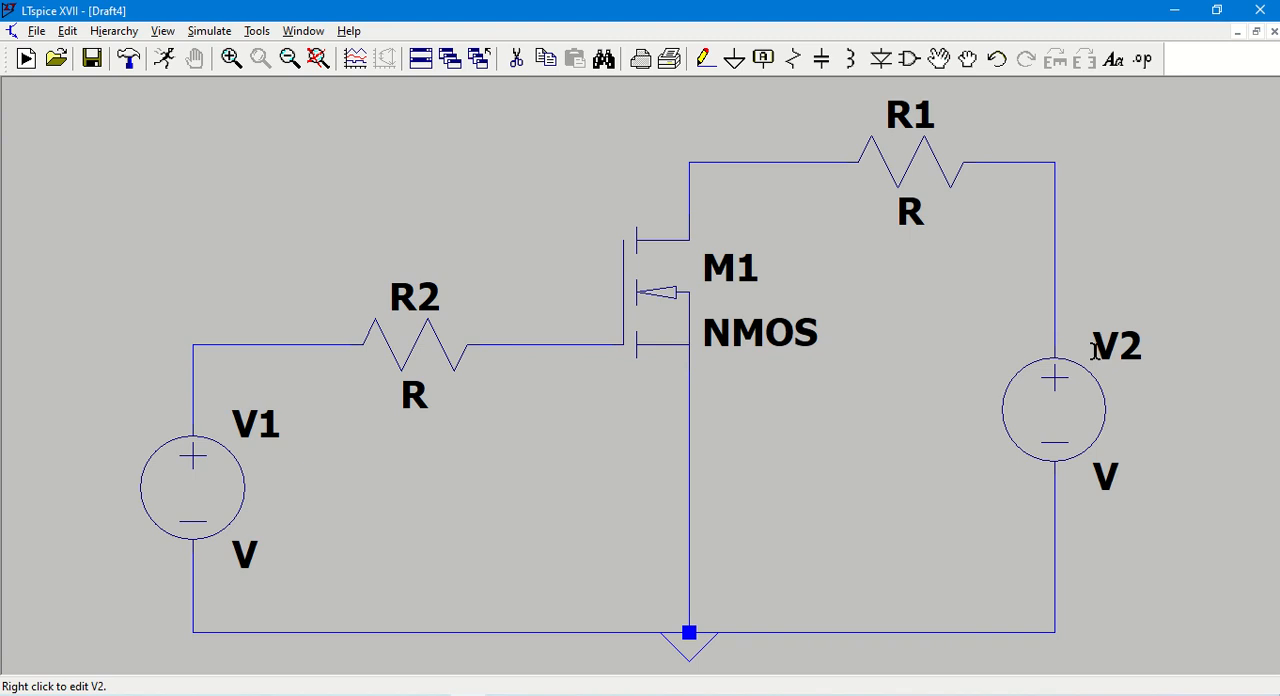
{"action": "mouse_move", "coordinate": [310, 448]}
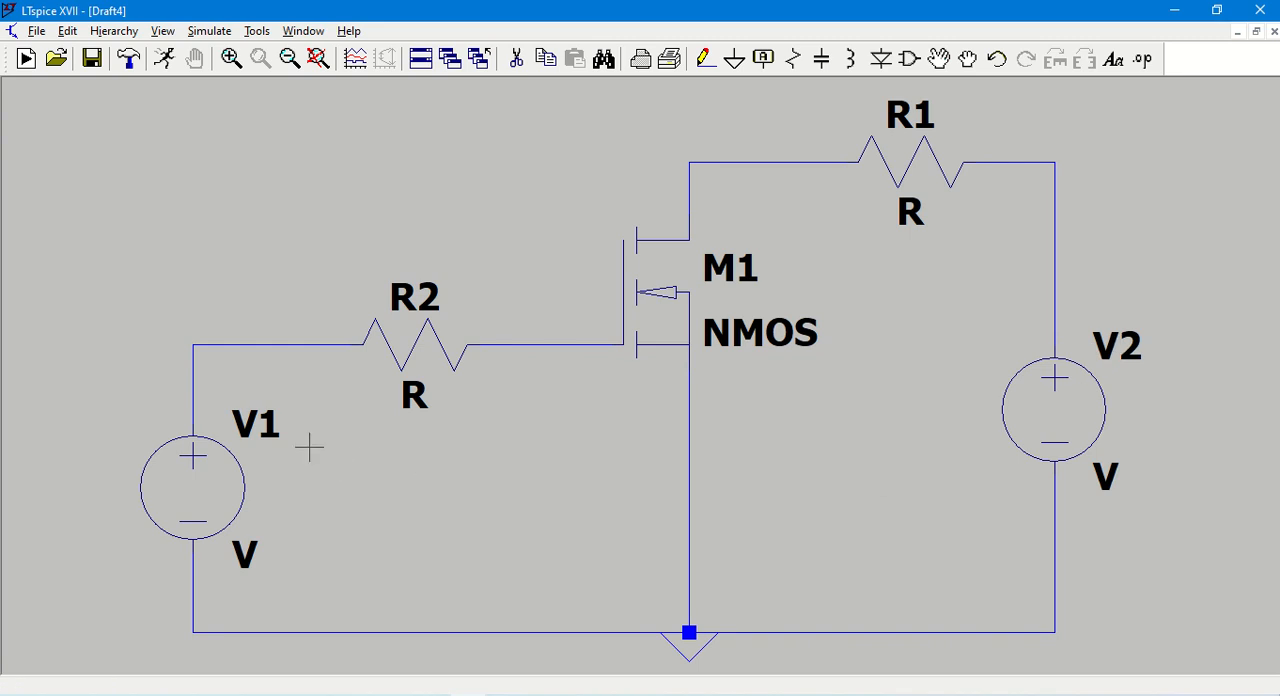
{"action": "mouse_move", "coordinate": [273, 448]}
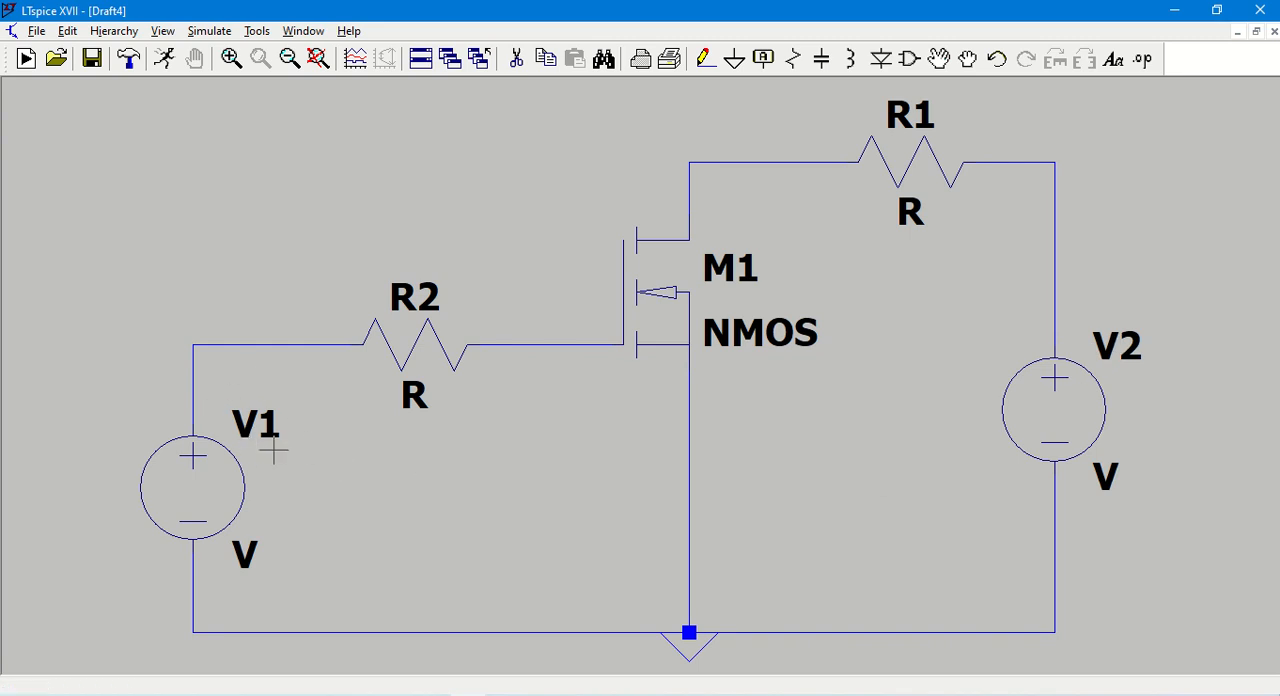
{"action": "mouse_move", "coordinate": [558, 343]}
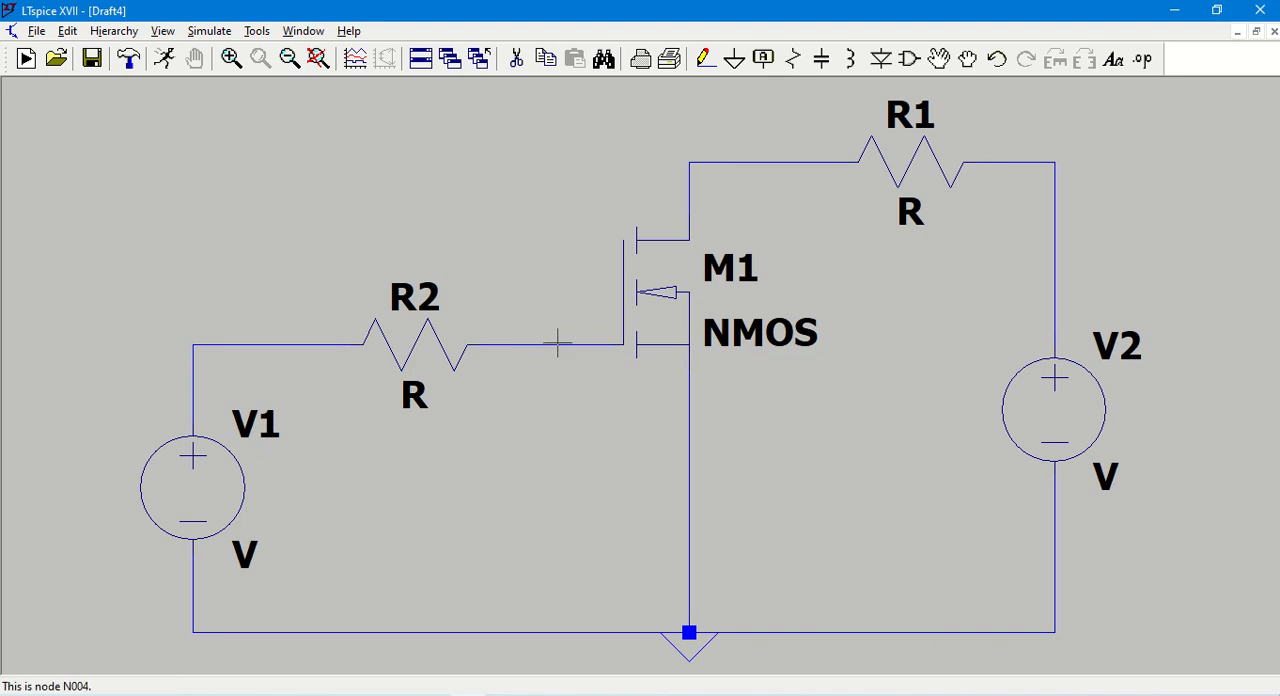
{"action": "mouse_move", "coordinate": [690, 449]}
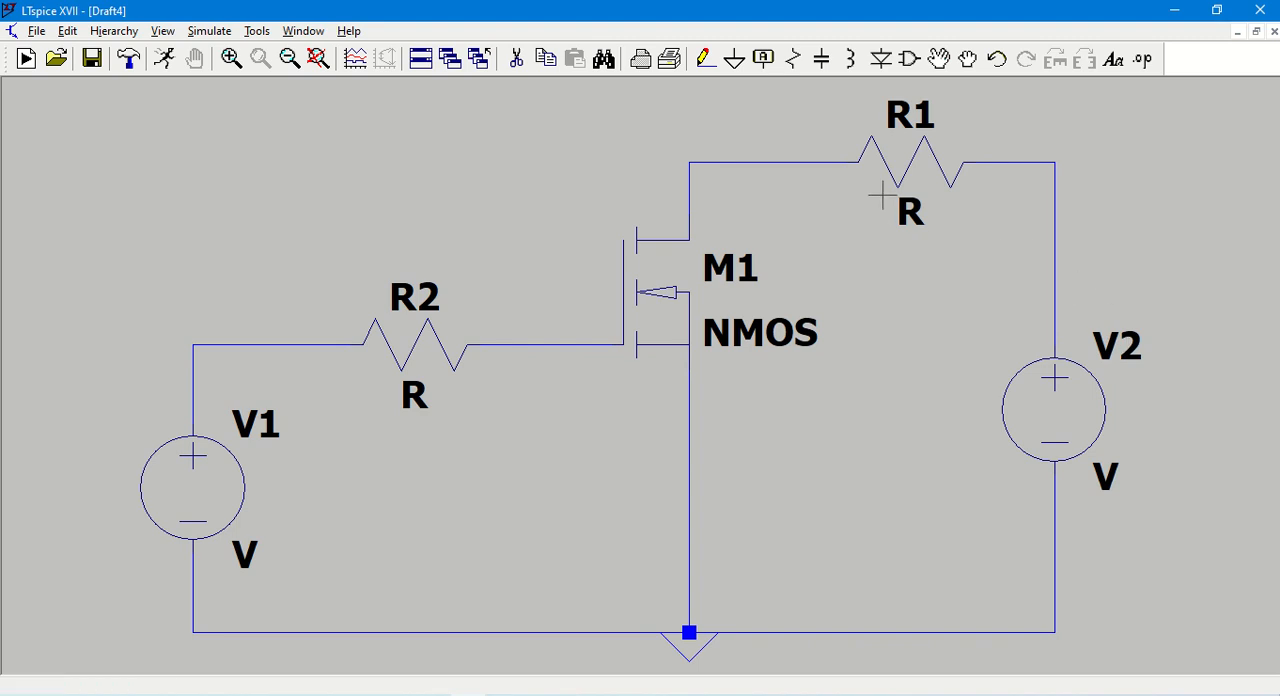
{"action": "mouse_move", "coordinate": [1080, 414]}
{"action": "type", "text": "DS"}
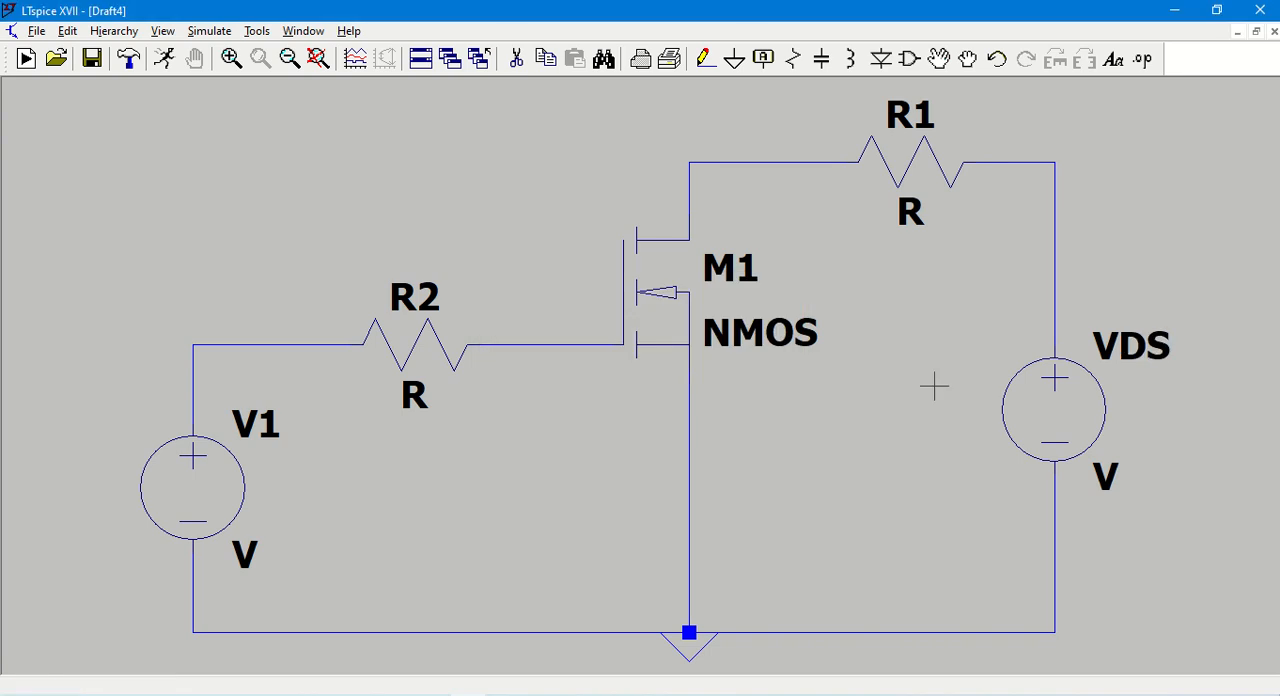
{"action": "mouse_move", "coordinate": [255, 424]}
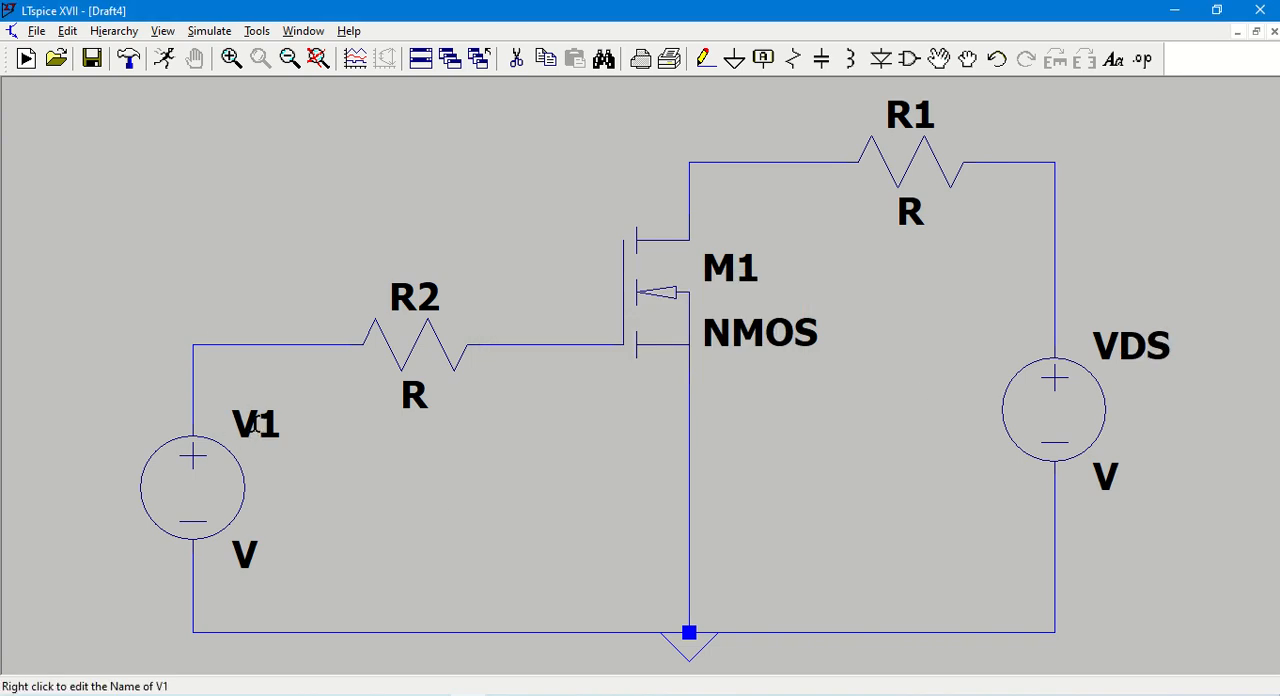
Rename gate supply V1 to VGS
{"action": "right_click", "coordinate": [255, 423]}
{"action": "type", "text": "GS"}
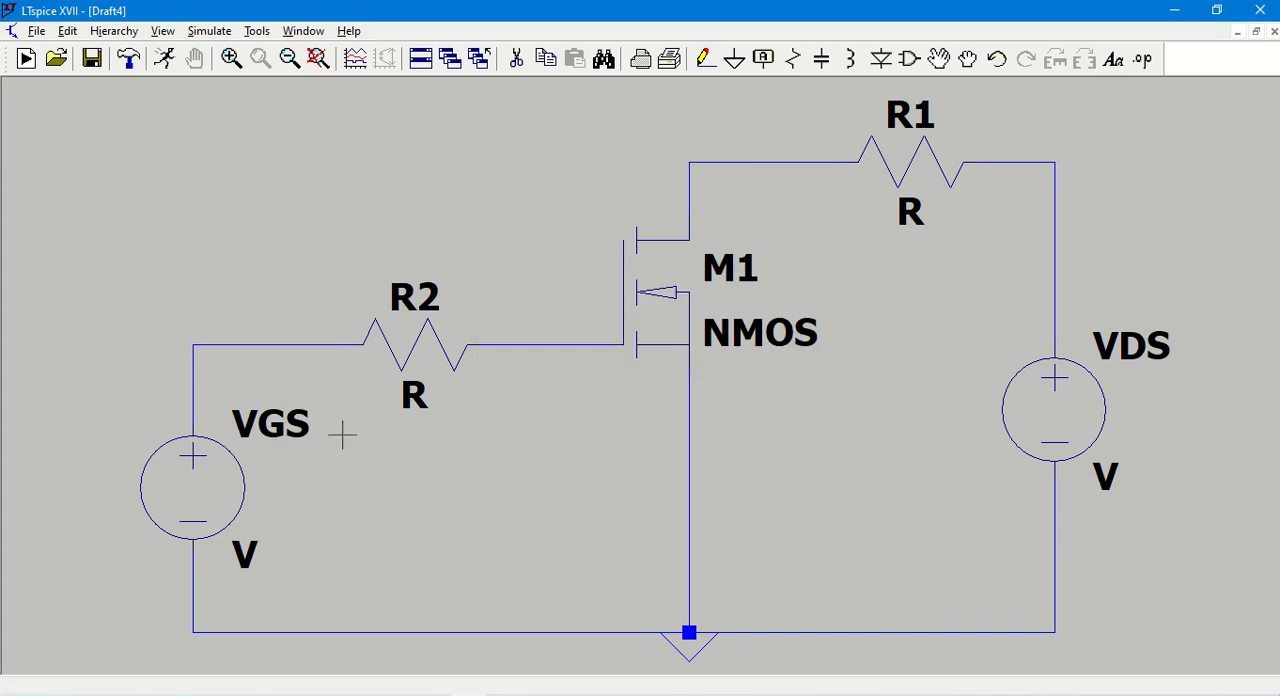
Give the VGS source a DC value of 10 V
{"action": "double_click", "coordinate": [192, 489]}
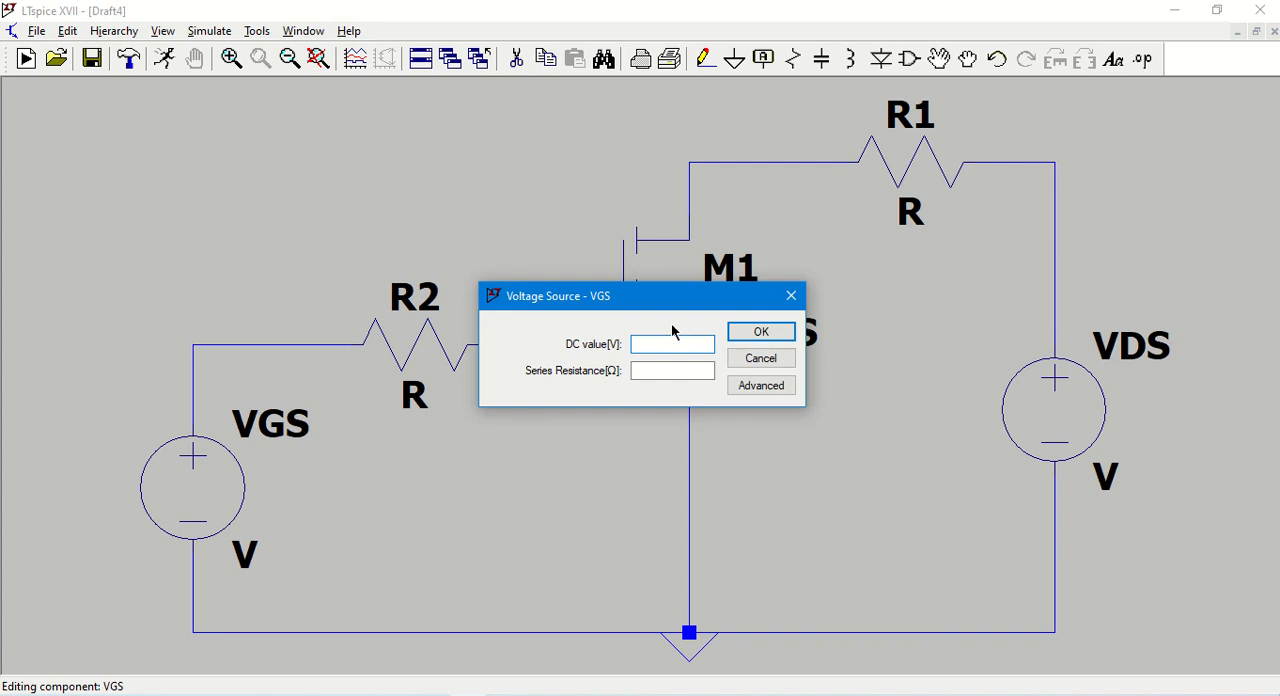
{"action": "type", "text": "1"}
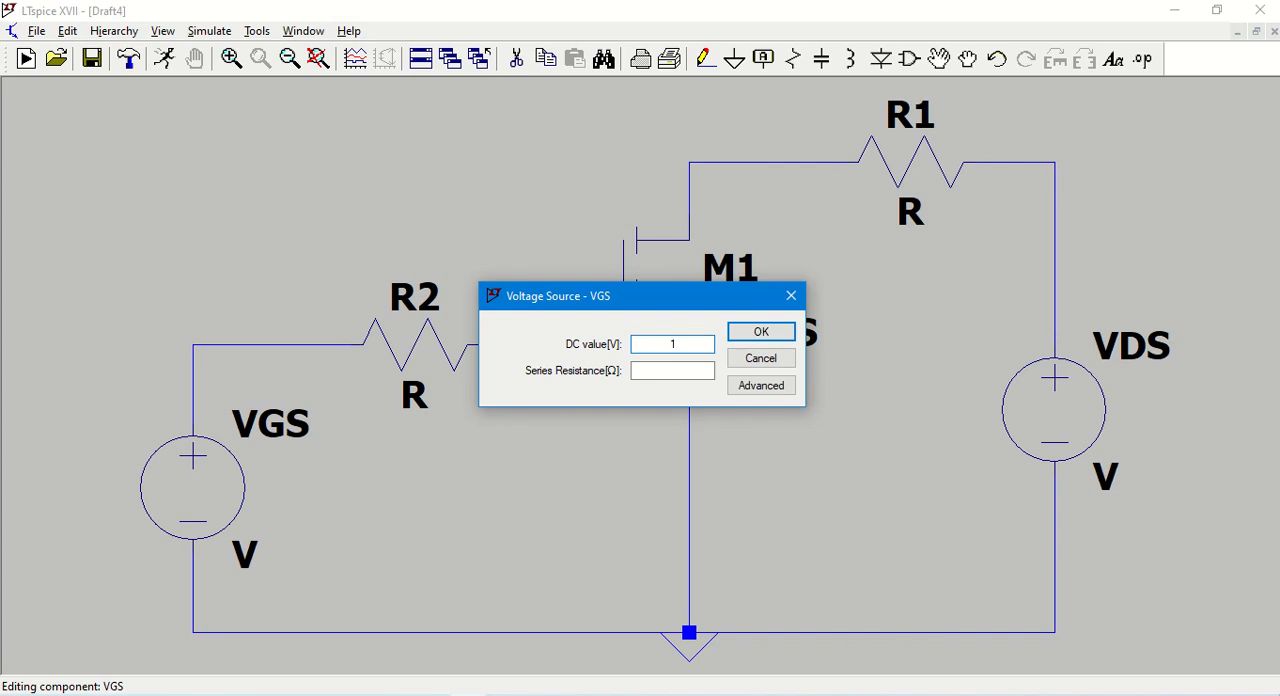
{"action": "type", "text": "0"}
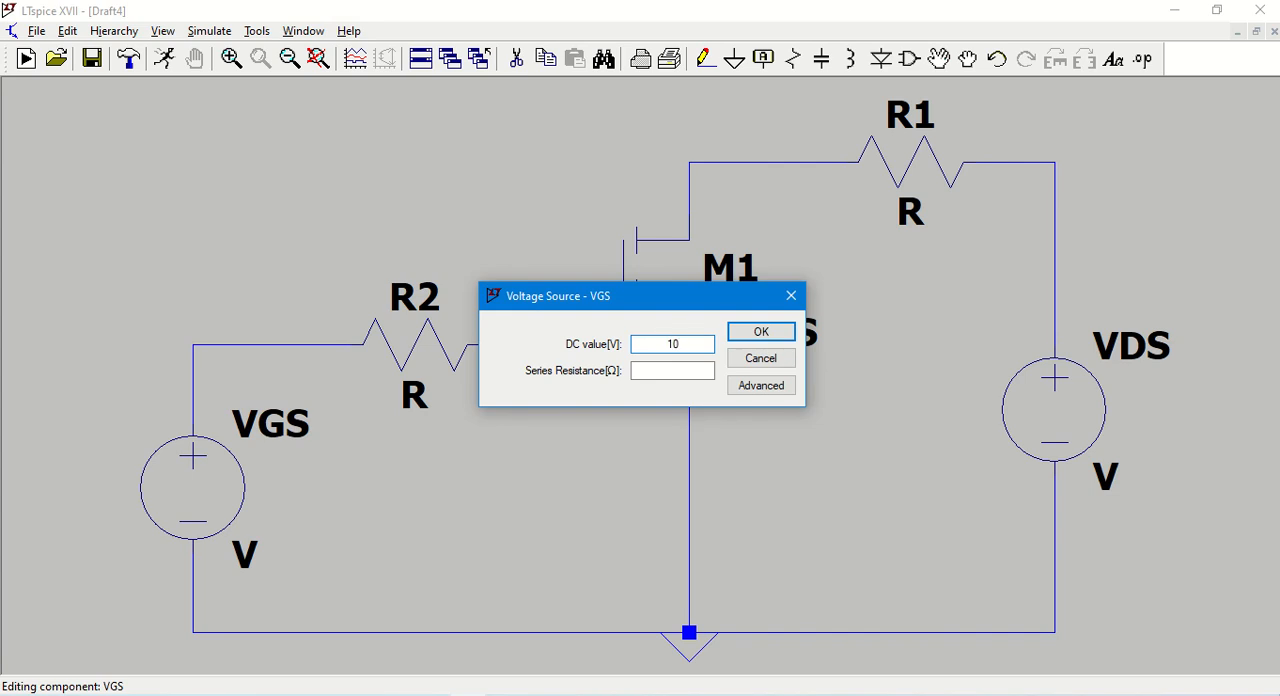
{"action": "left_click", "coordinate": [760, 331]}
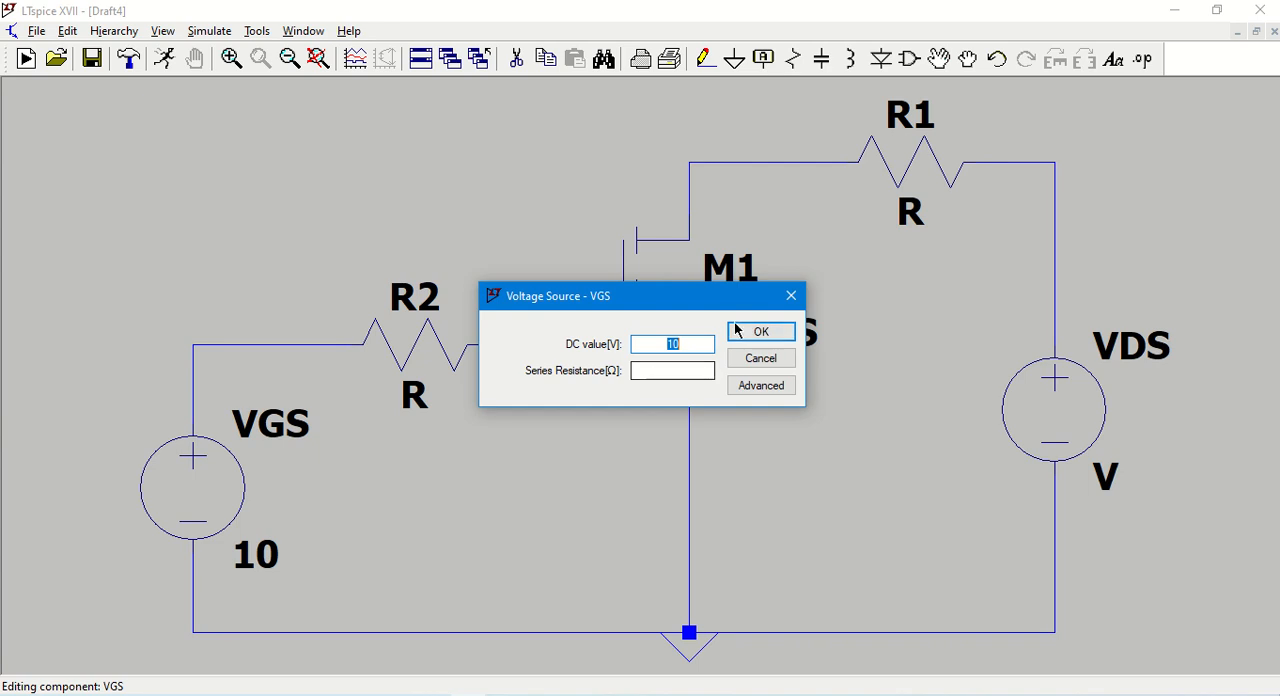
{"action": "left_click", "coordinate": [760, 331]}
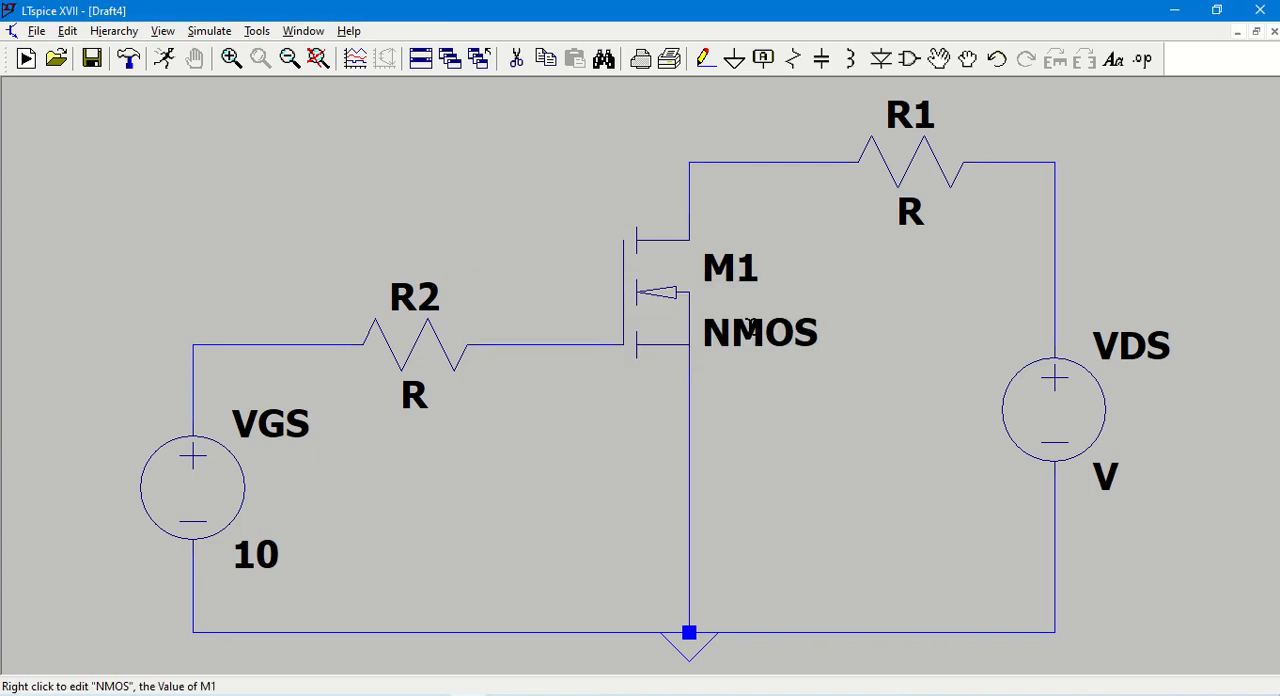
{"action": "mouse_move", "coordinate": [1090, 375]}
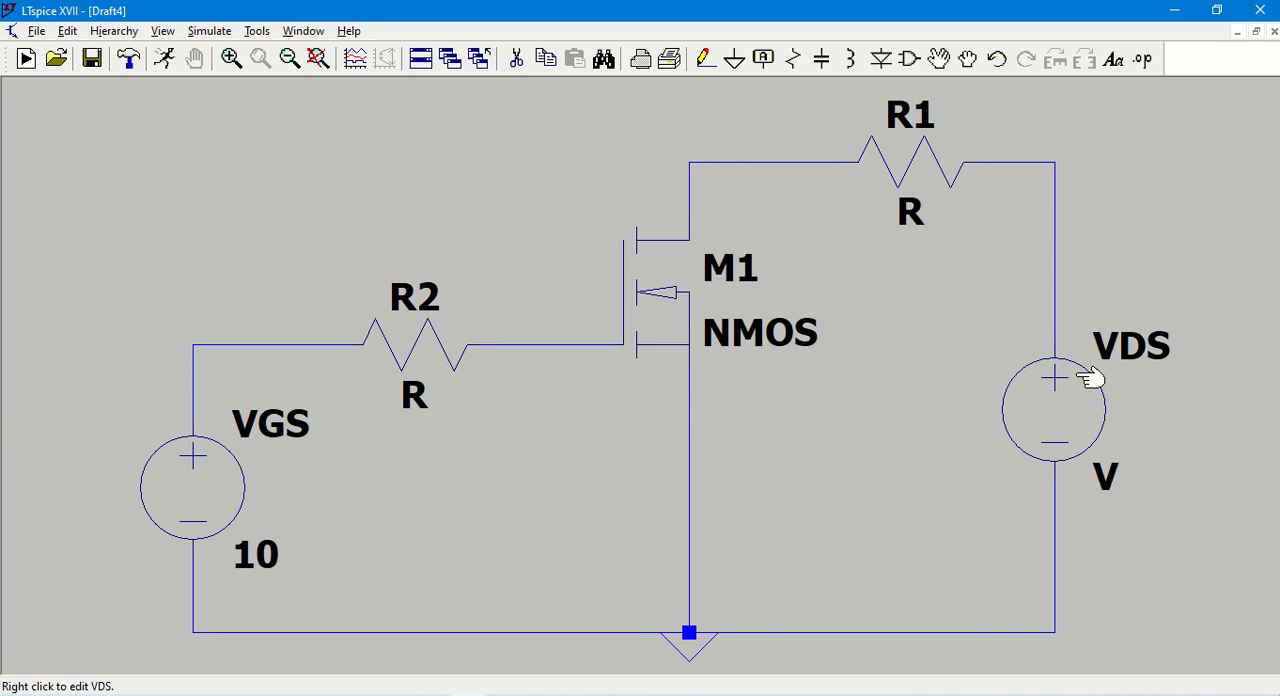
Give the VDS source a DC value of 30 V
{"action": "right_click", "coordinate": [1053, 407]}
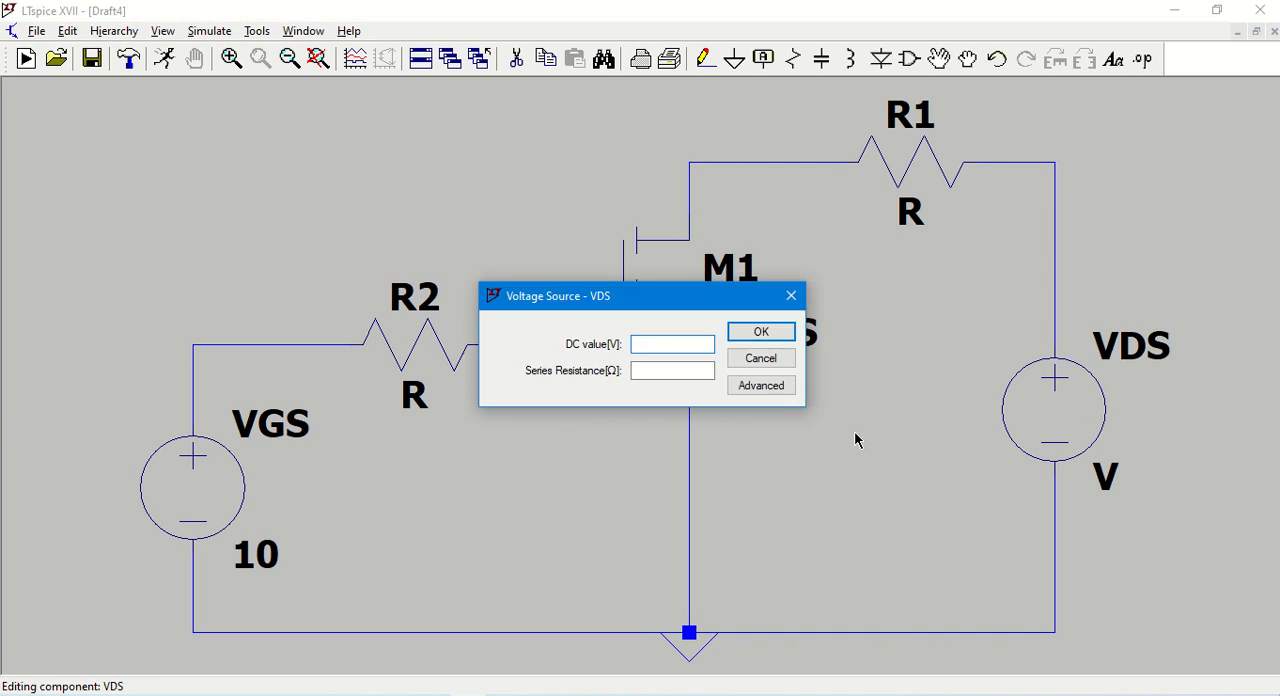
{"action": "type", "text": "30"}
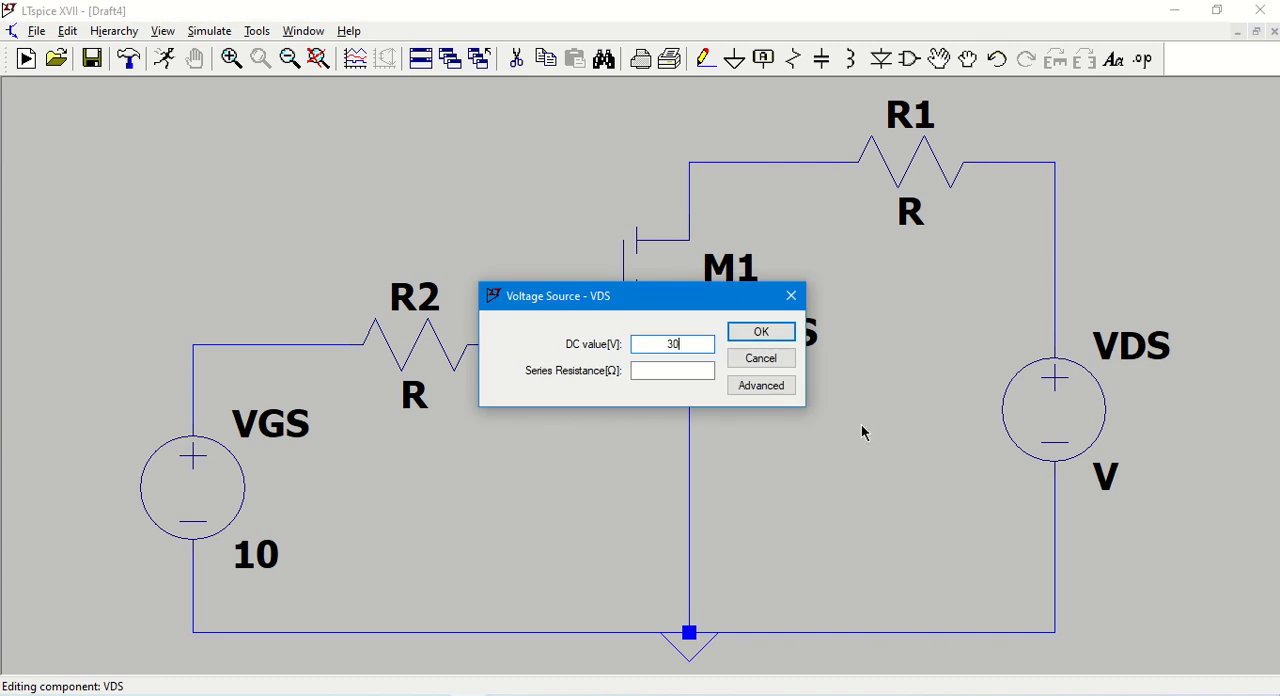
{"action": "left_click", "coordinate": [760, 331]}
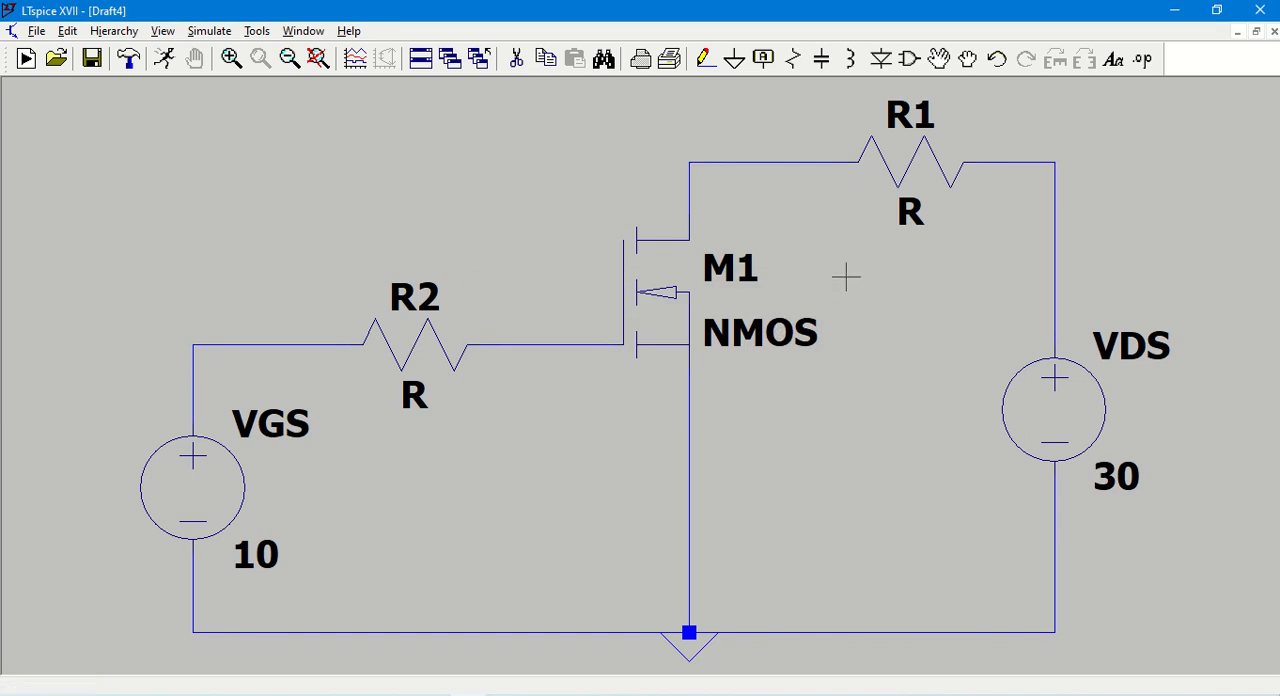
{"action": "mouse_move", "coordinate": [930, 155]}
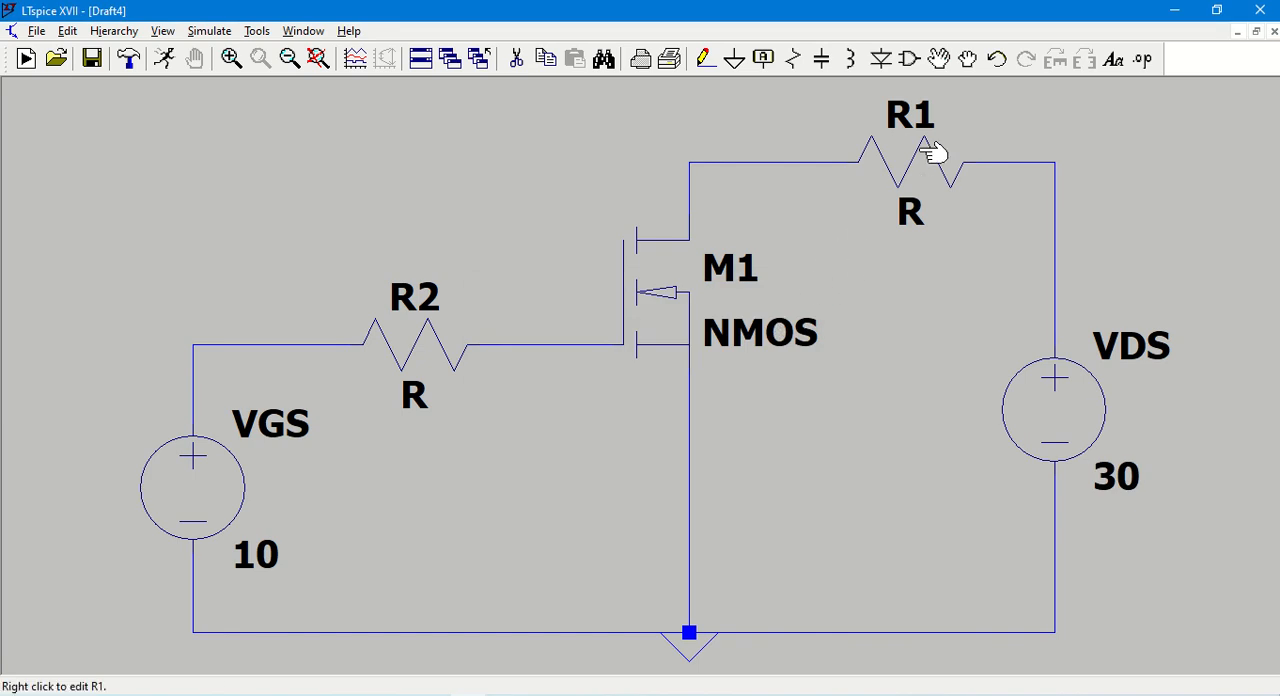
{"action": "mouse_move", "coordinate": [413, 385]}
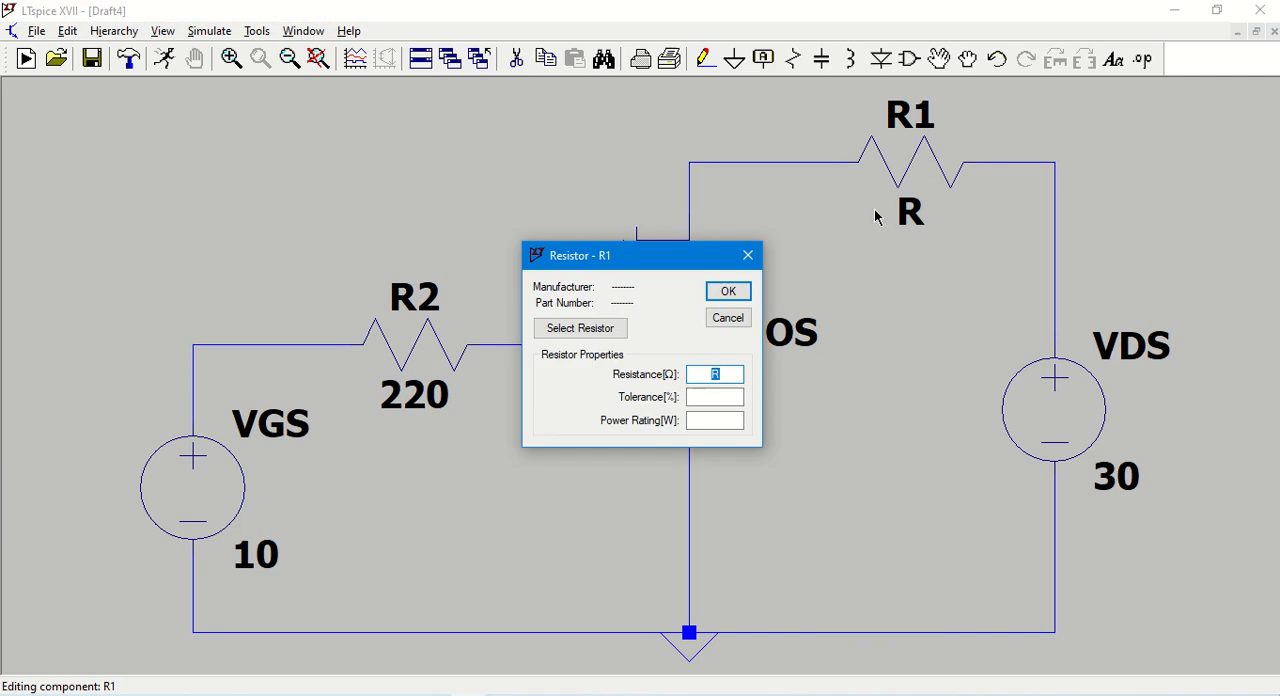
Set resistor R1's resistance to 10 ohms
{"action": "type", "text": "10"}
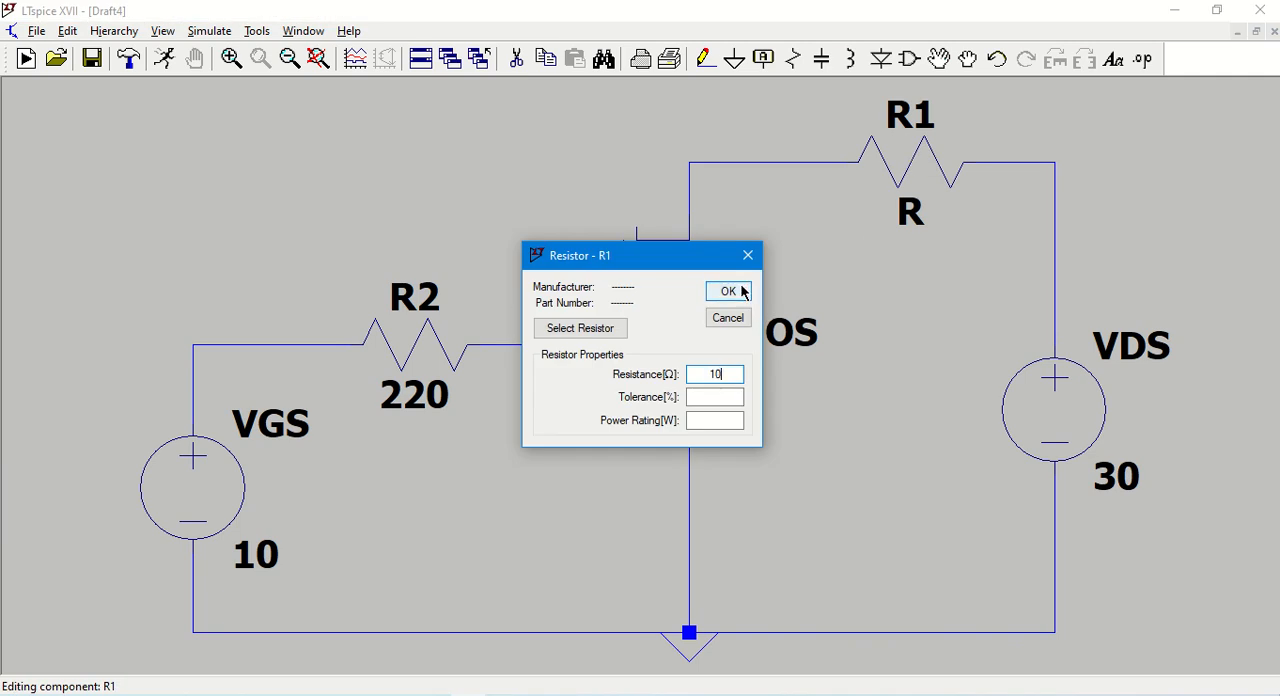
{"action": "left_click", "coordinate": [728, 291]}
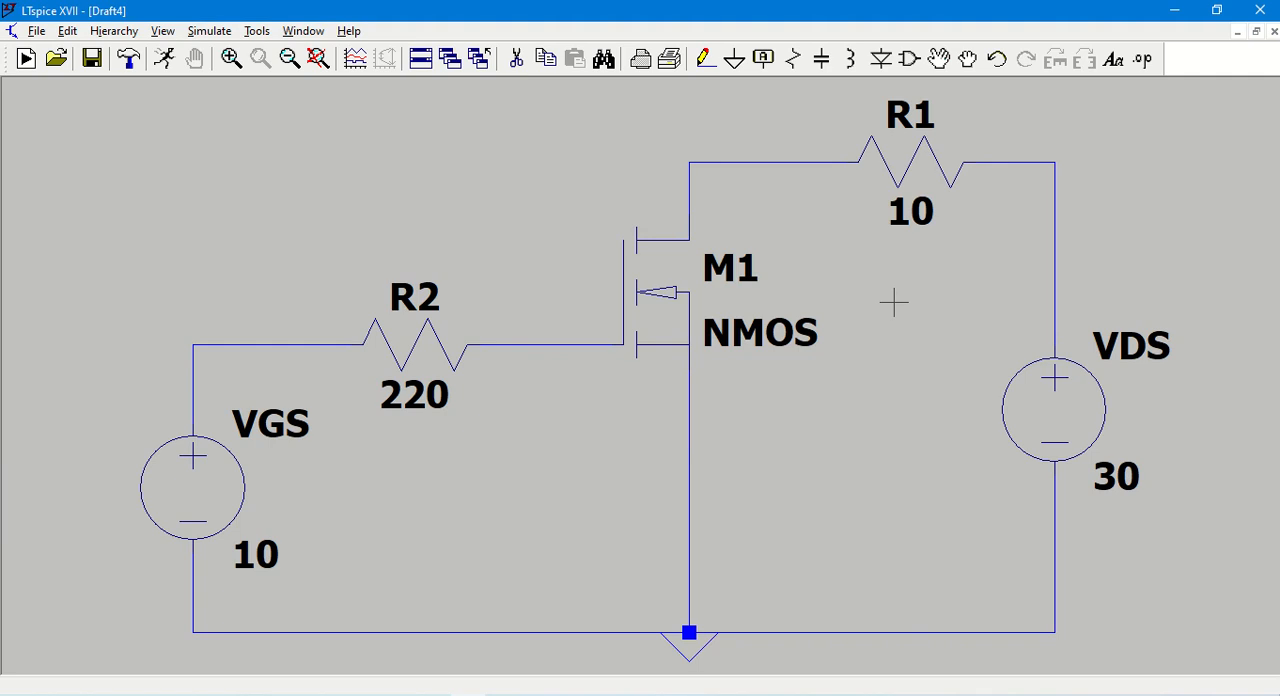
{"action": "mouse_move", "coordinate": [580, 215]}
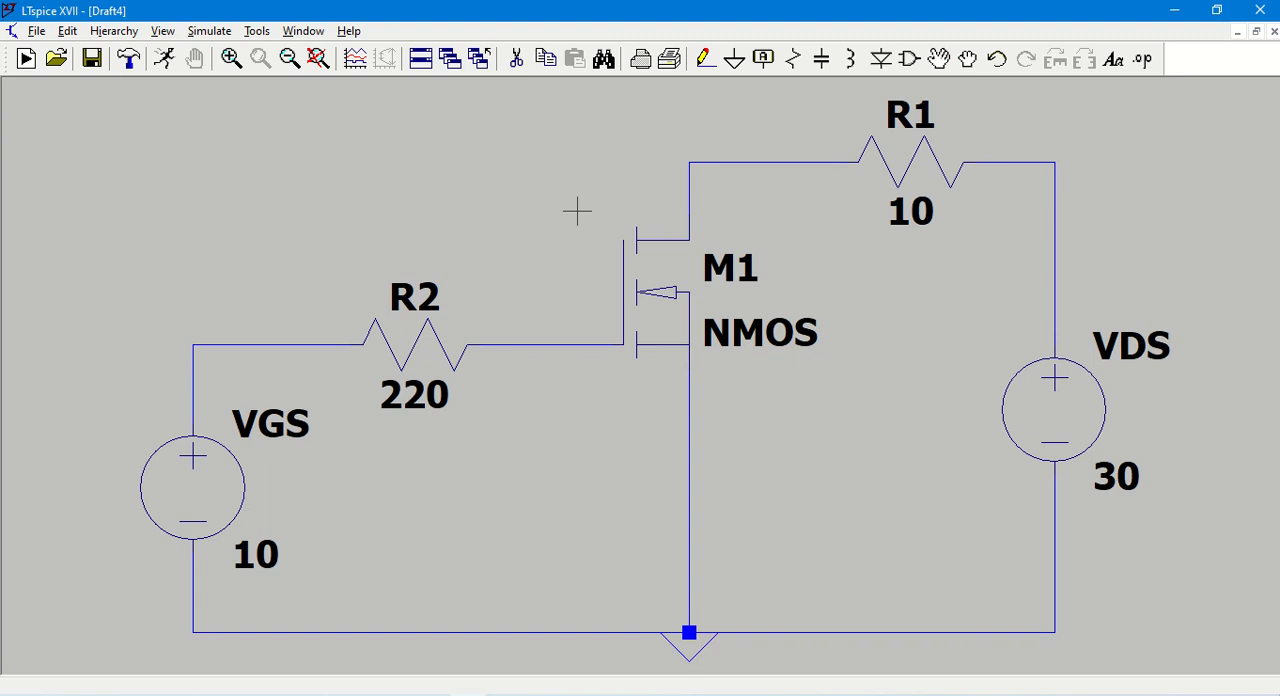
{"action": "mouse_move", "coordinate": [721, 443]}
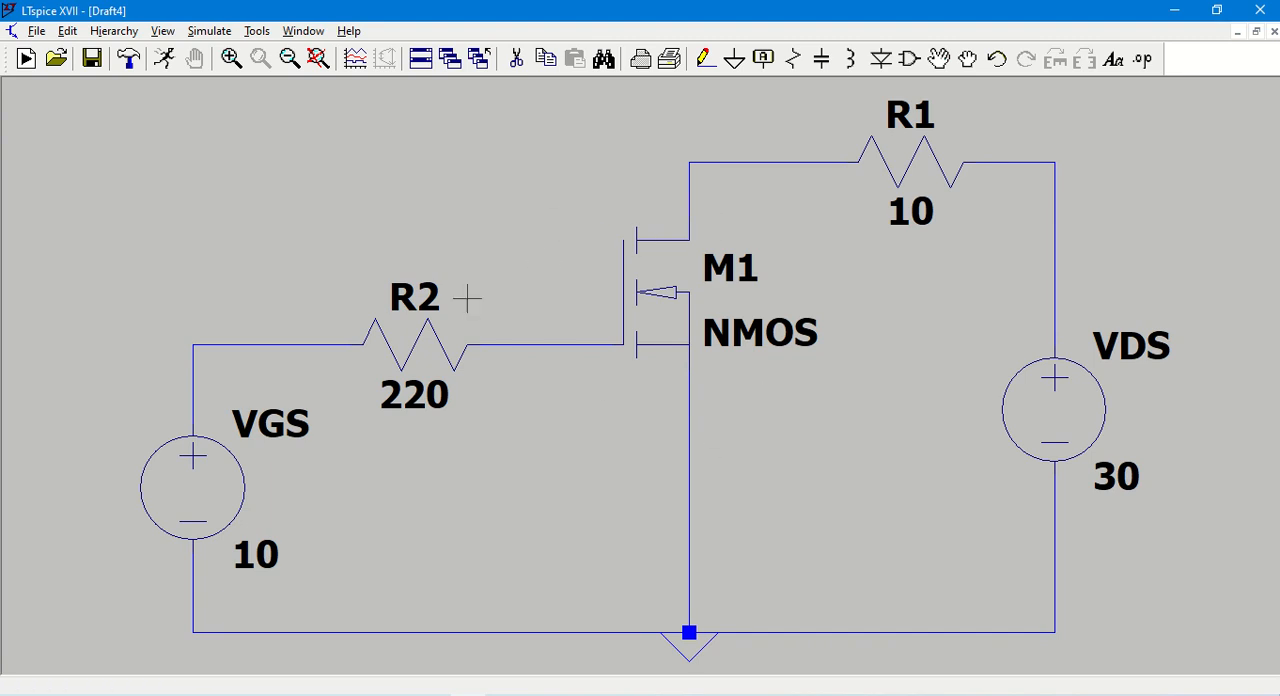
{"action": "mouse_move", "coordinate": [222, 478]}
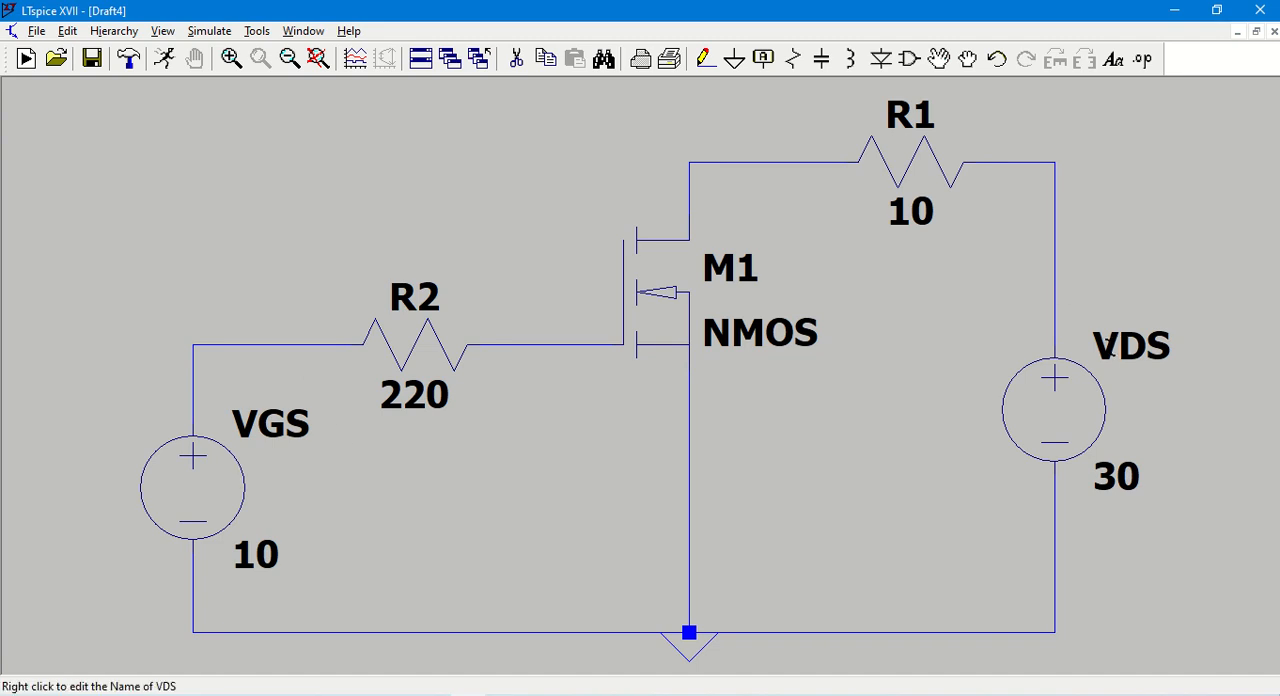
{"action": "mouse_move", "coordinate": [303, 246]}
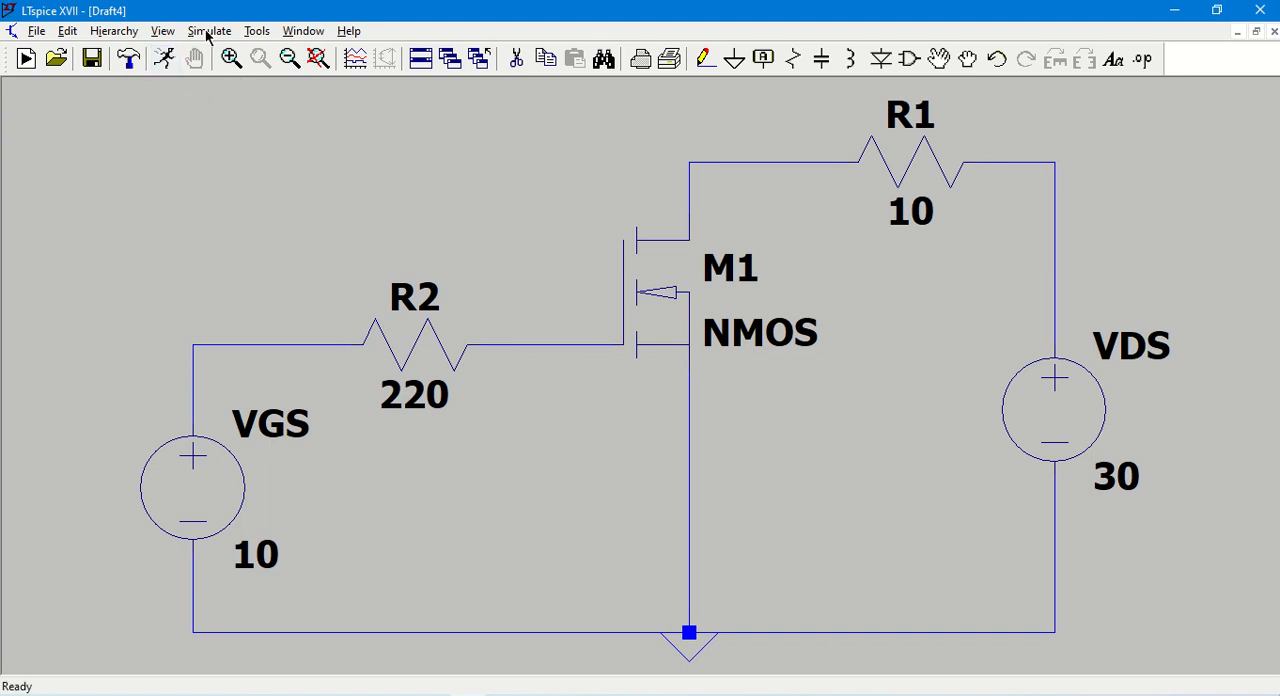
Open the simulation command editor on the DC sweep tab
{"action": "left_click", "coordinate": [209, 30]}
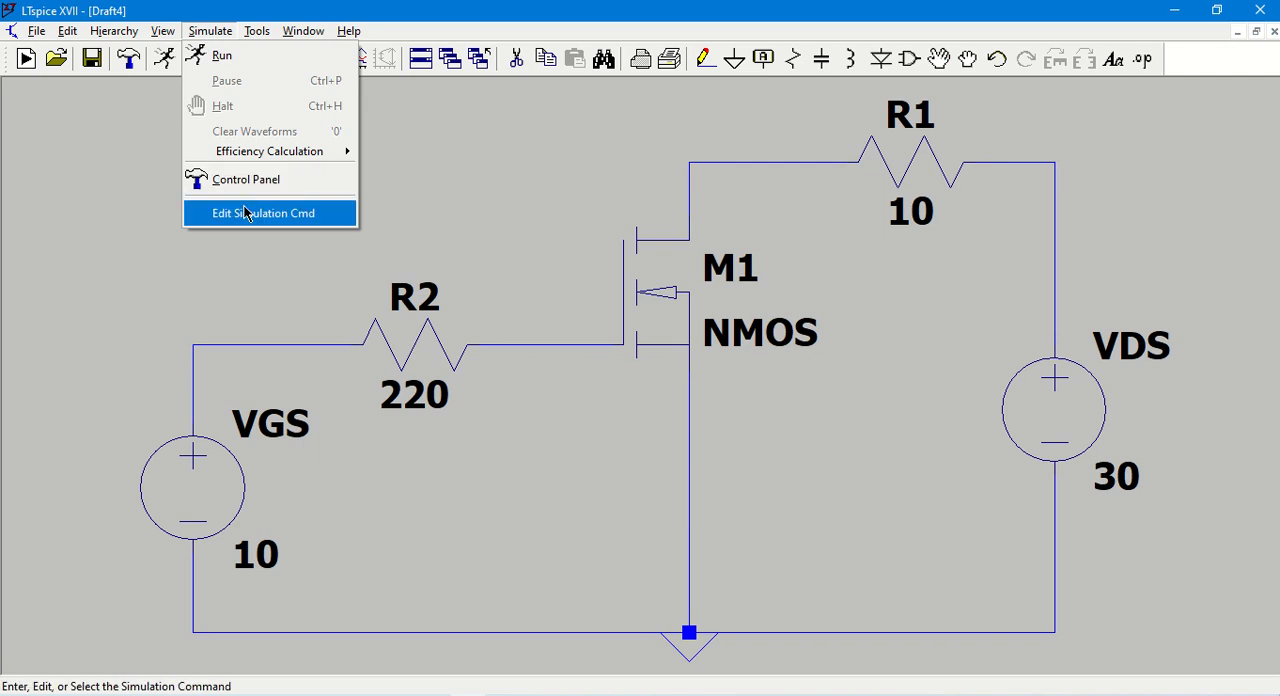
{"action": "left_click", "coordinate": [263, 213]}
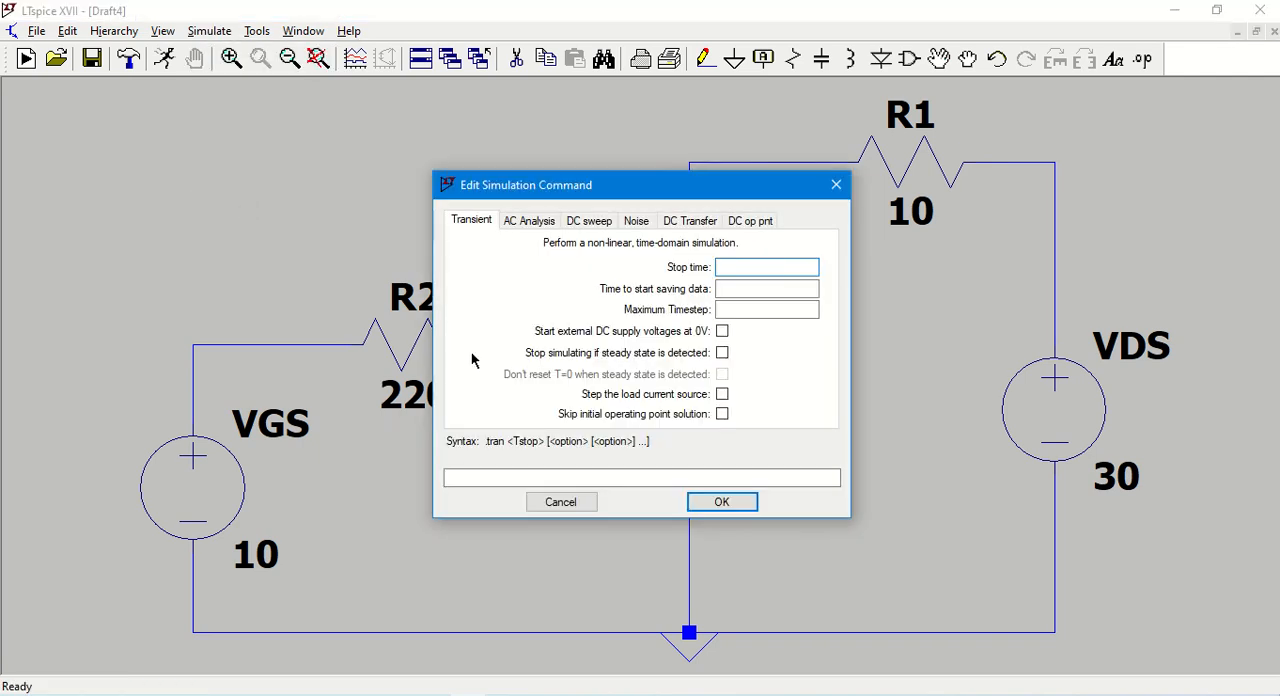
{"action": "left_click", "coordinate": [765, 267]}
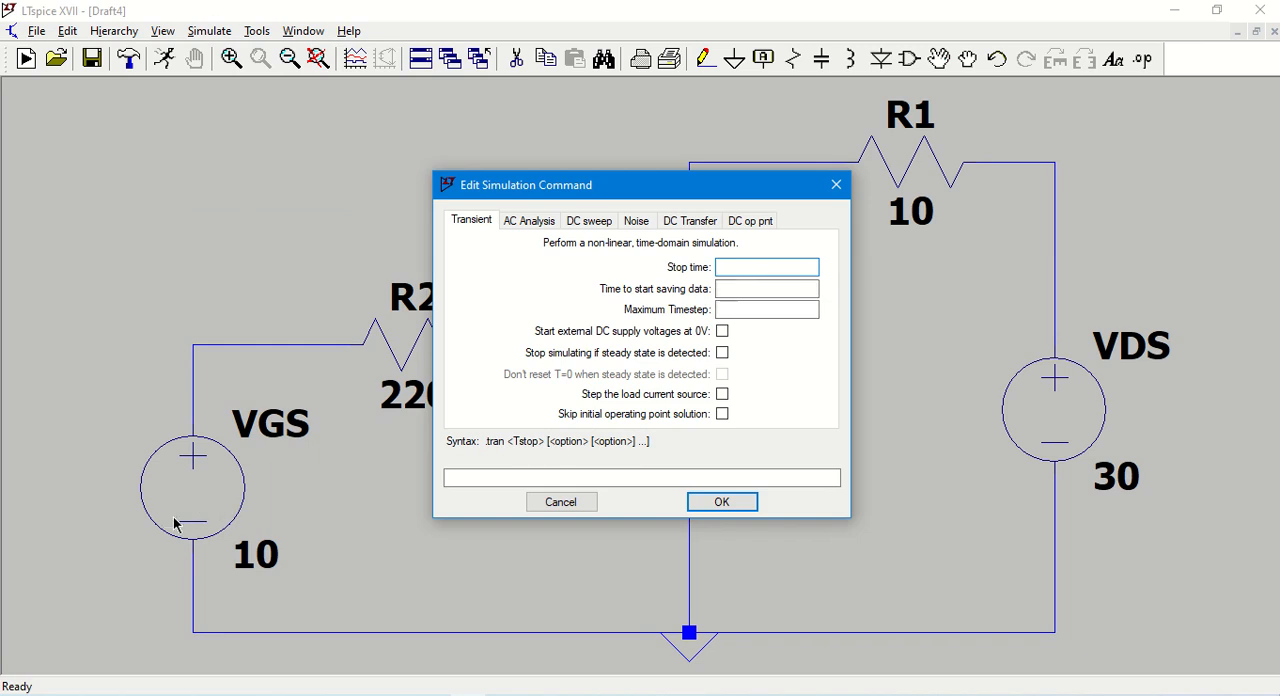
{"action": "mouse_move", "coordinate": [629, 194]}
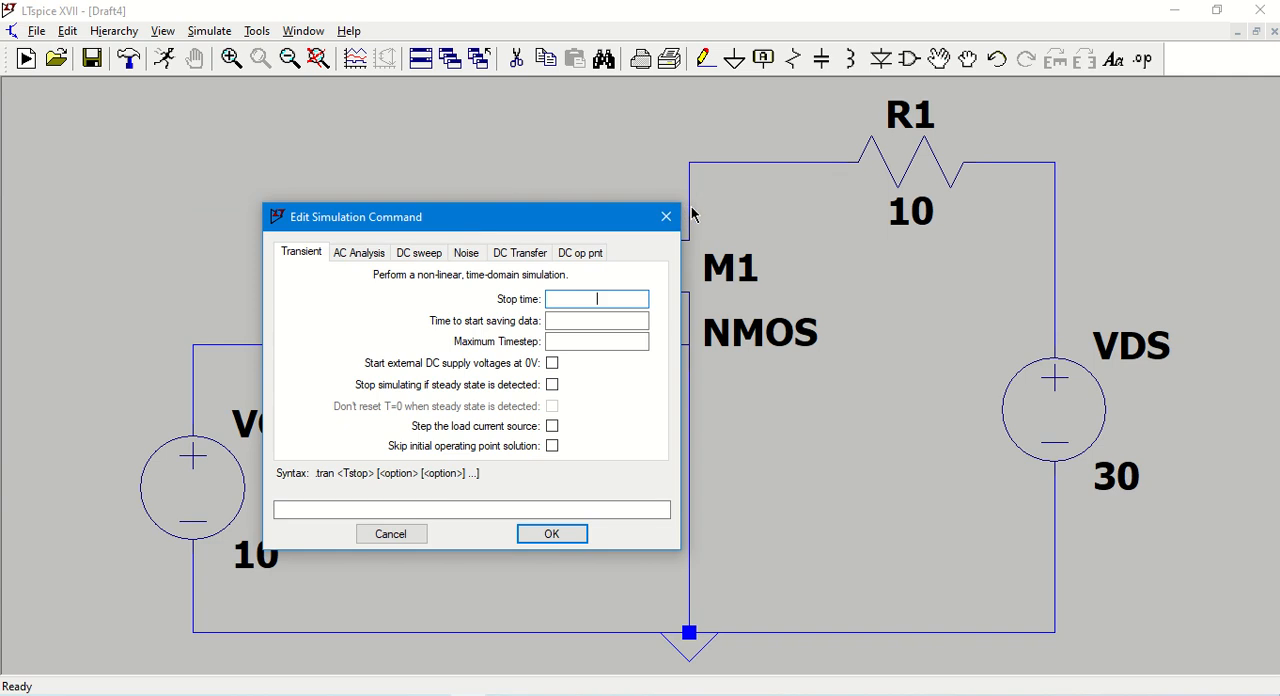
{"action": "mouse_move", "coordinate": [195, 478]}
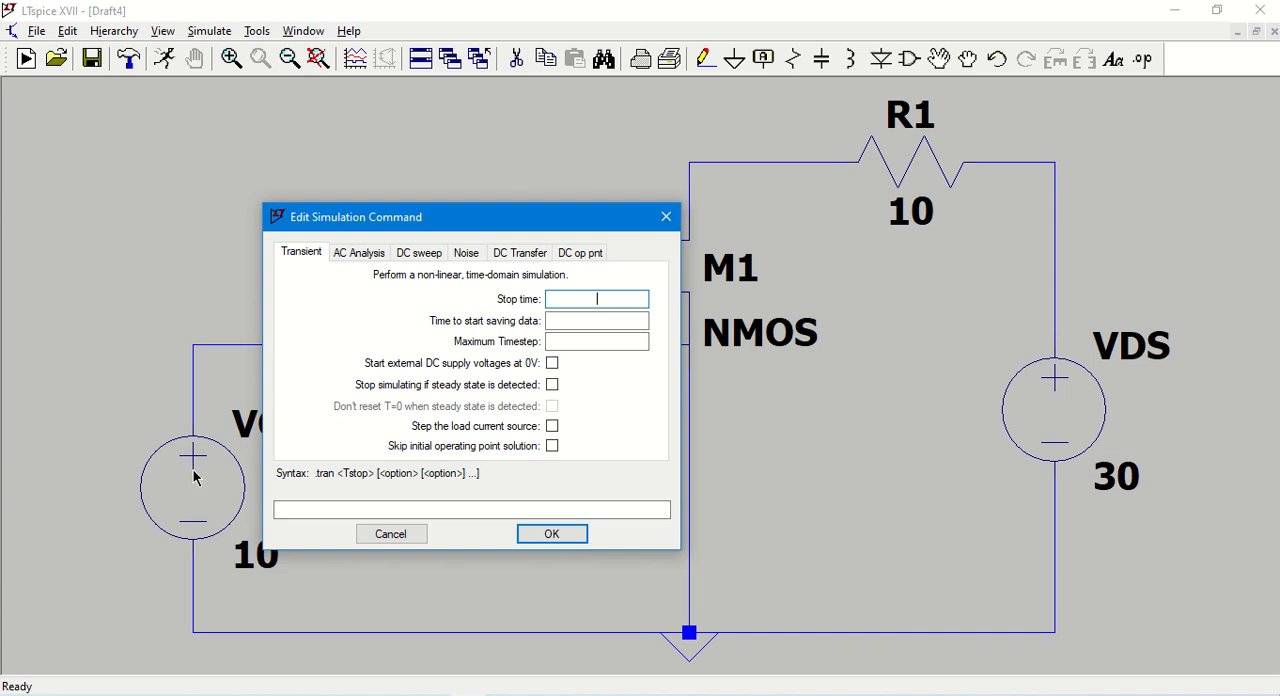
{"action": "mouse_move", "coordinate": [418, 258]}
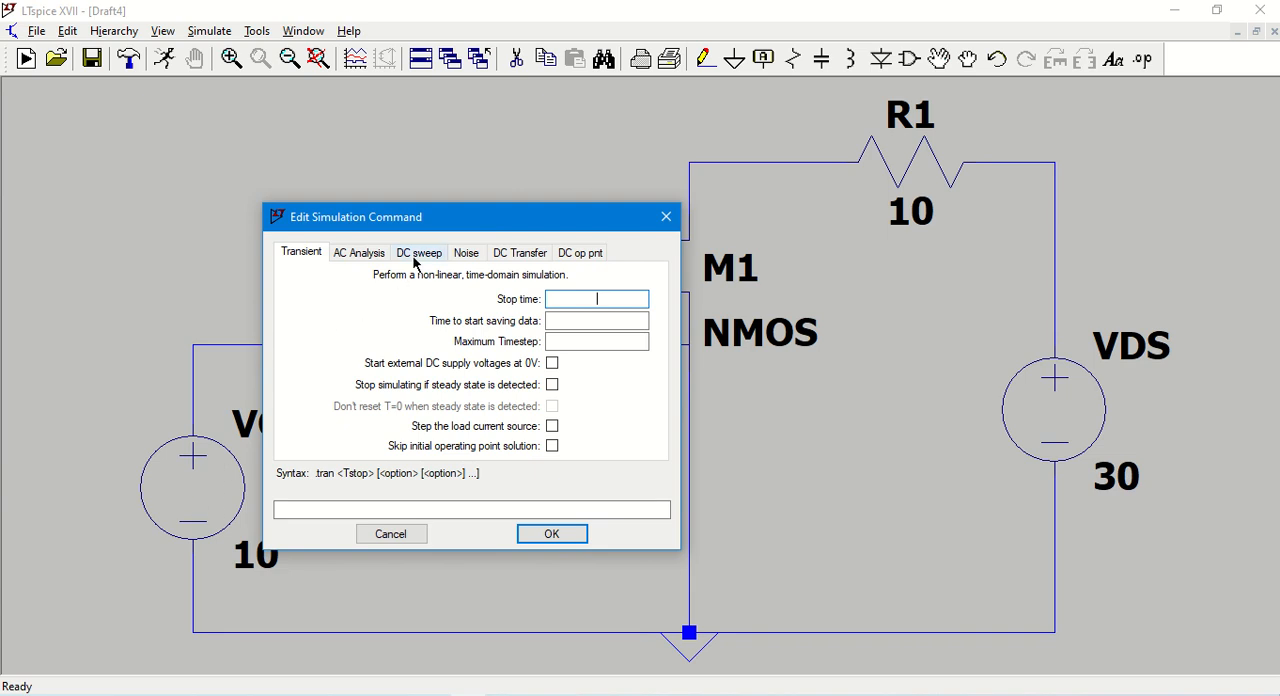
{"action": "left_click", "coordinate": [419, 252]}
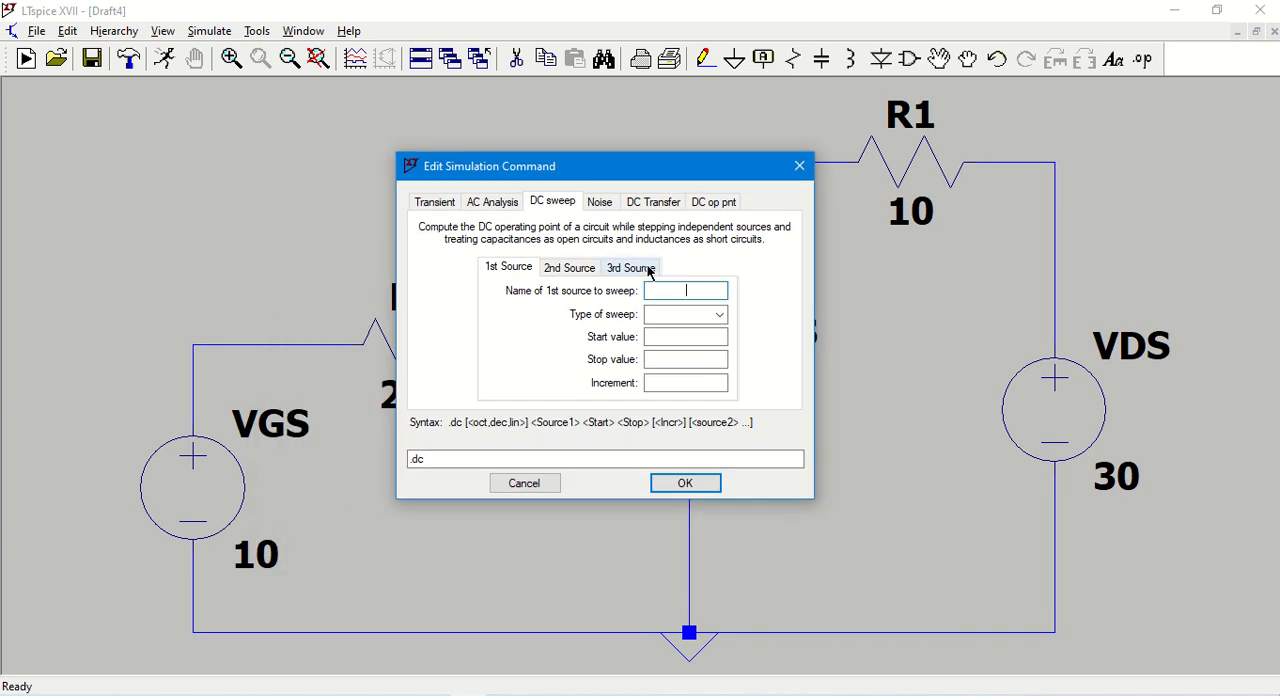
Sweep VGS linearly from 0 to 10 in steps of 1
{"action": "type", "text": "VGS"}
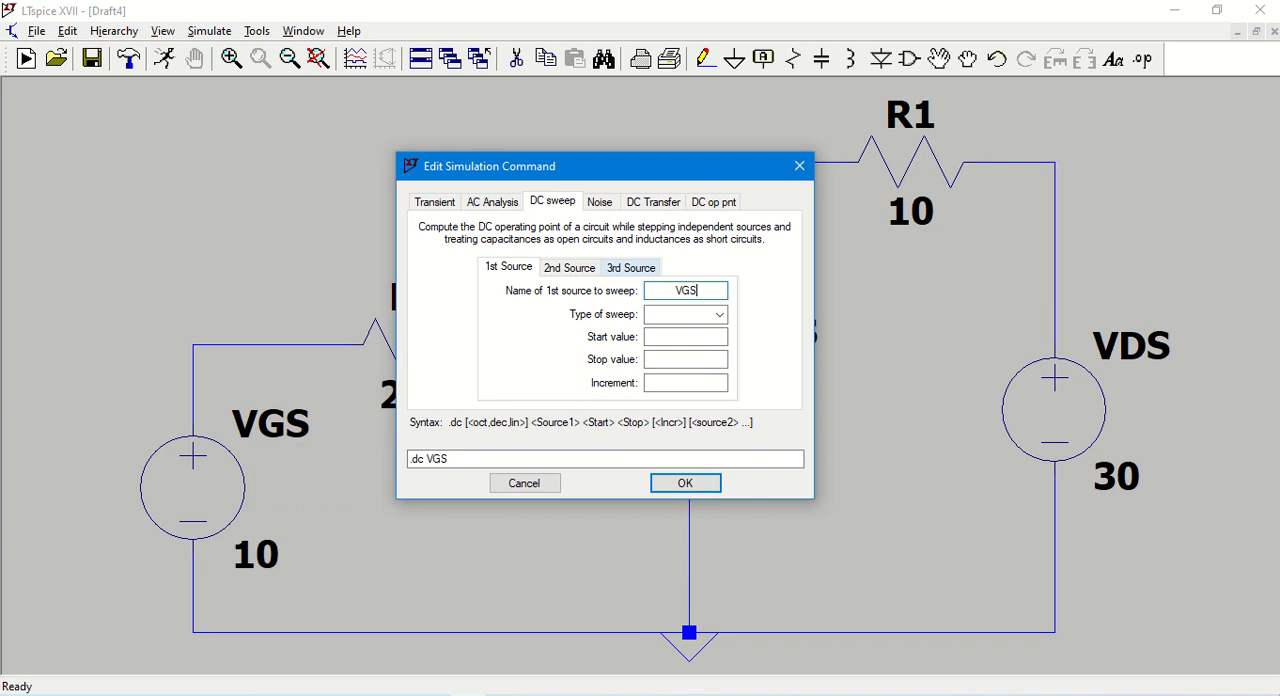
{"action": "mouse_move", "coordinate": [270, 430]}
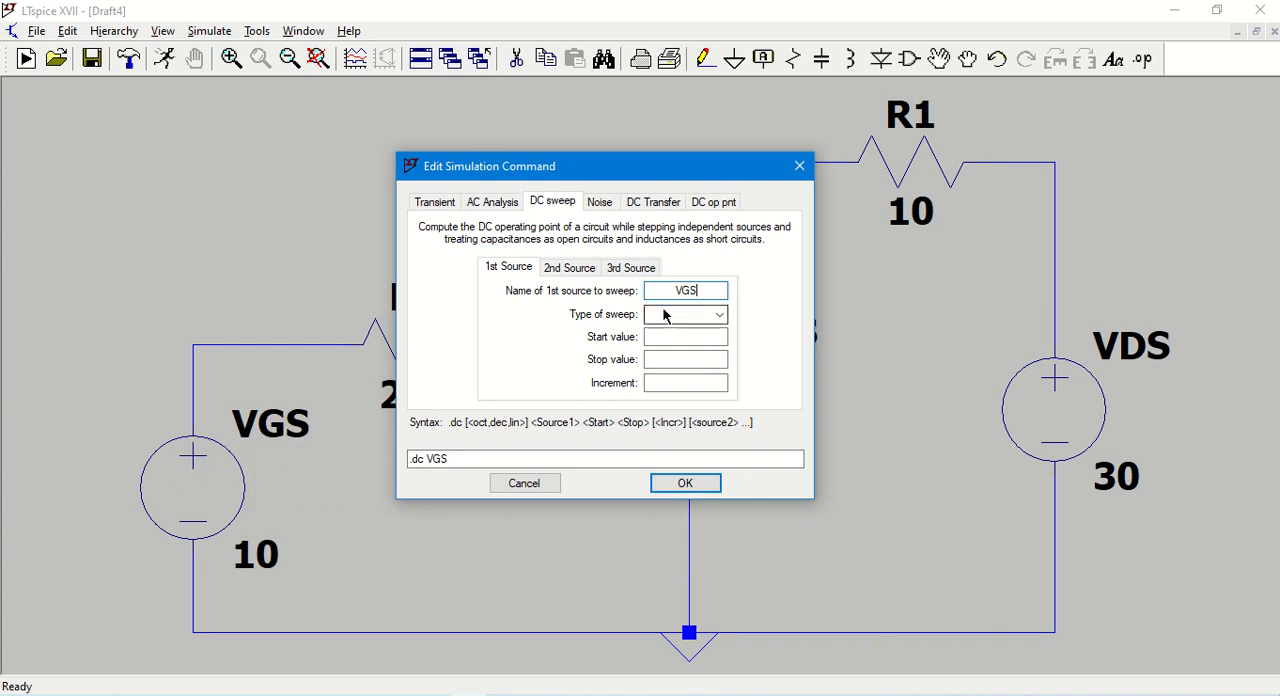
{"action": "left_click", "coordinate": [718, 314]}
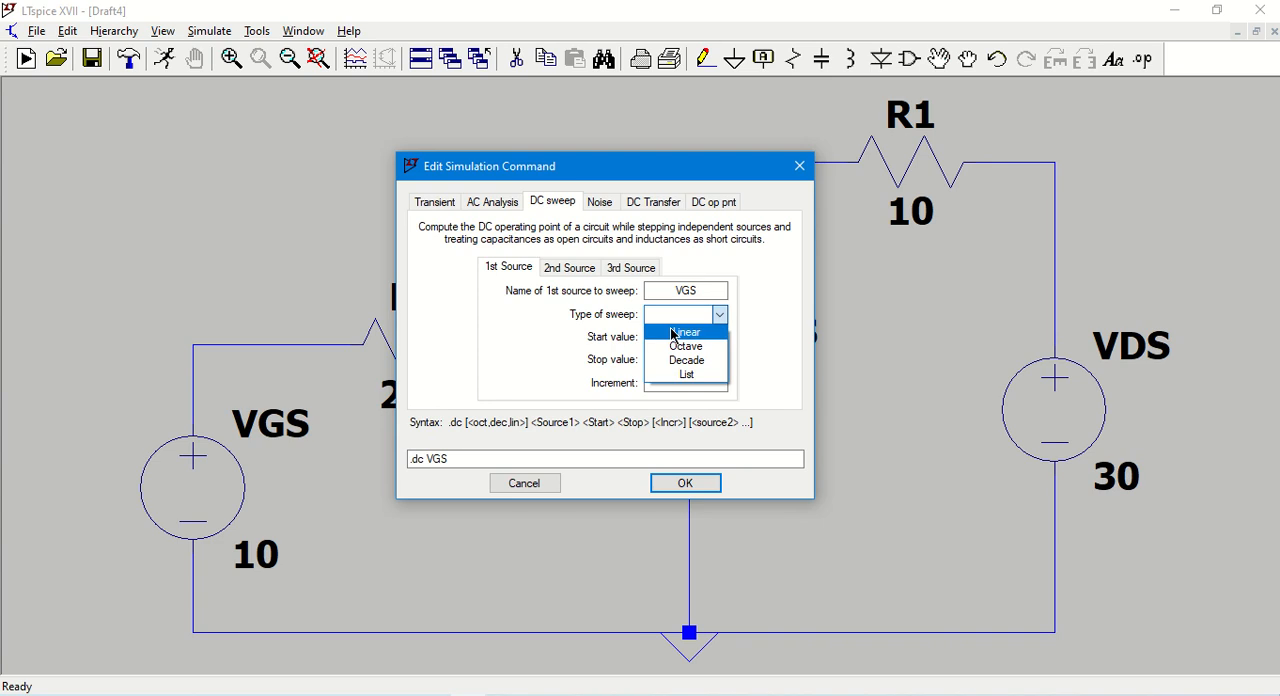
{"action": "left_click", "coordinate": [685, 331]}
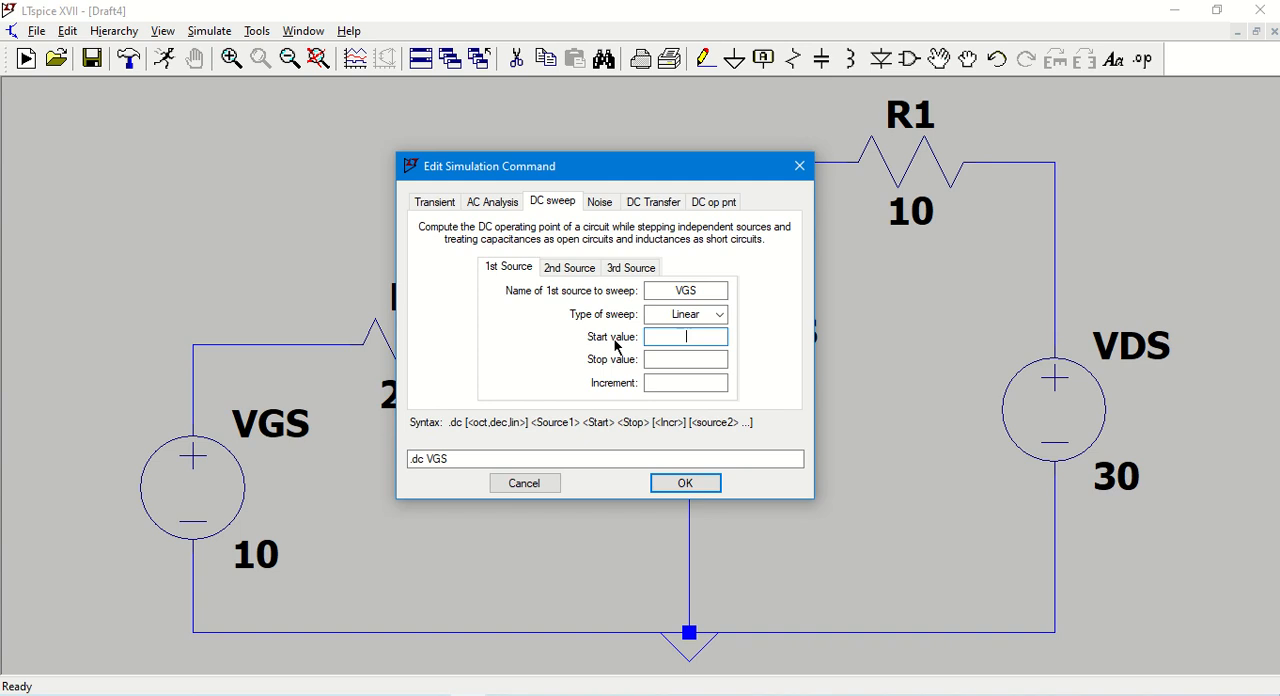
{"action": "type", "text": "0"}
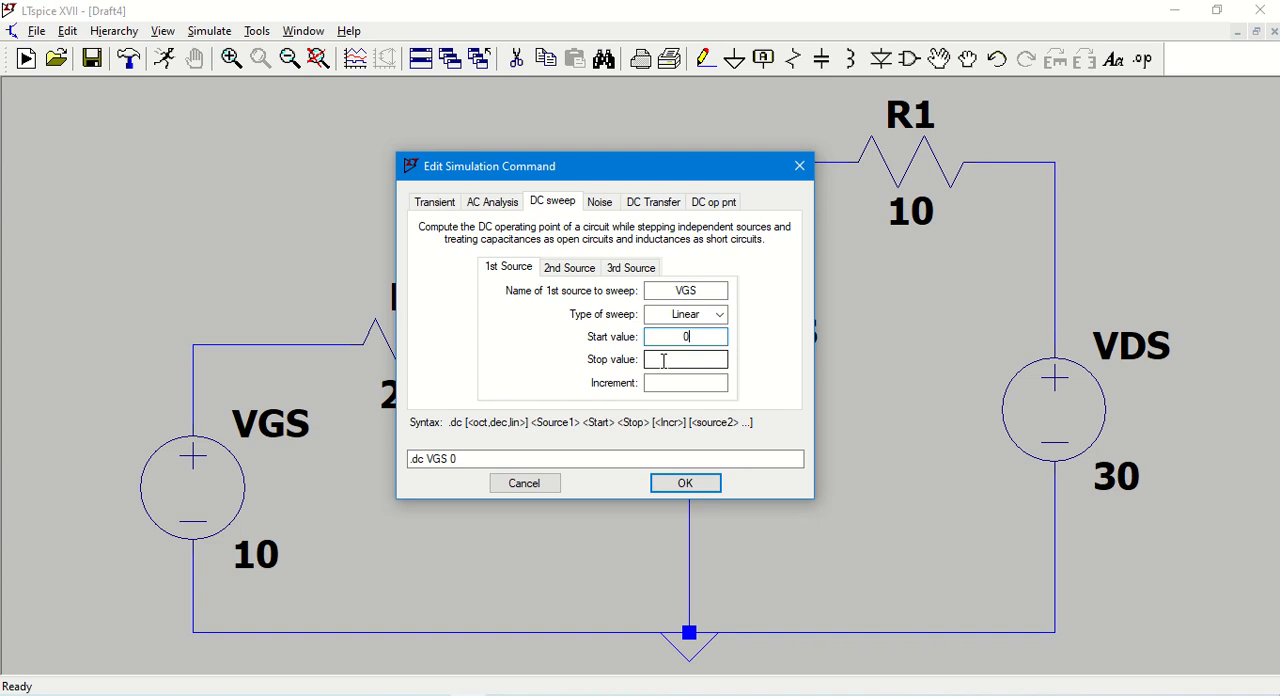
{"action": "type", "text": "10"}
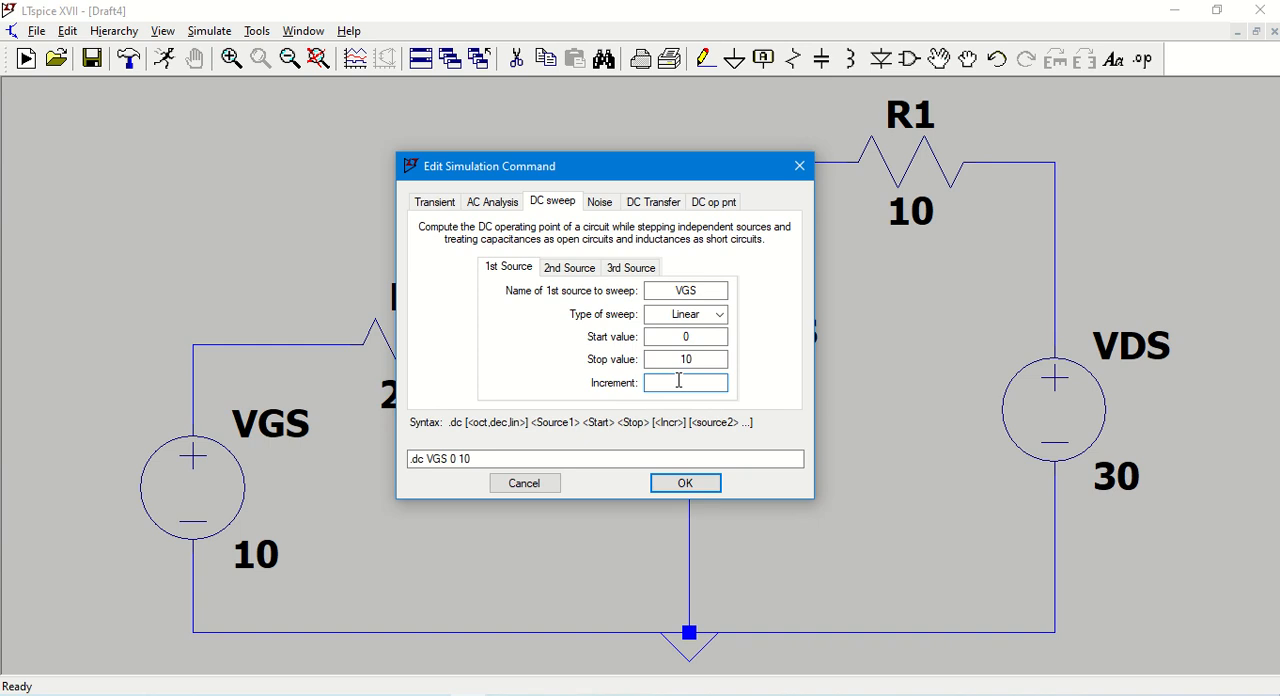
{"action": "type", "text": "1"}
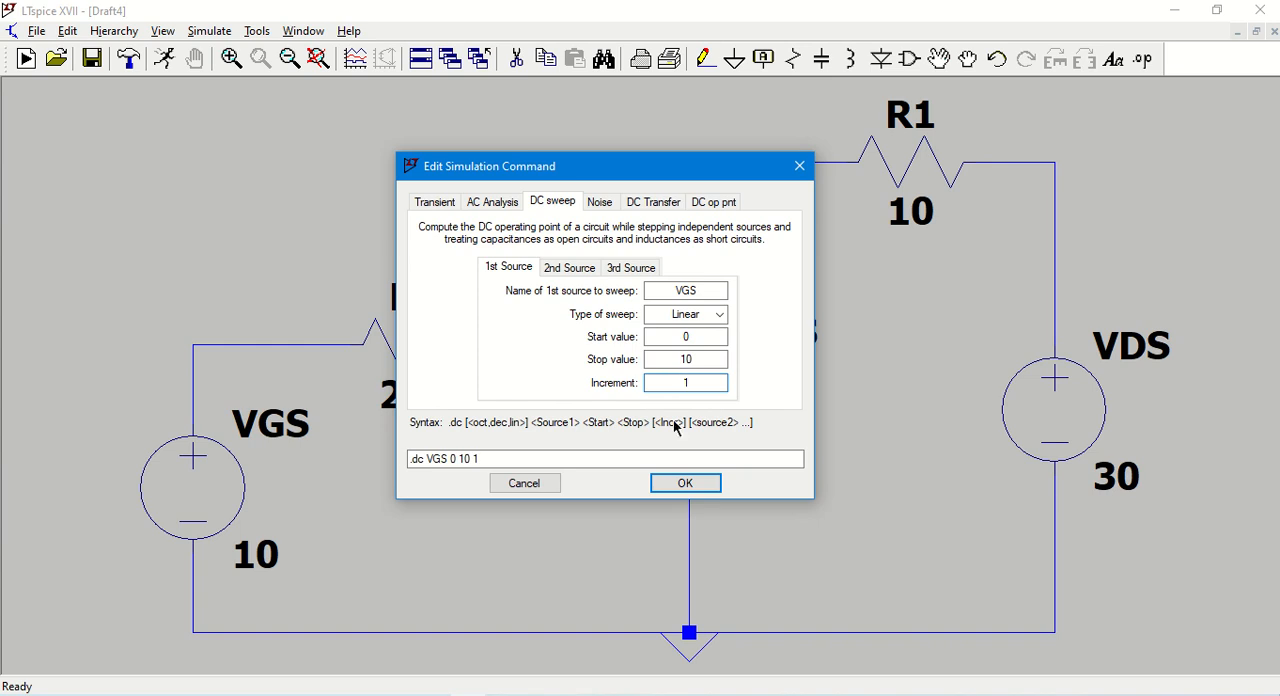
{"action": "left_click", "coordinate": [685, 483]}
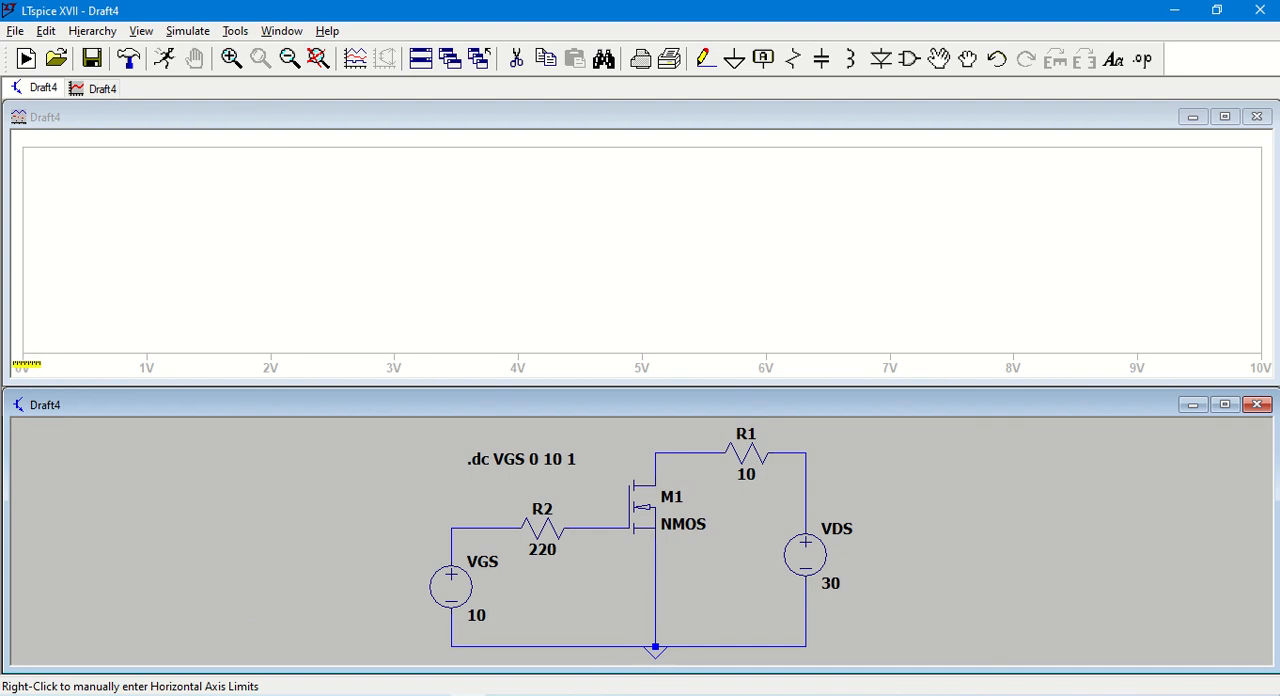
{"action": "mouse_move", "coordinate": [1255, 176]}
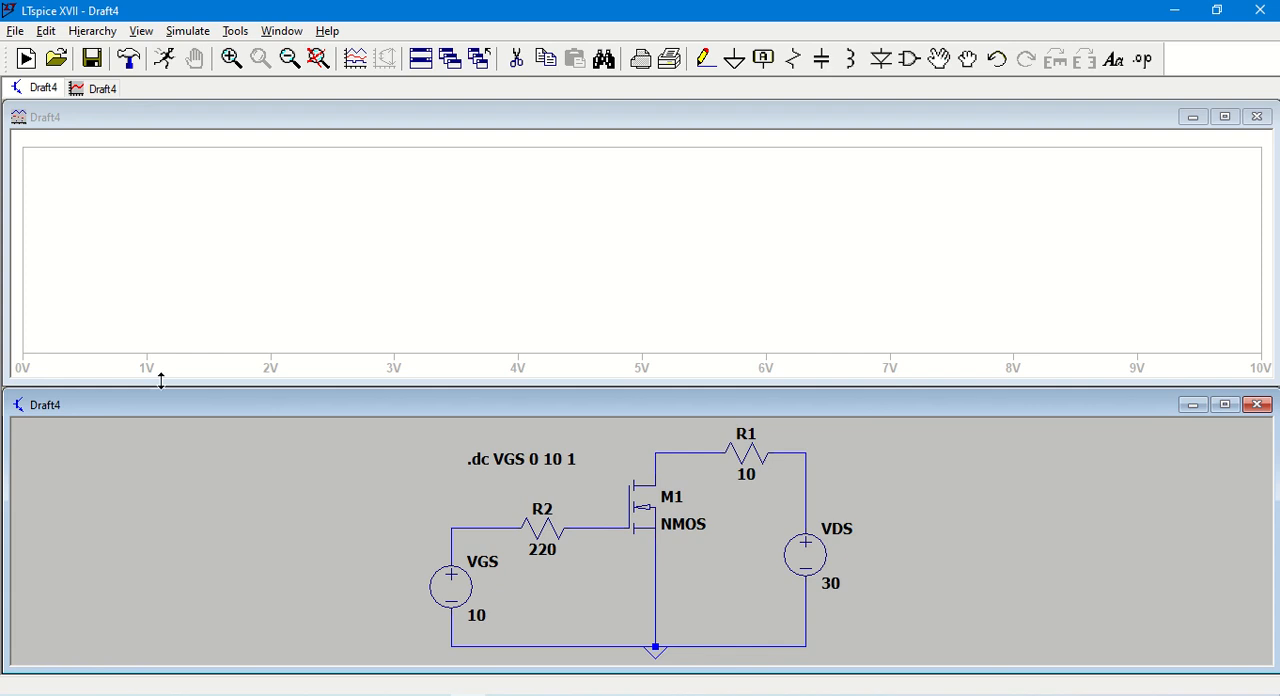
{"action": "mouse_move", "coordinate": [390, 533]}
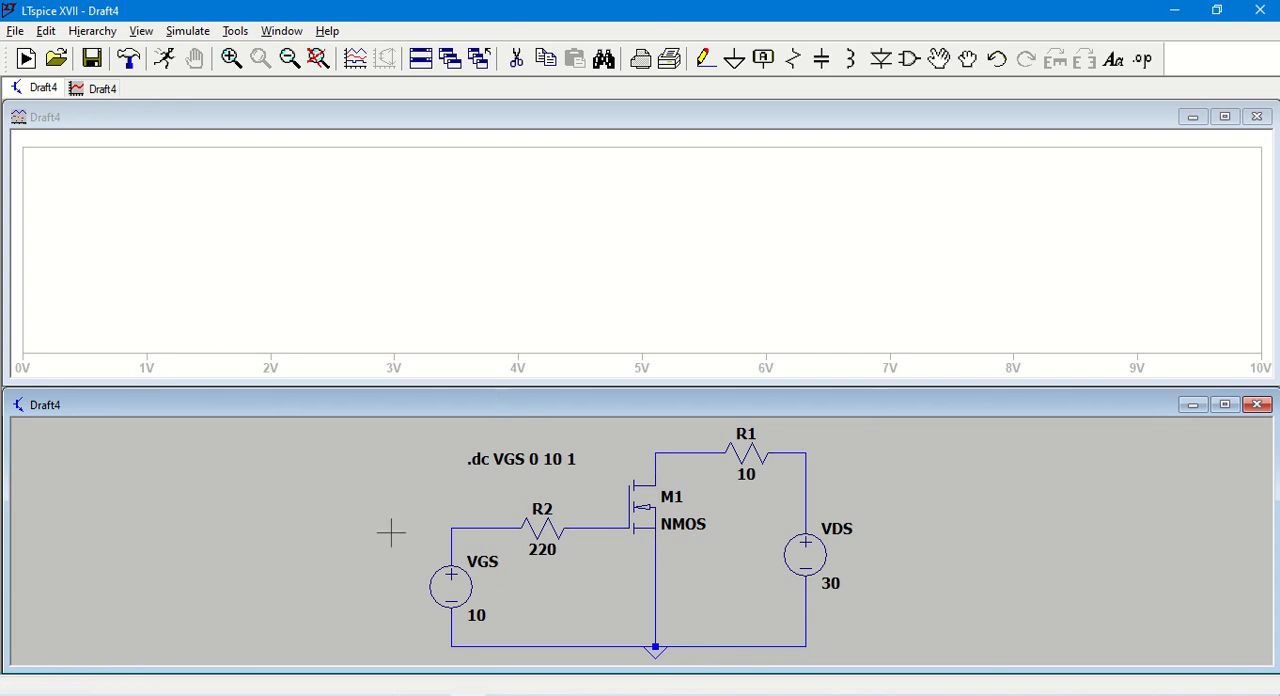
{"action": "mouse_move", "coordinate": [369, 485]}
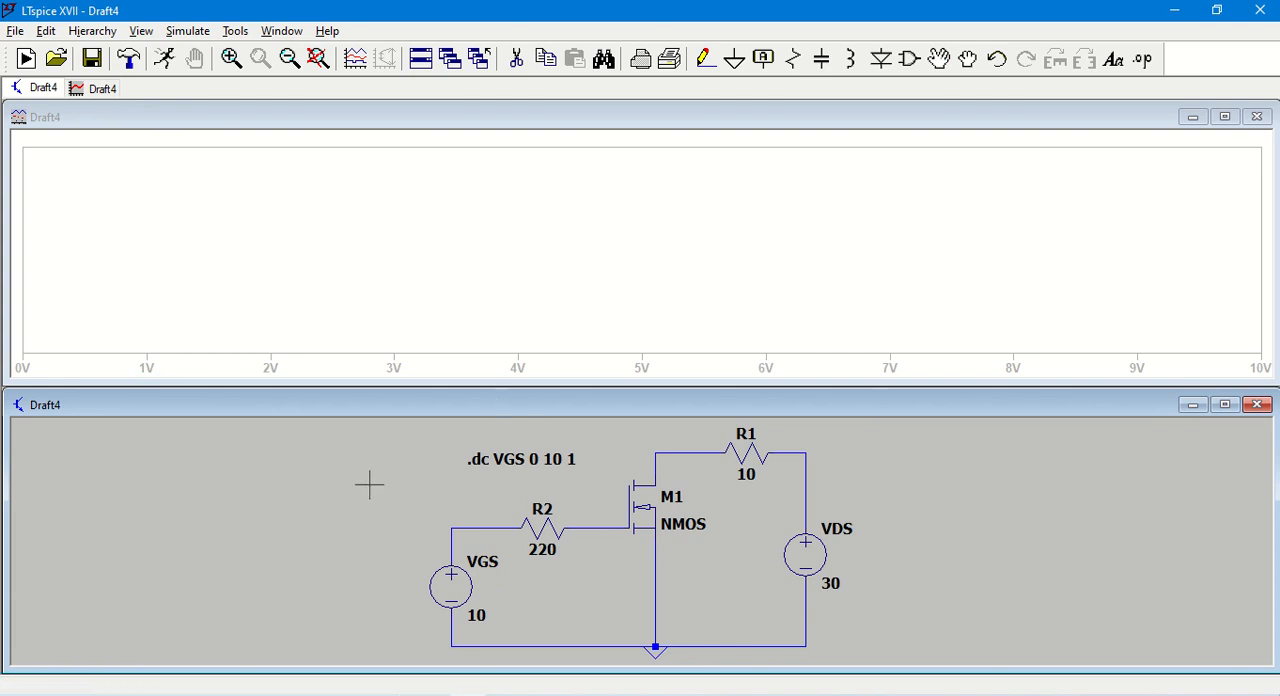
{"action": "mouse_move", "coordinate": [640, 449]}
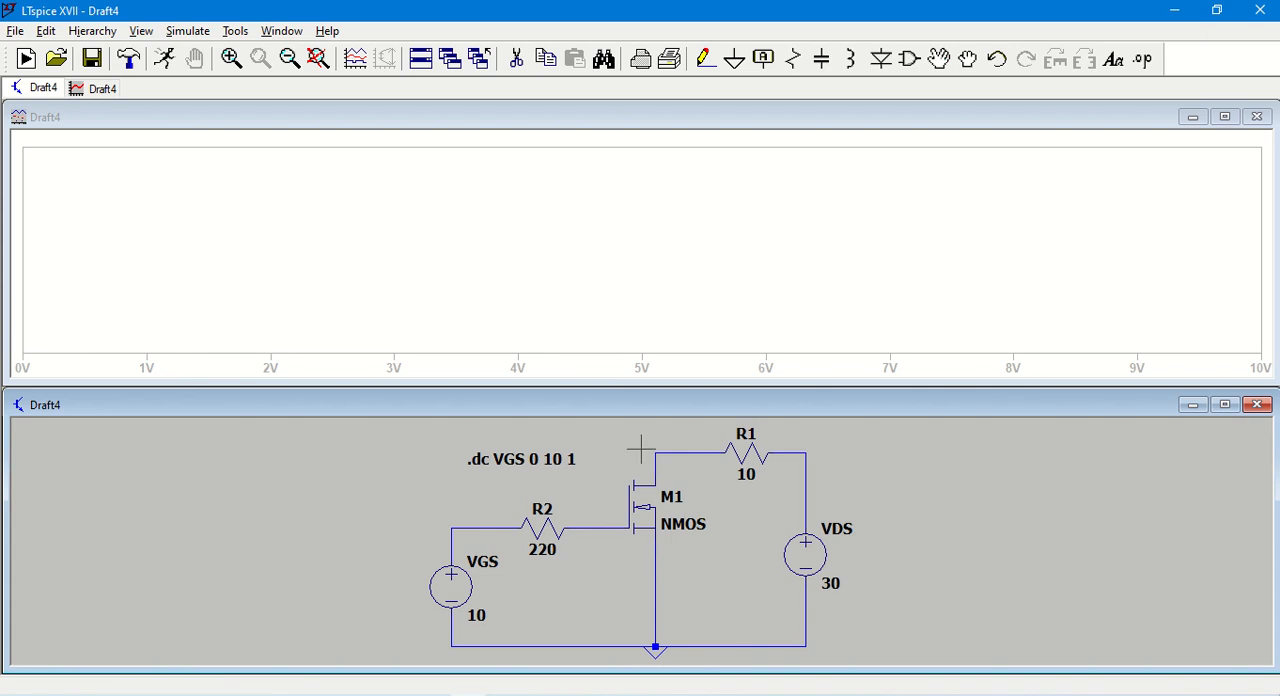
{"action": "mouse_move", "coordinate": [690, 445]}
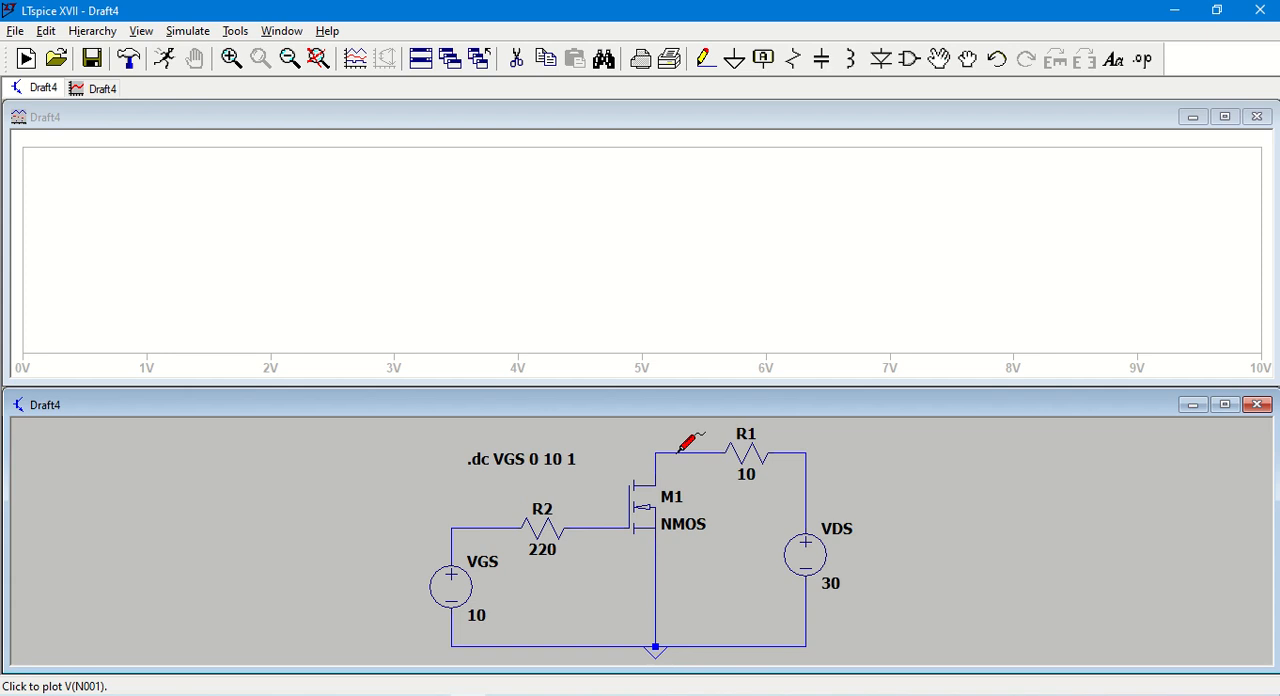
{"action": "mouse_move", "coordinate": [735, 450]}
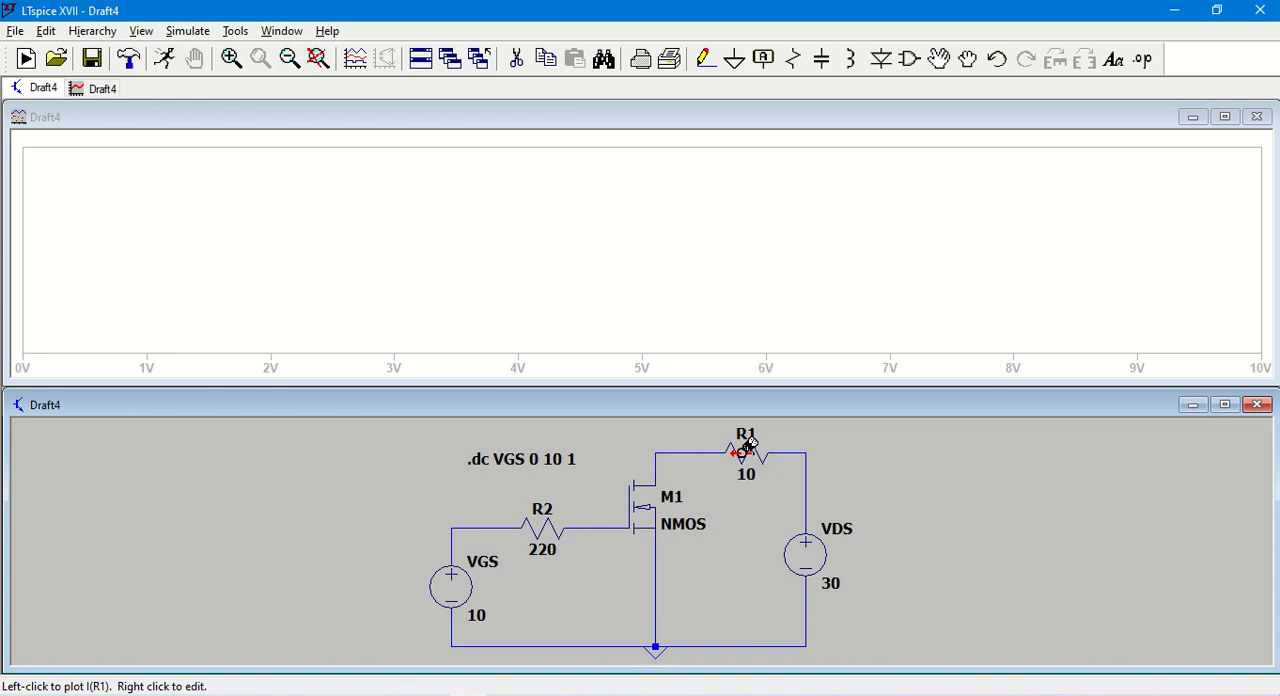
{"action": "mouse_move", "coordinate": [665, 485]}
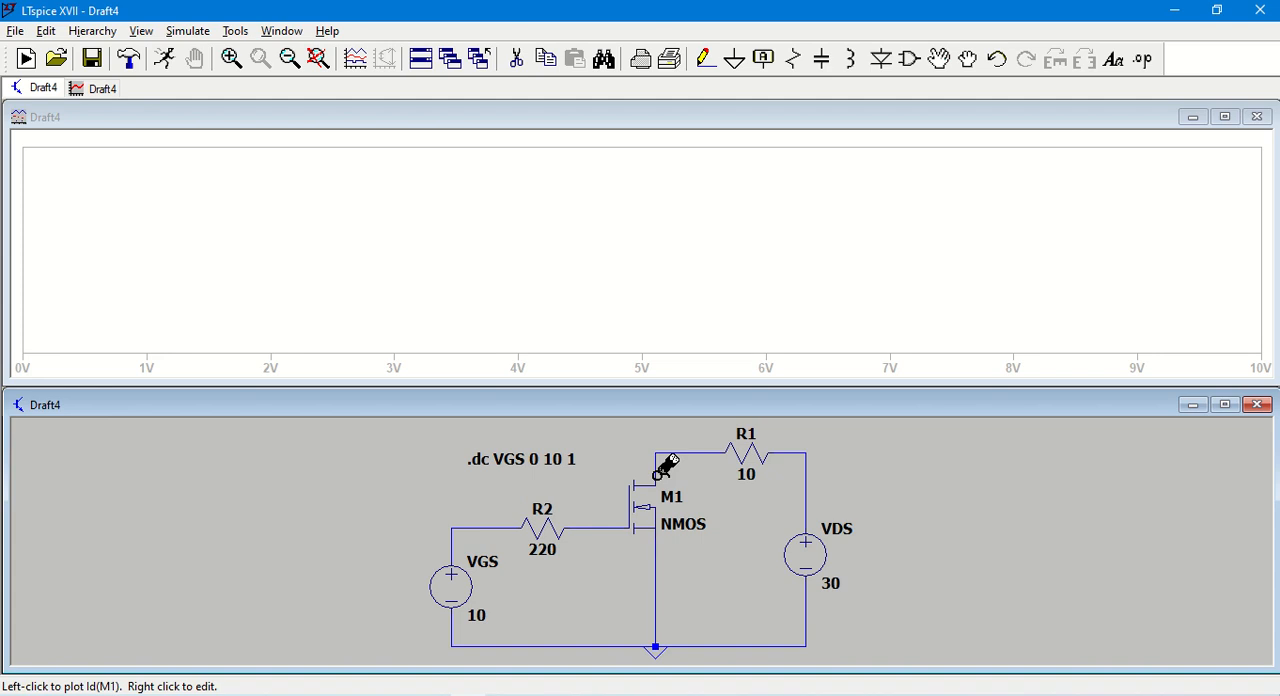
Probe M1's drain to plot Id(M1)
{"action": "left_click", "coordinate": [660, 465]}
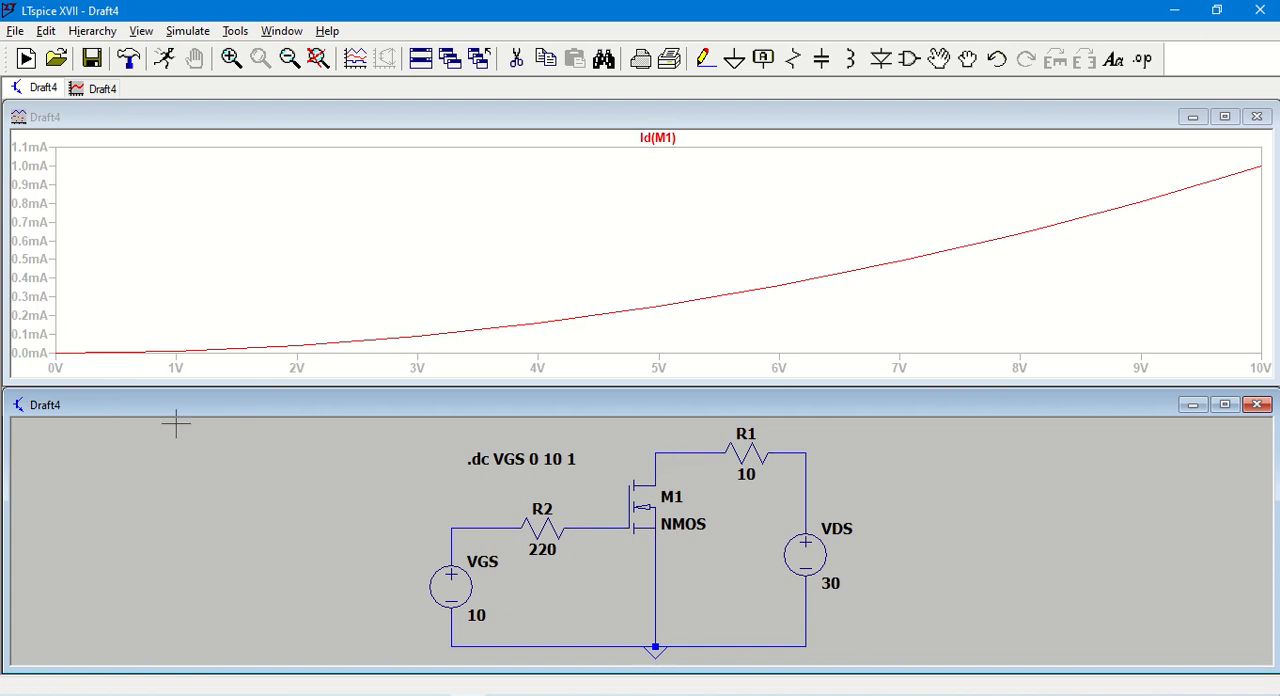
{"action": "mouse_move", "coordinate": [1057, 212]}
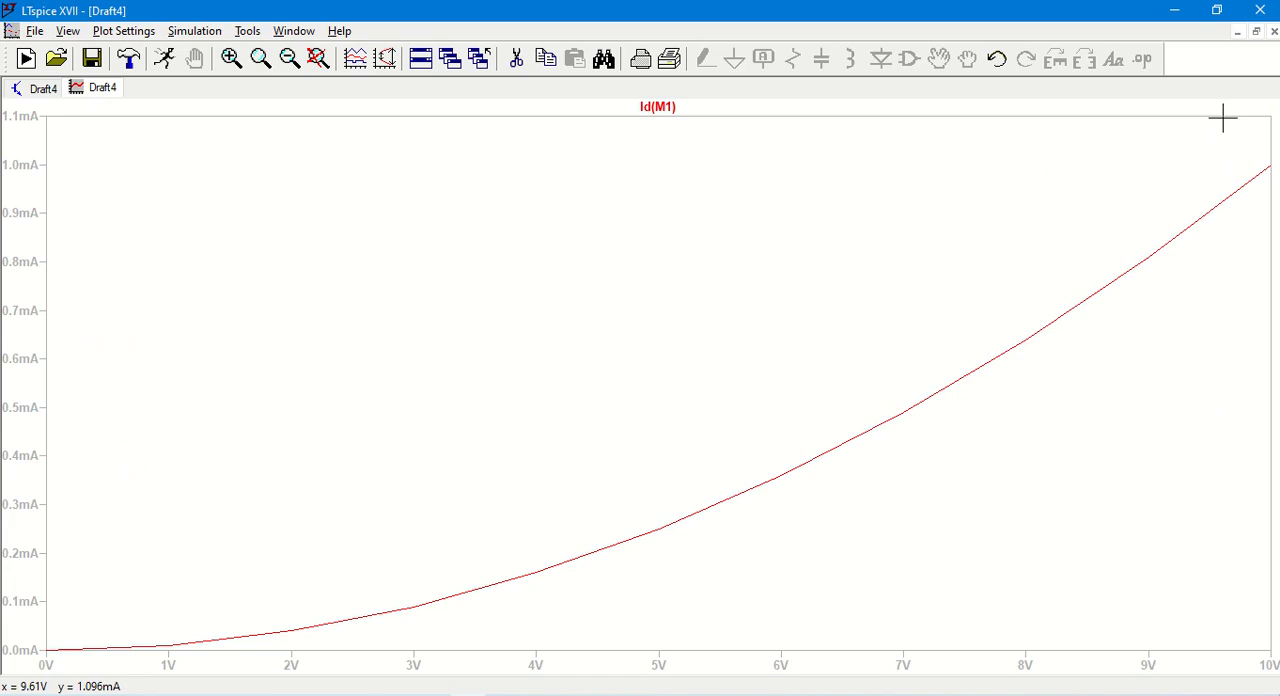
{"action": "mouse_move", "coordinate": [680, 317]}
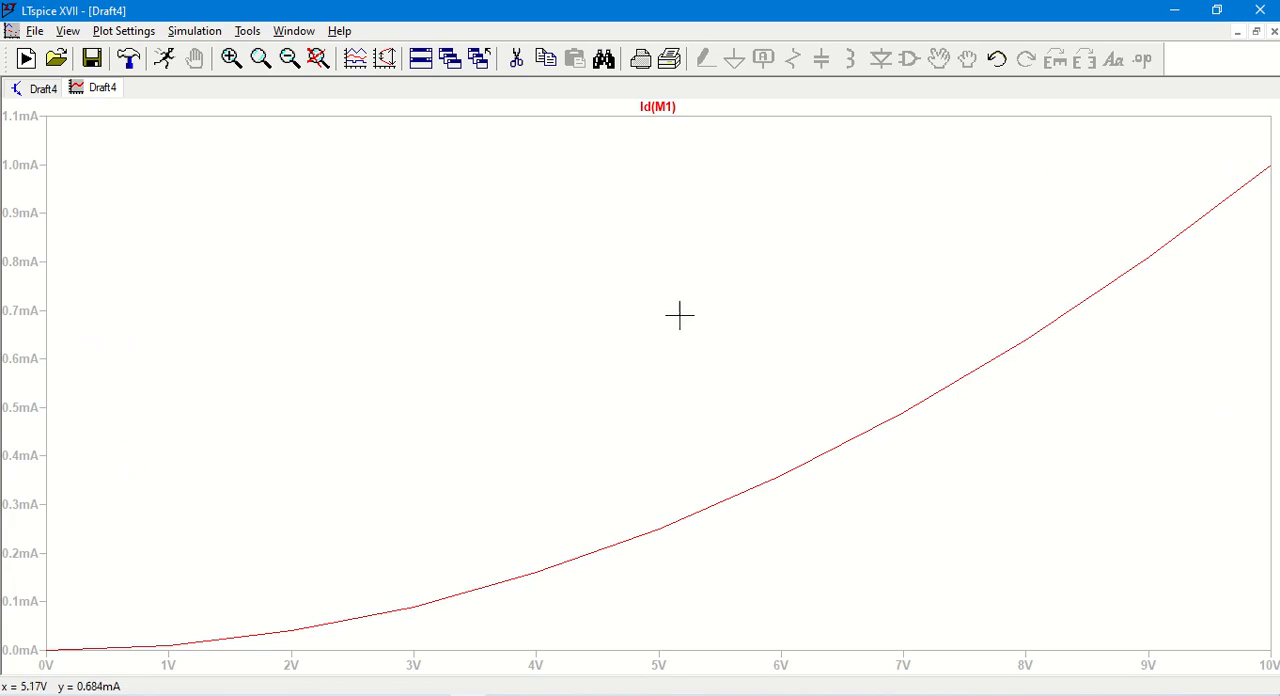
Mark the simulated data points on the Id(M1) curve
{"action": "right_click", "coordinate": [680, 317]}
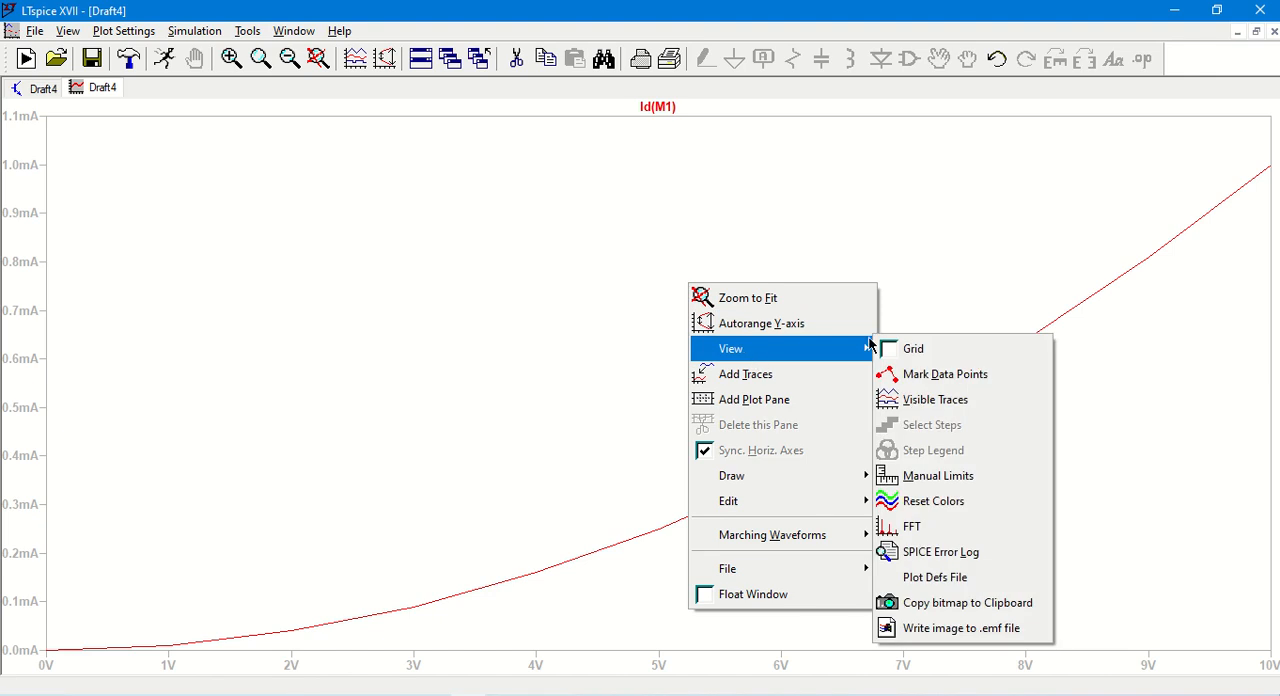
{"action": "left_click", "coordinate": [944, 373]}
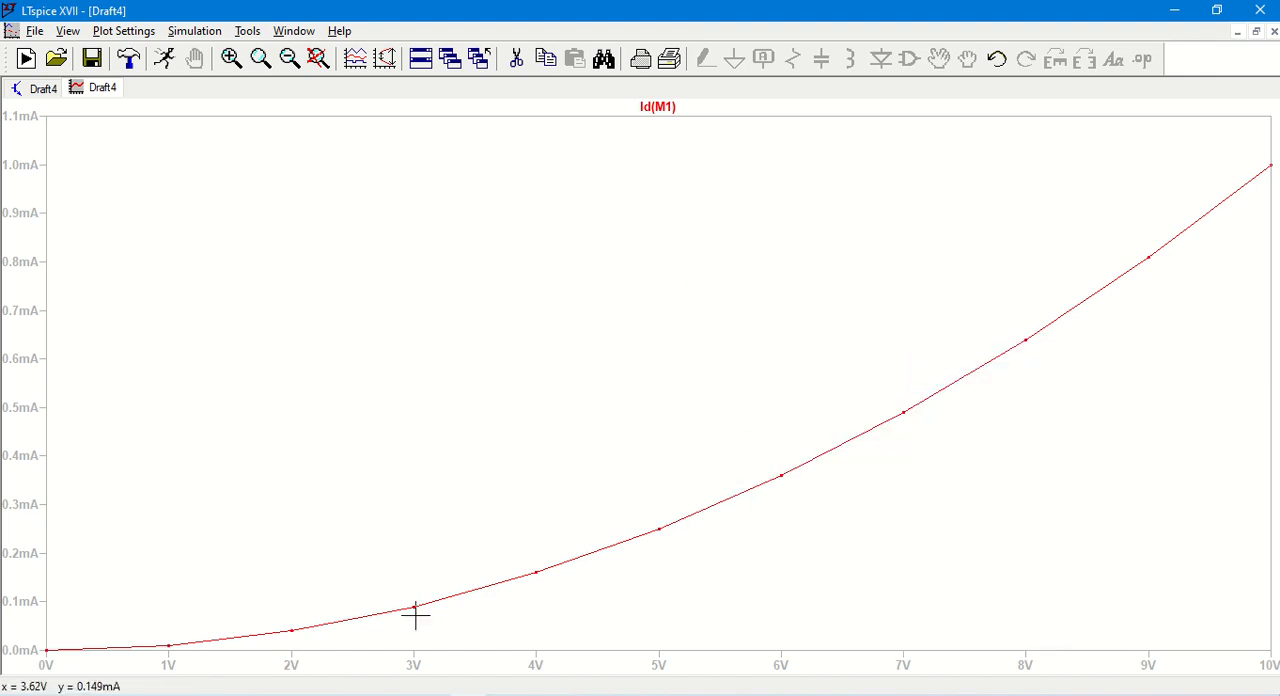
{"action": "mouse_move", "coordinate": [170, 645]}
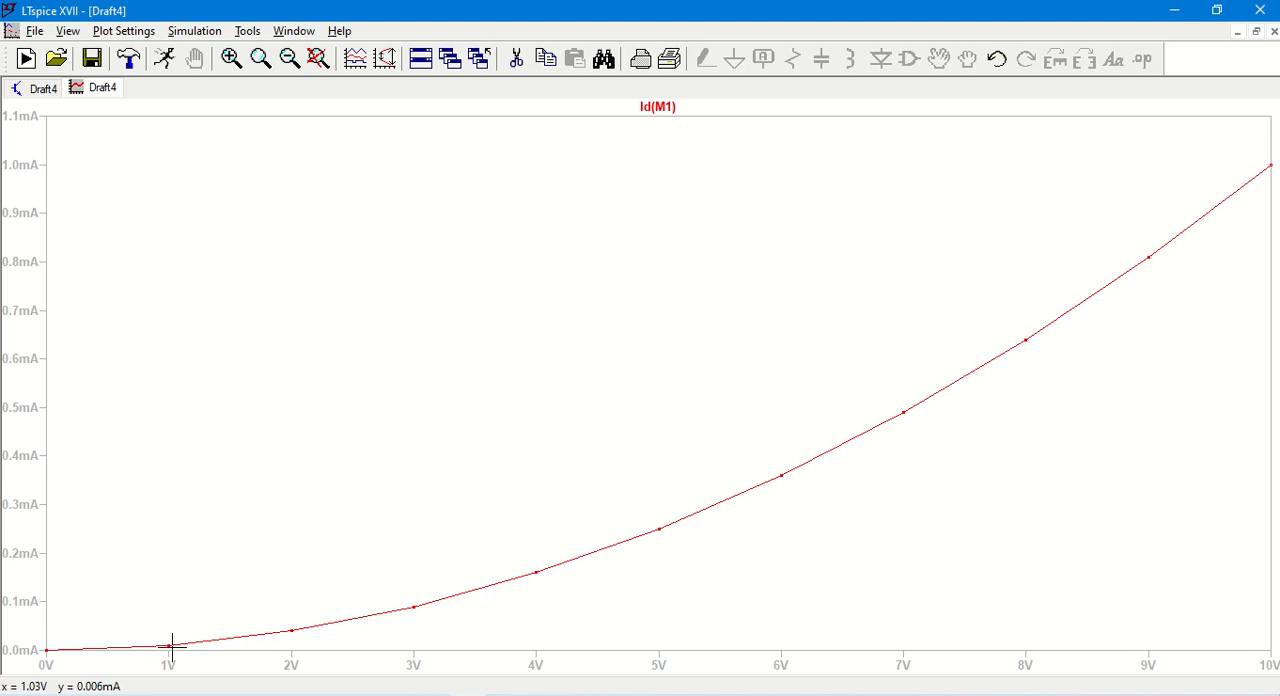
{"action": "mouse_move", "coordinate": [642, 533]}
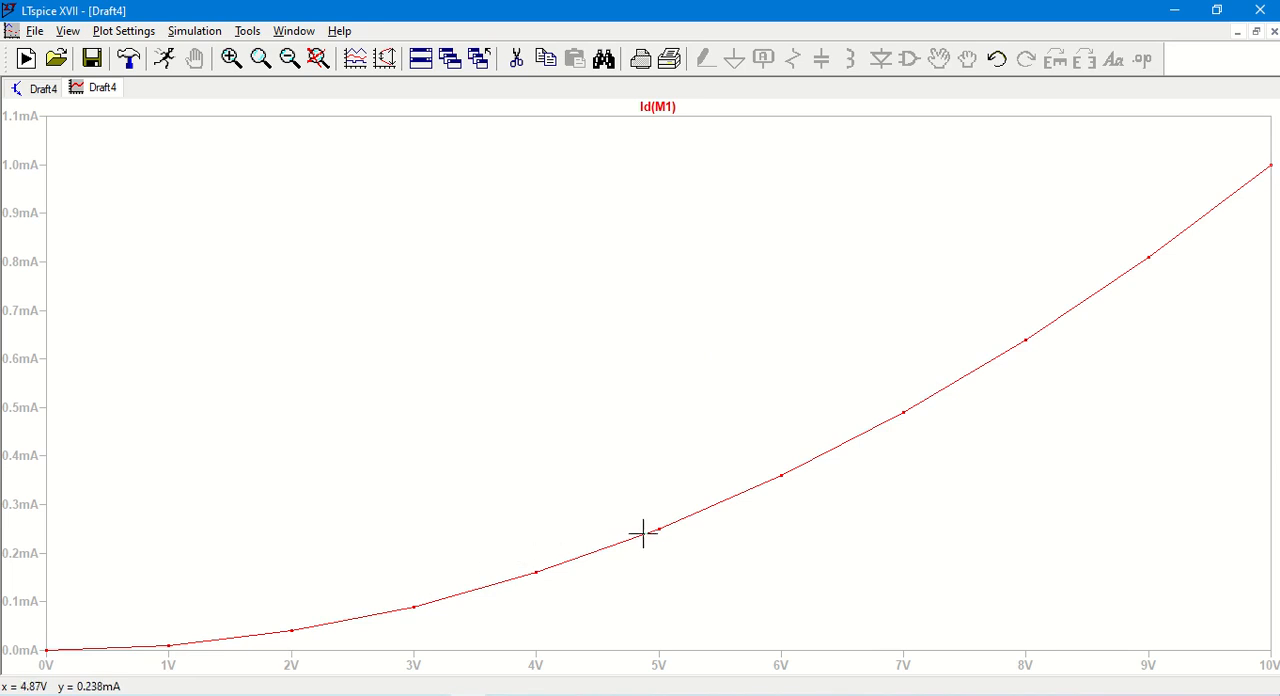
{"action": "mouse_move", "coordinate": [1180, 228]}
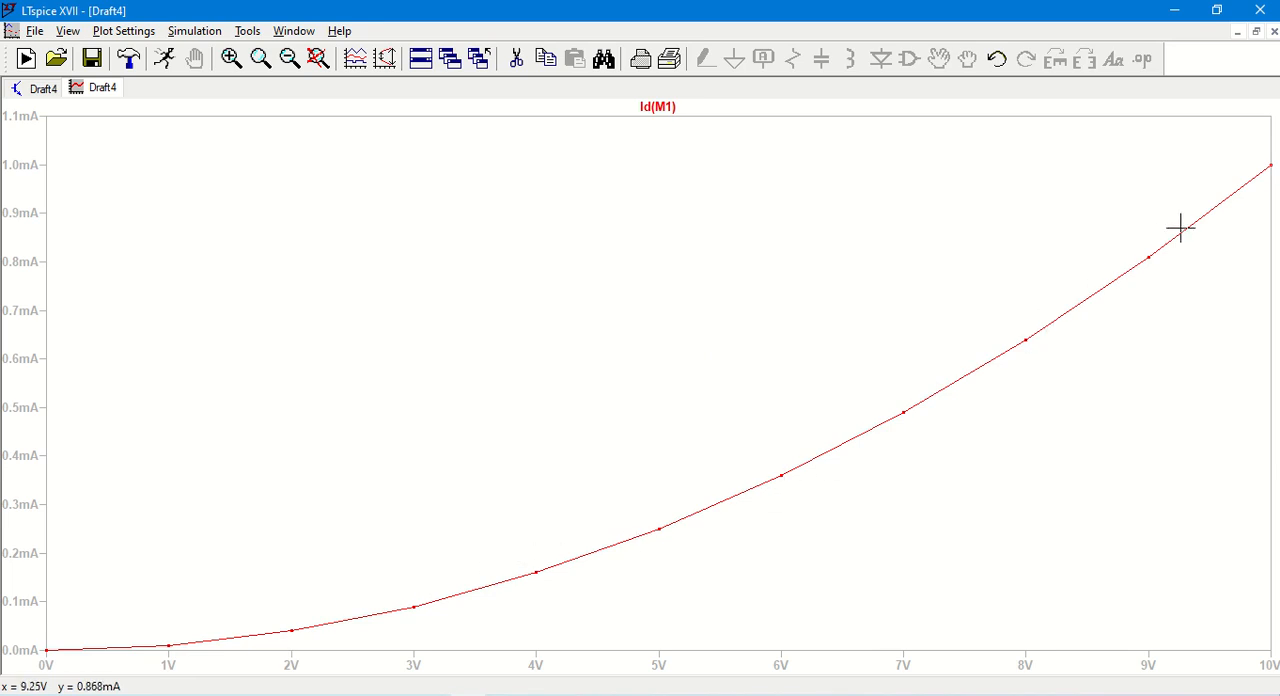
{"action": "mouse_move", "coordinate": [995, 355]}
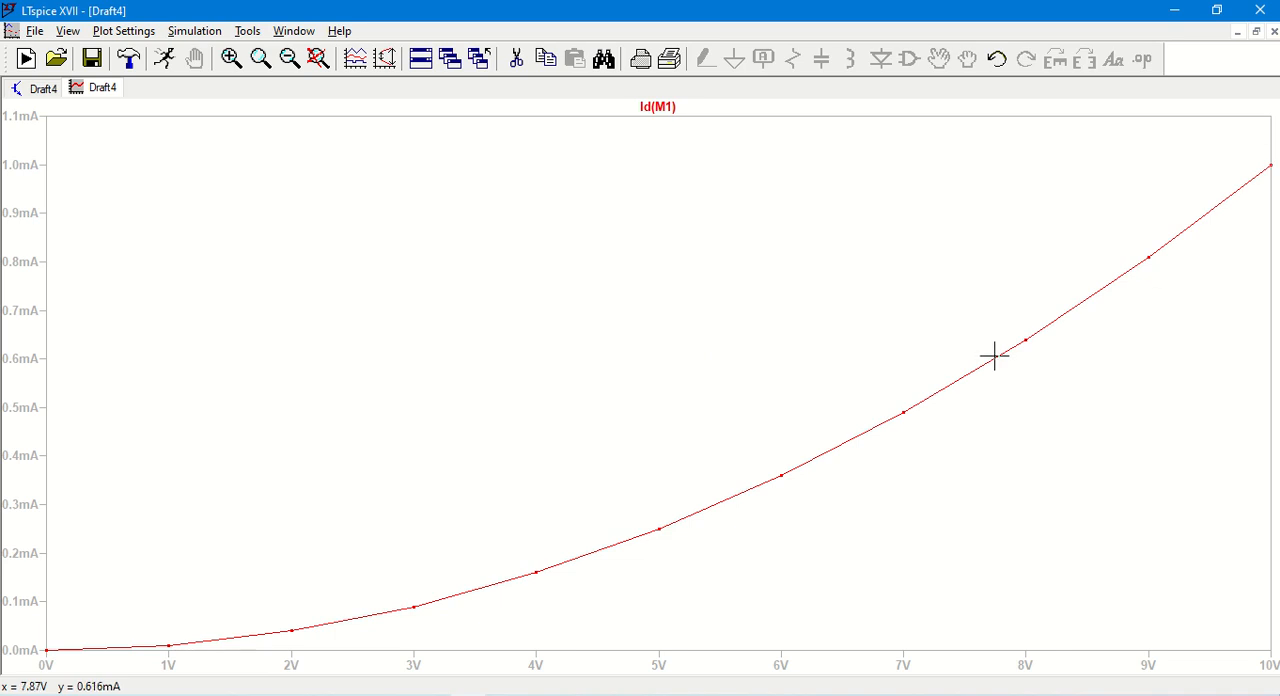
{"action": "mouse_move", "coordinate": [371, 631]}
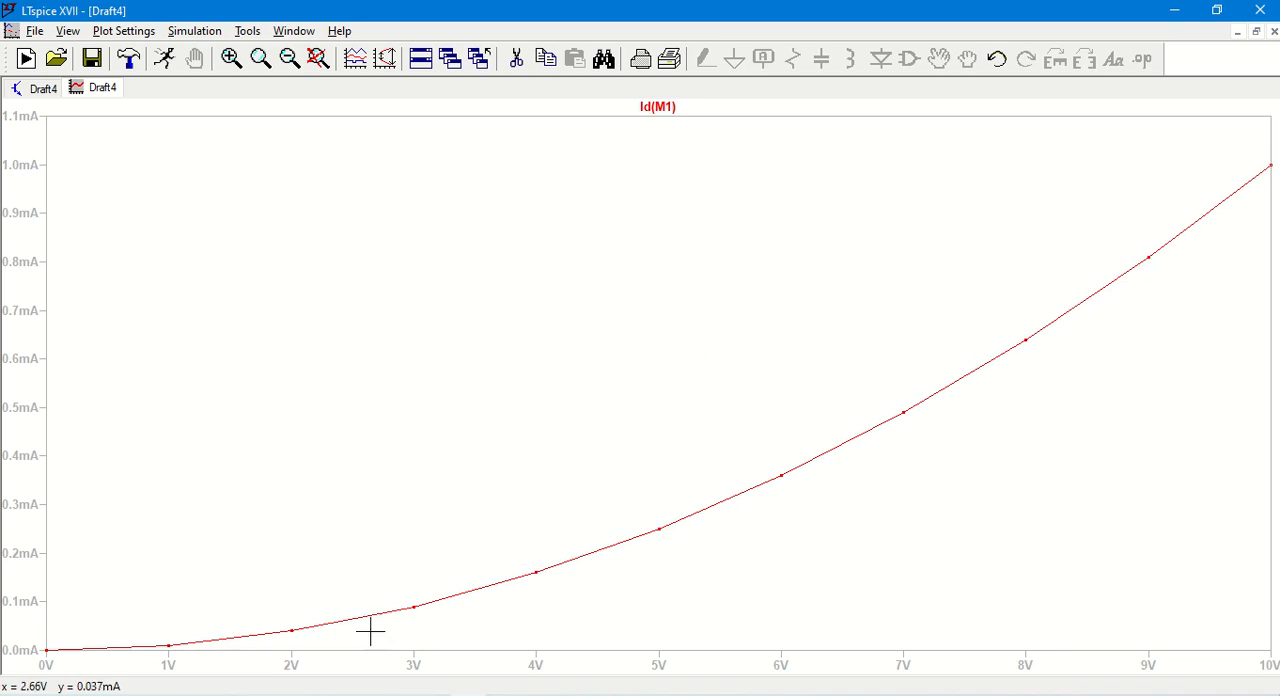
{"action": "mouse_move", "coordinate": [671, 556]}
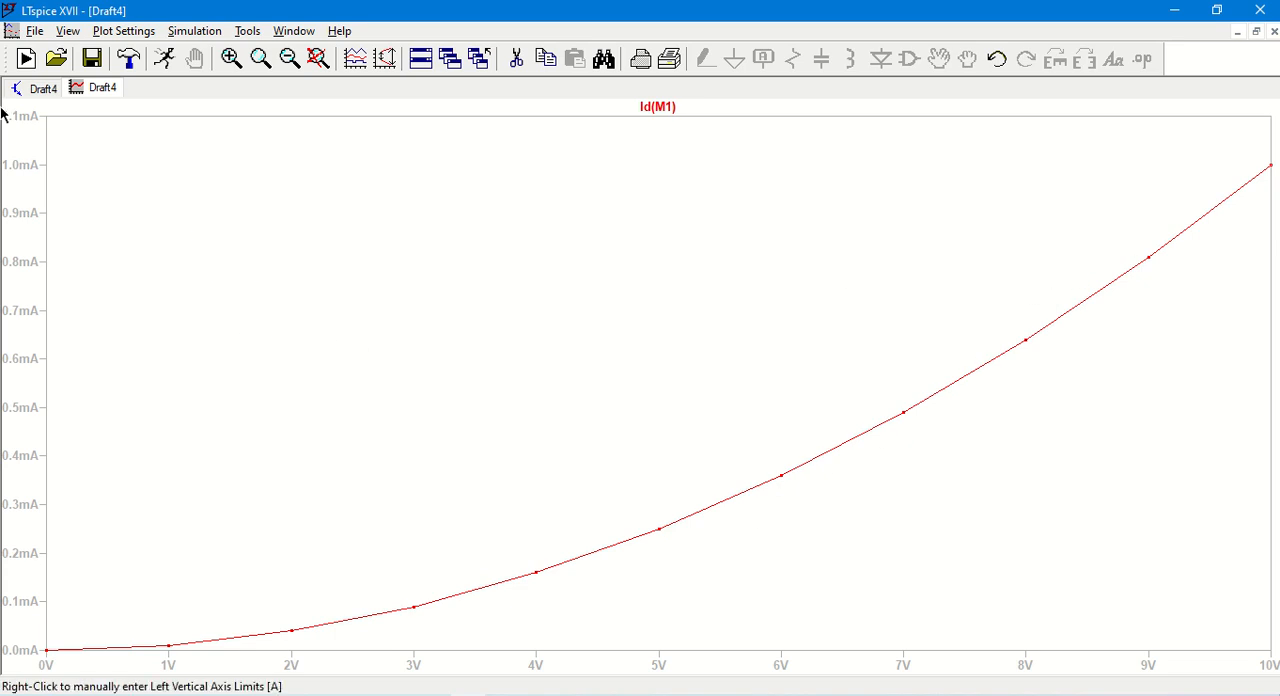
{"action": "mouse_move", "coordinate": [1173, 447]}
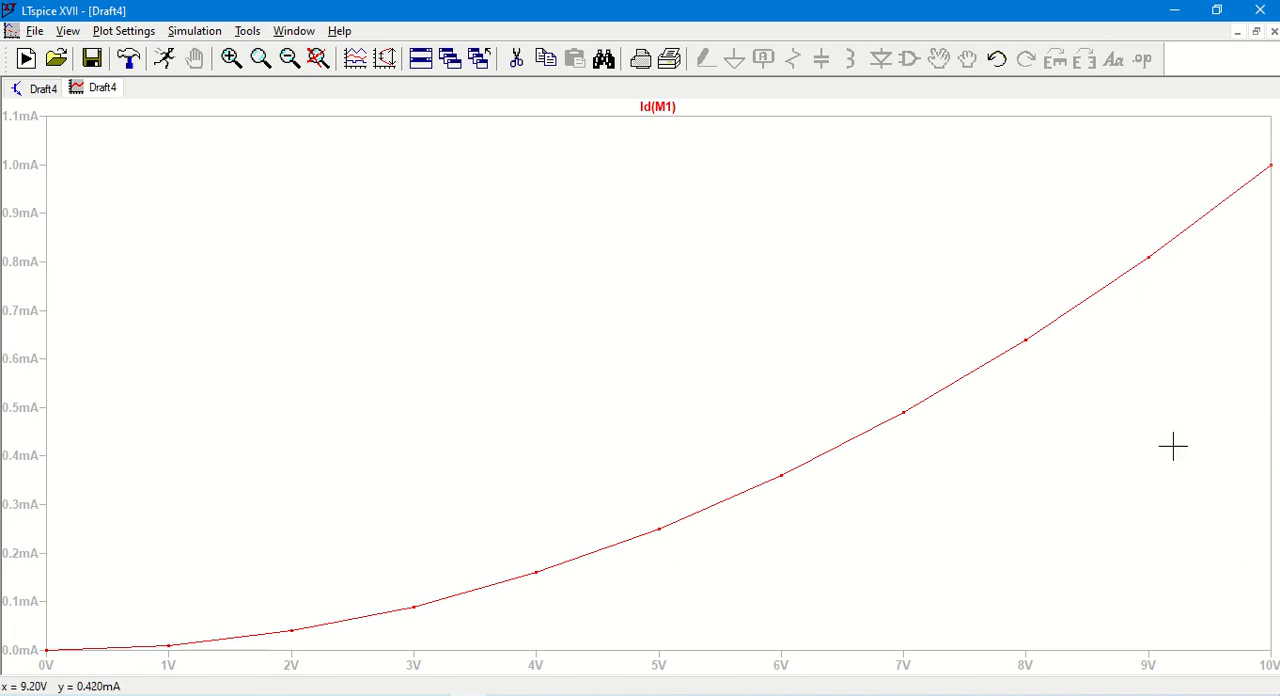
{"action": "mouse_move", "coordinate": [248, 31]}
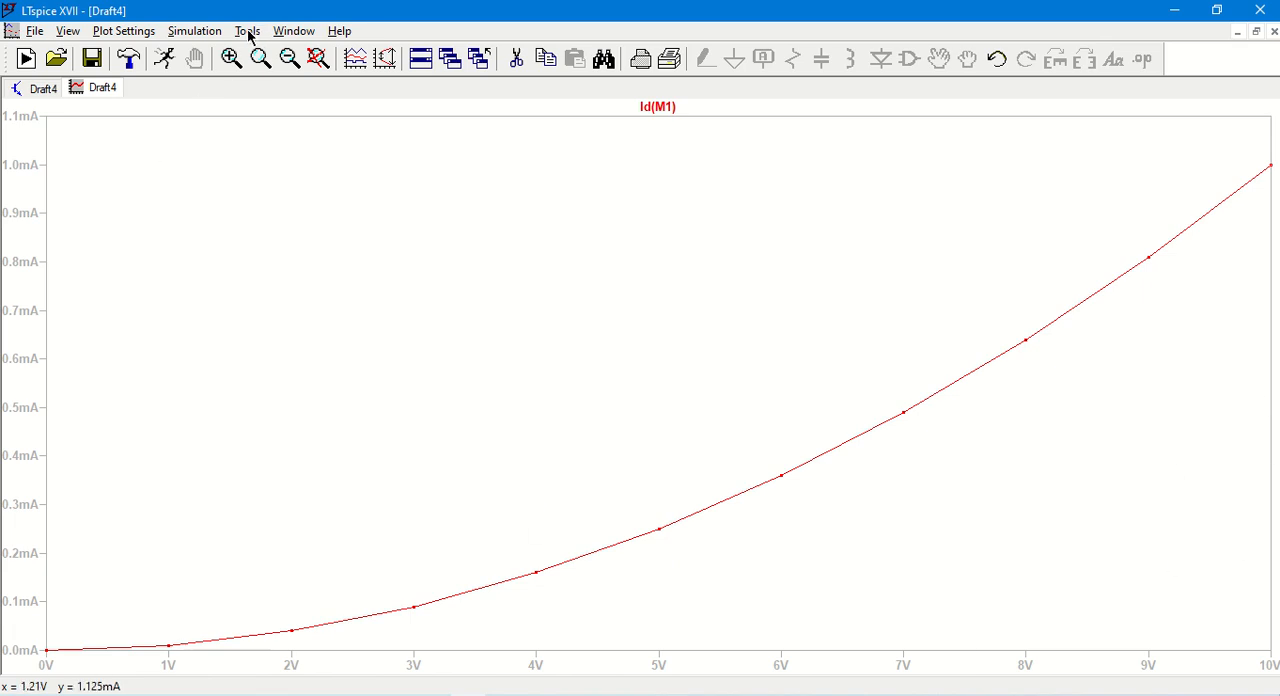
Copy the Id(M1) plot to the clipboard as a bitmap from the Tools menu
{"action": "left_click", "coordinate": [247, 30]}
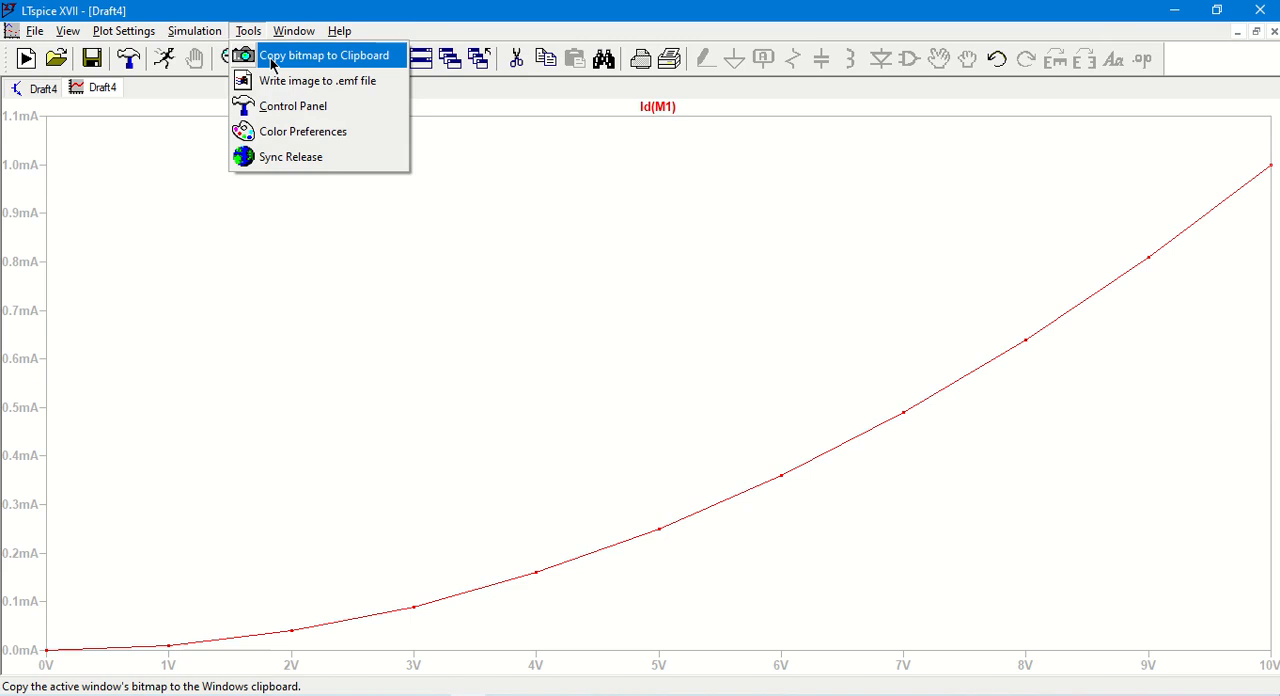
{"action": "left_click", "coordinate": [324, 55]}
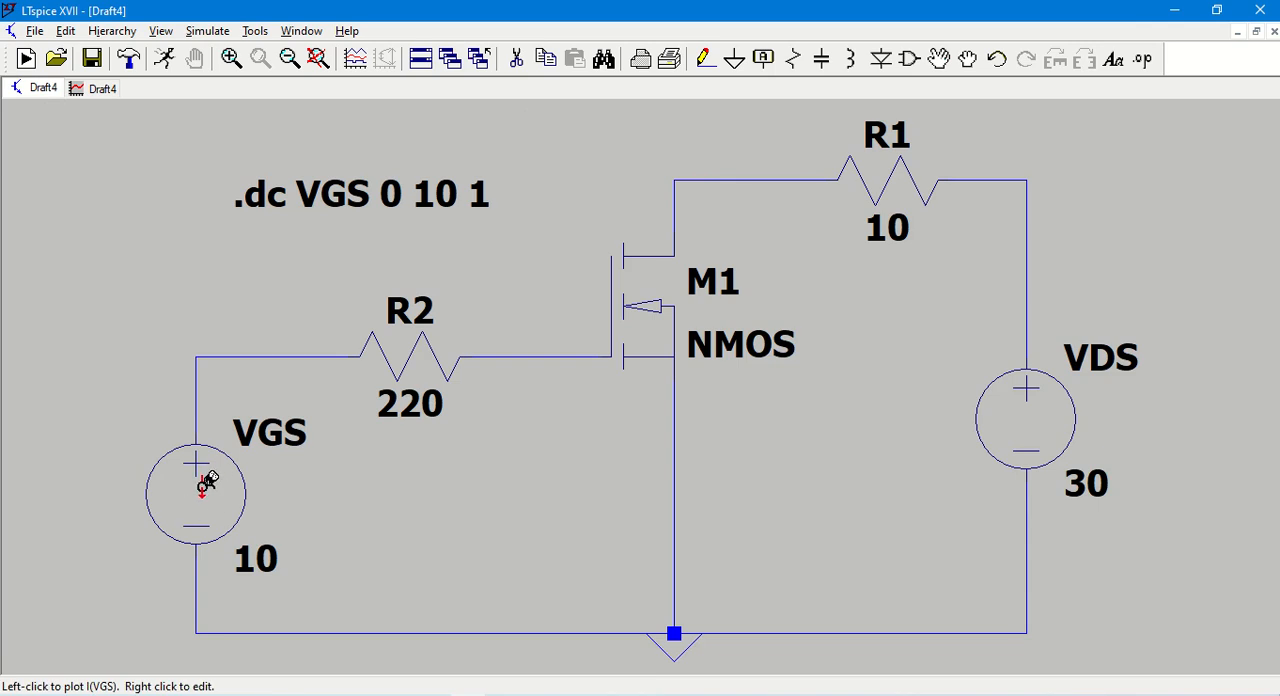
{"action": "mouse_move", "coordinate": [225, 455]}
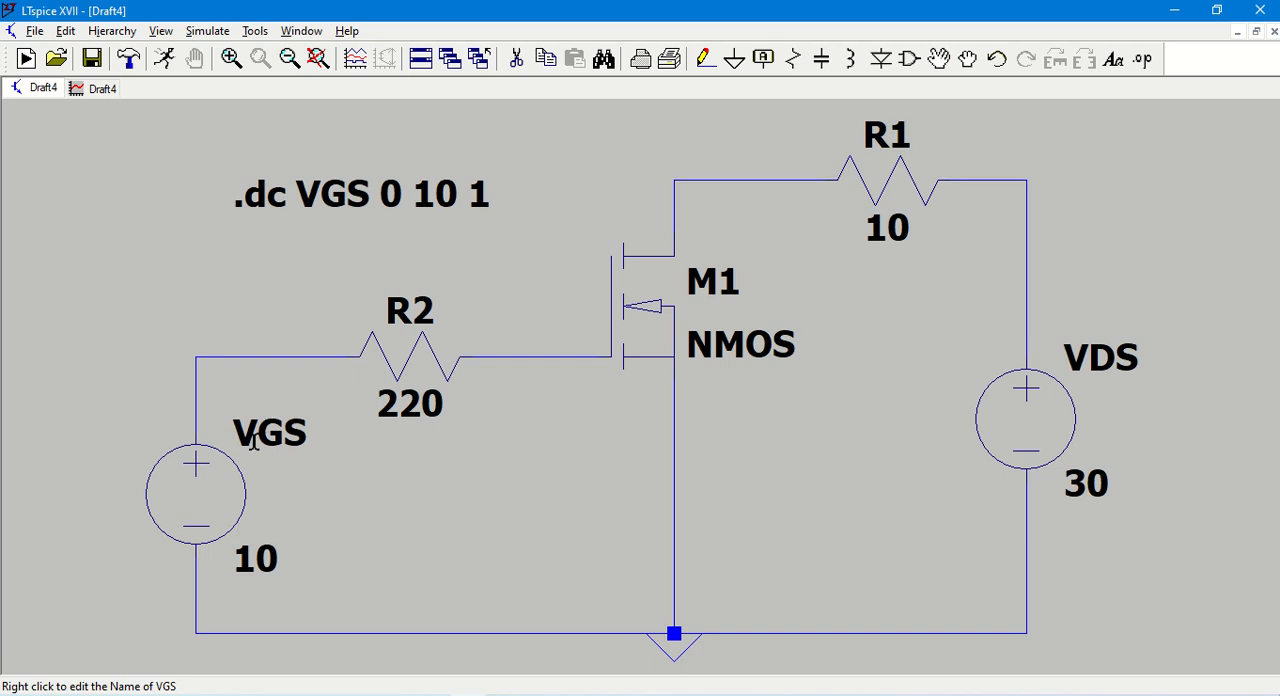
{"action": "mouse_move", "coordinate": [1025, 420]}
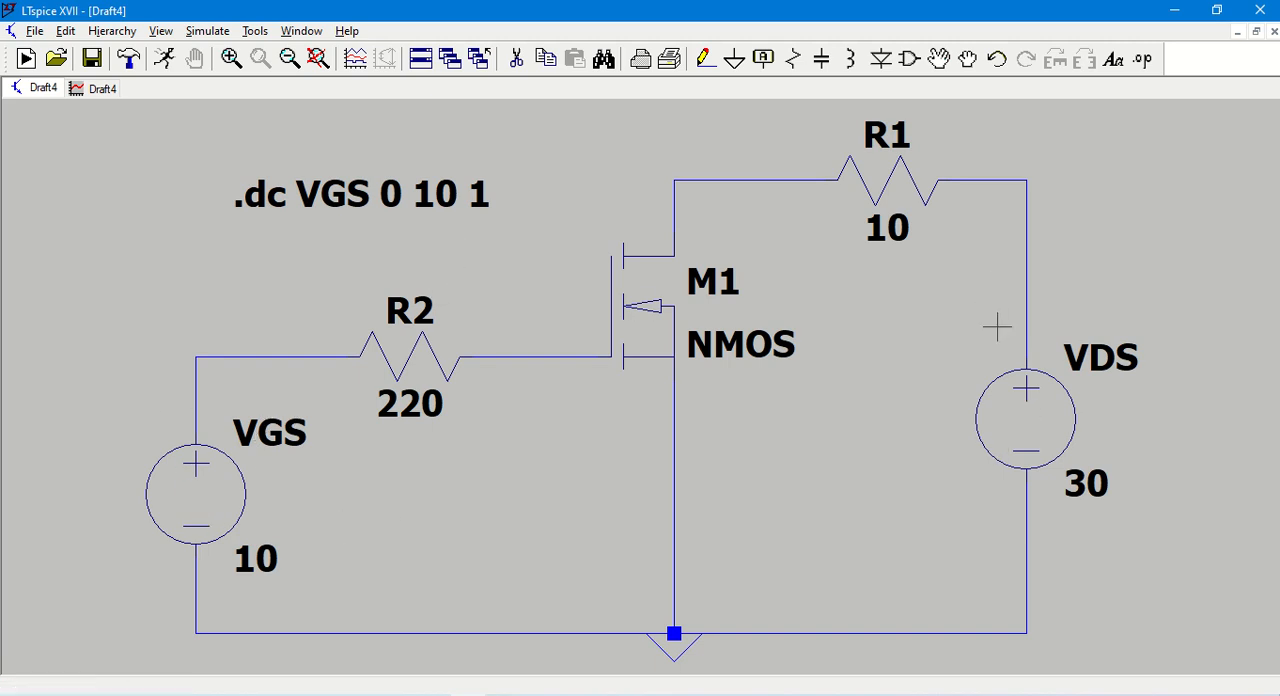
{"action": "mouse_move", "coordinate": [470, 293]}
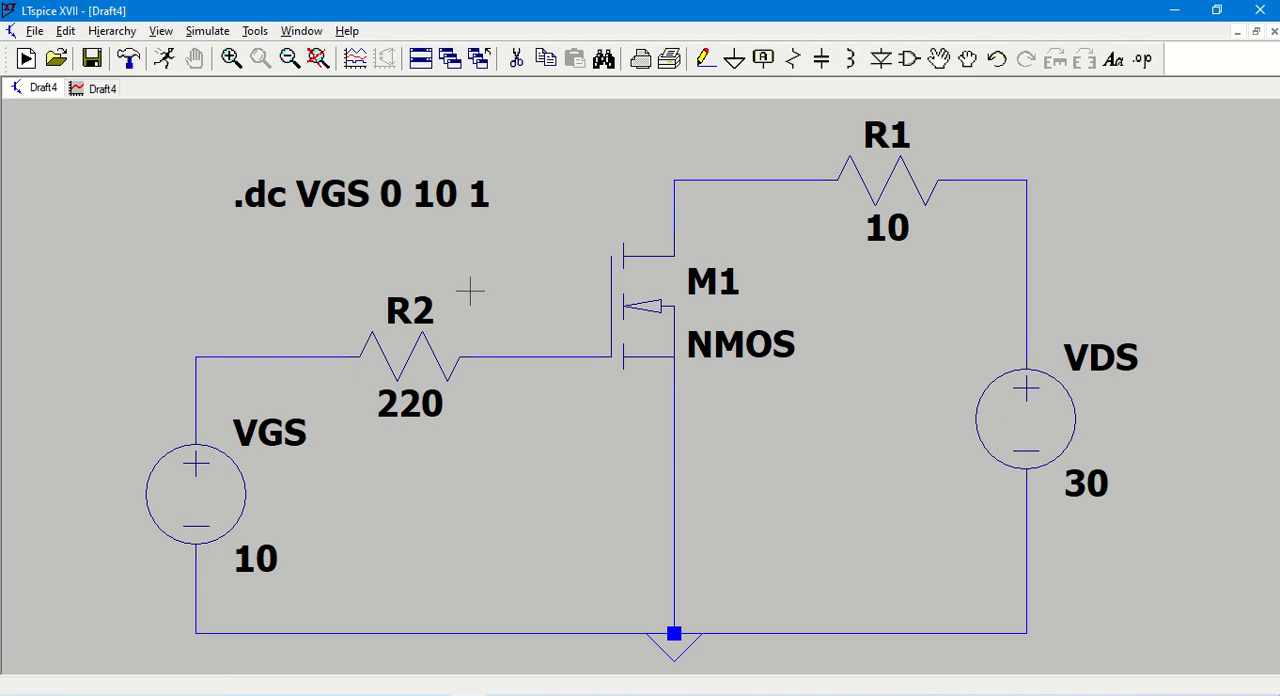
{"action": "mouse_move", "coordinate": [380, 194]}
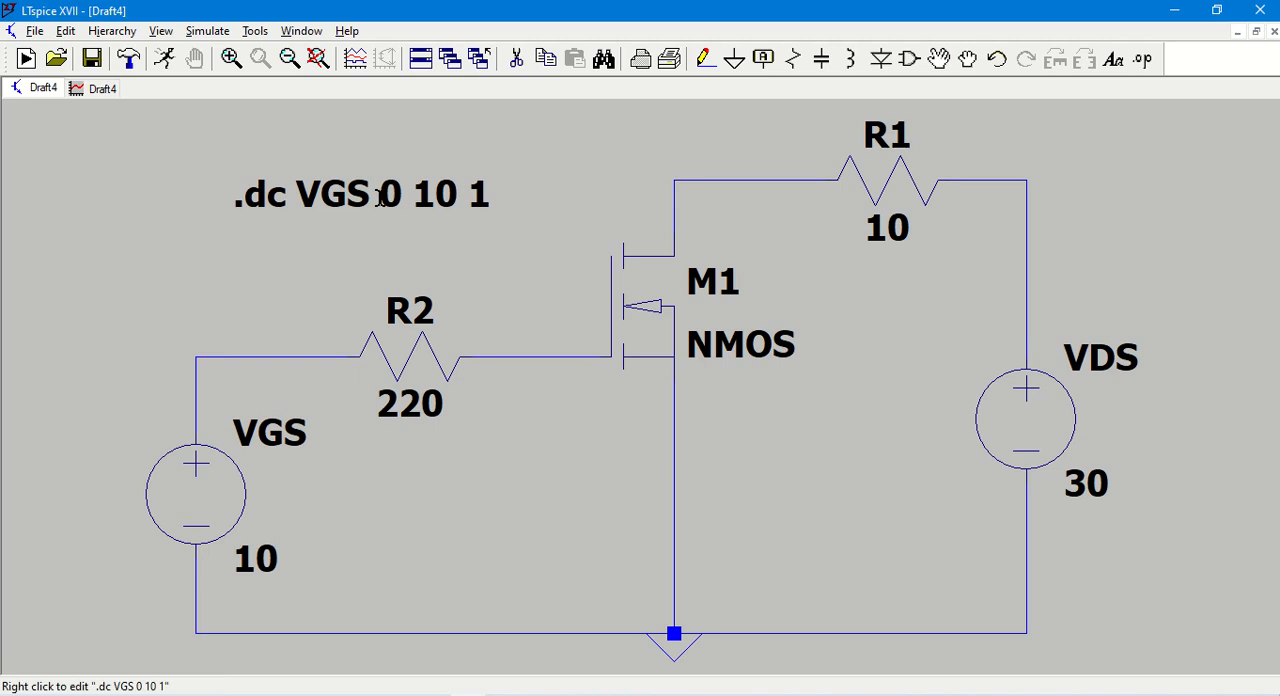
{"action": "mouse_move", "coordinate": [377, 197]}
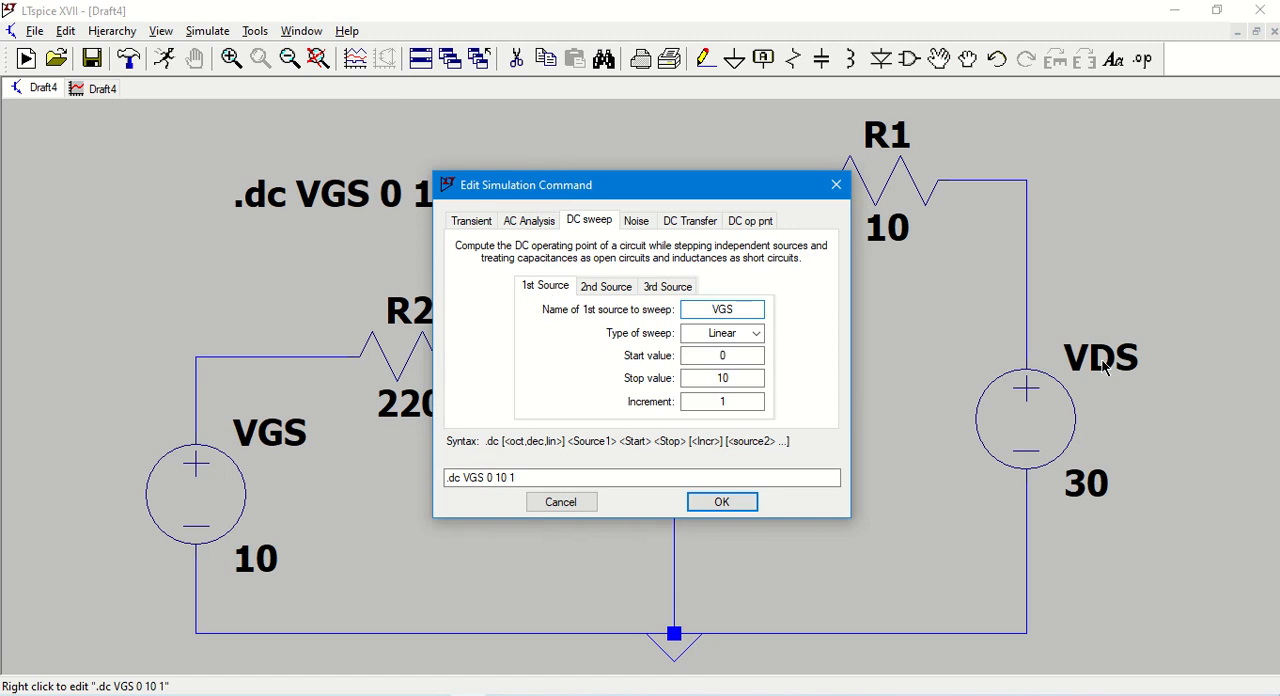
Keep VDS as the first sweep source and add VGS from 0 to 10 V in 2 V steps
{"action": "left_click", "coordinate": [722, 309]}
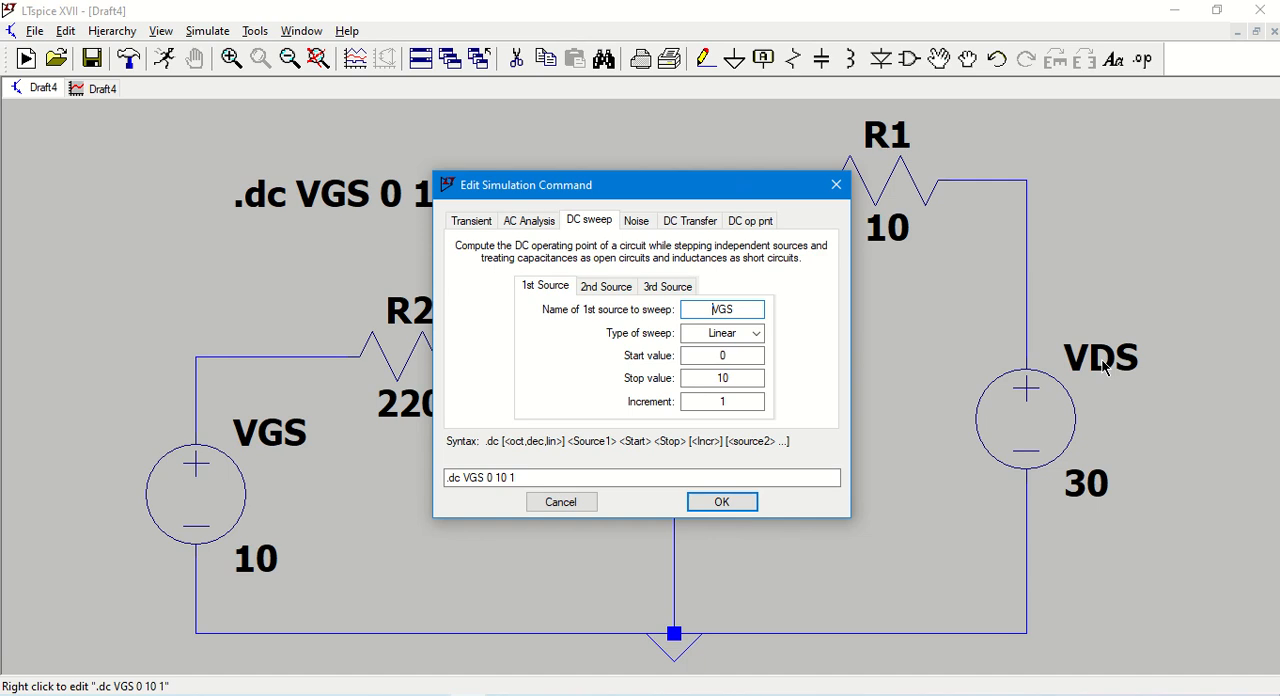
{"action": "mouse_move", "coordinate": [219, 365]}
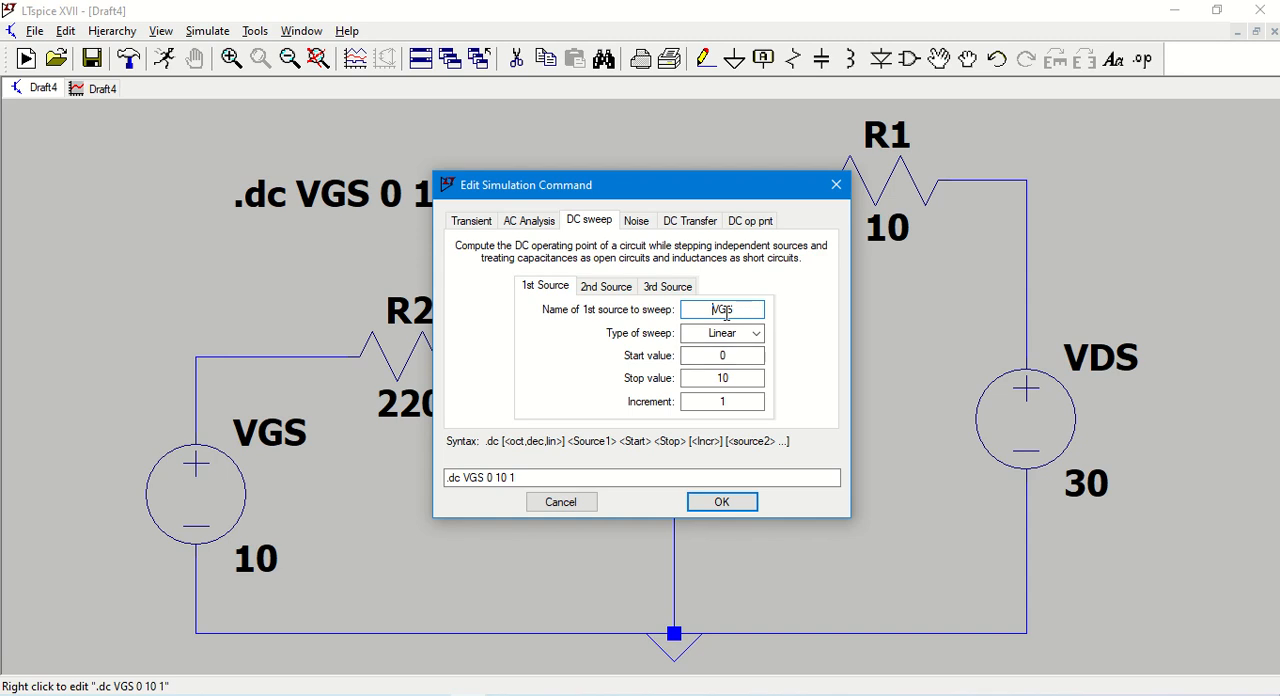
{"action": "type", "text": "VDS"}
{"action": "left_click", "coordinate": [722, 401]}
{"action": "type", "text": "0.1"}
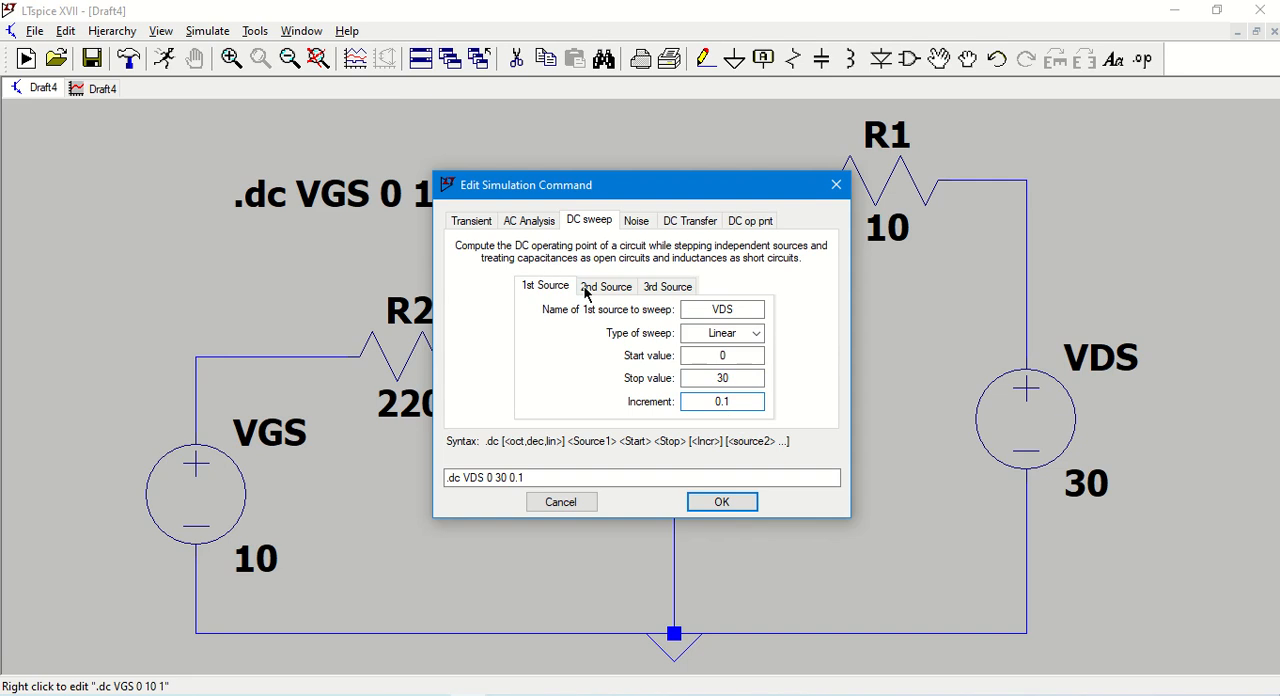
{"action": "left_click", "coordinate": [605, 286]}
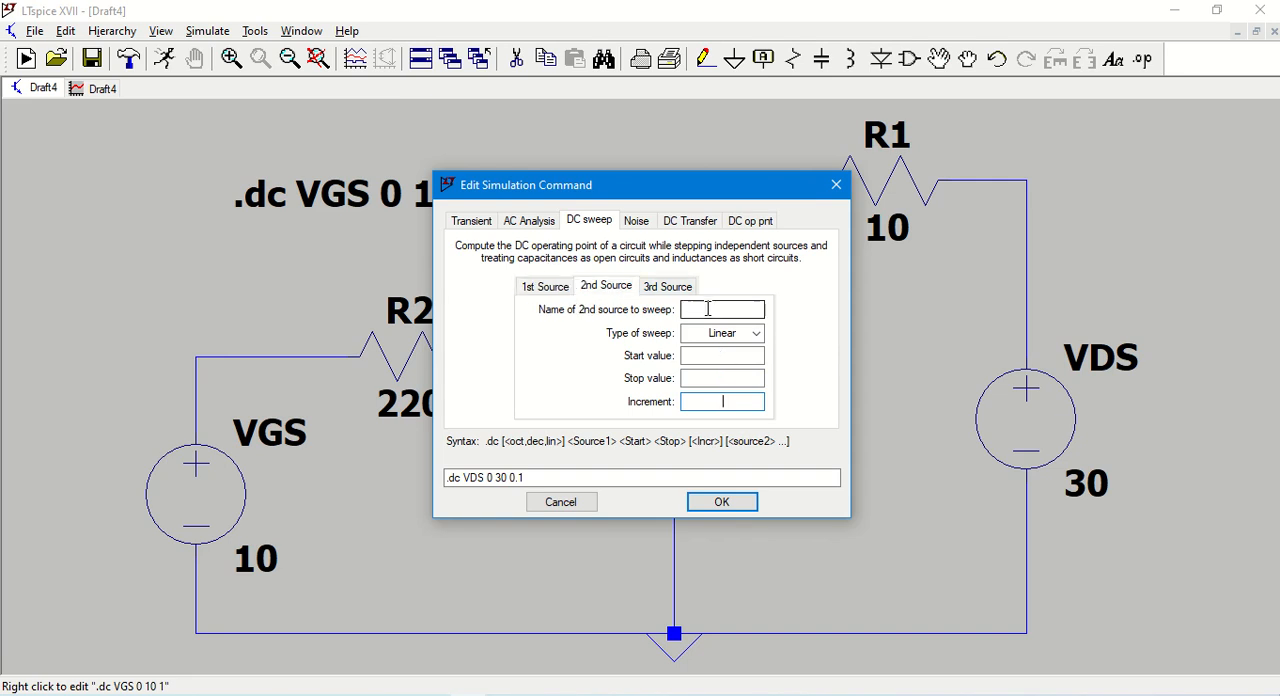
{"action": "type", "text": "VGS"}
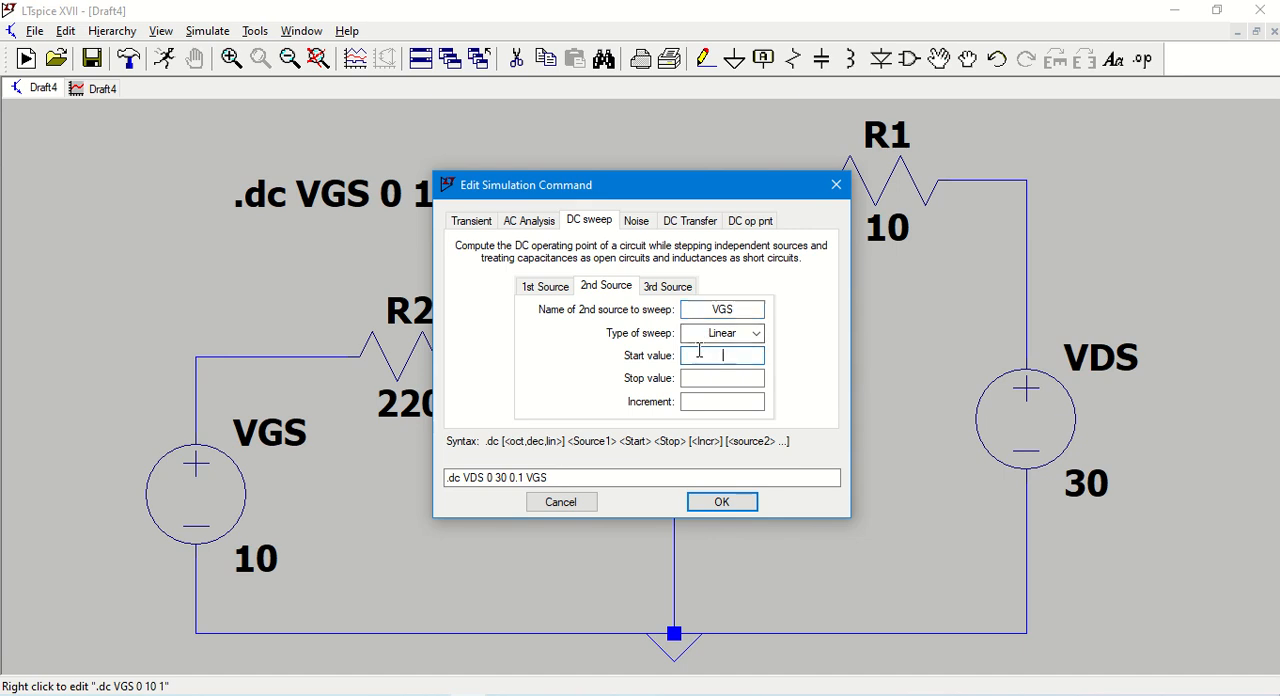
{"action": "type", "text": "0"}
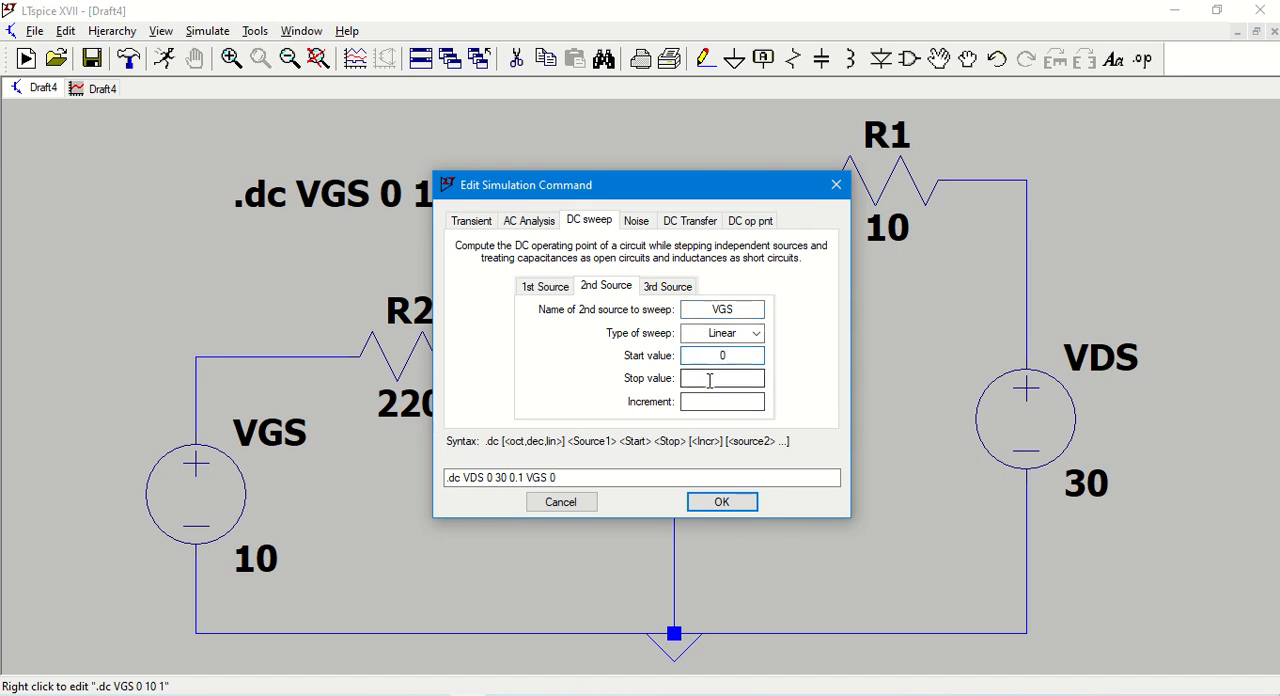
{"action": "type", "text": "10"}
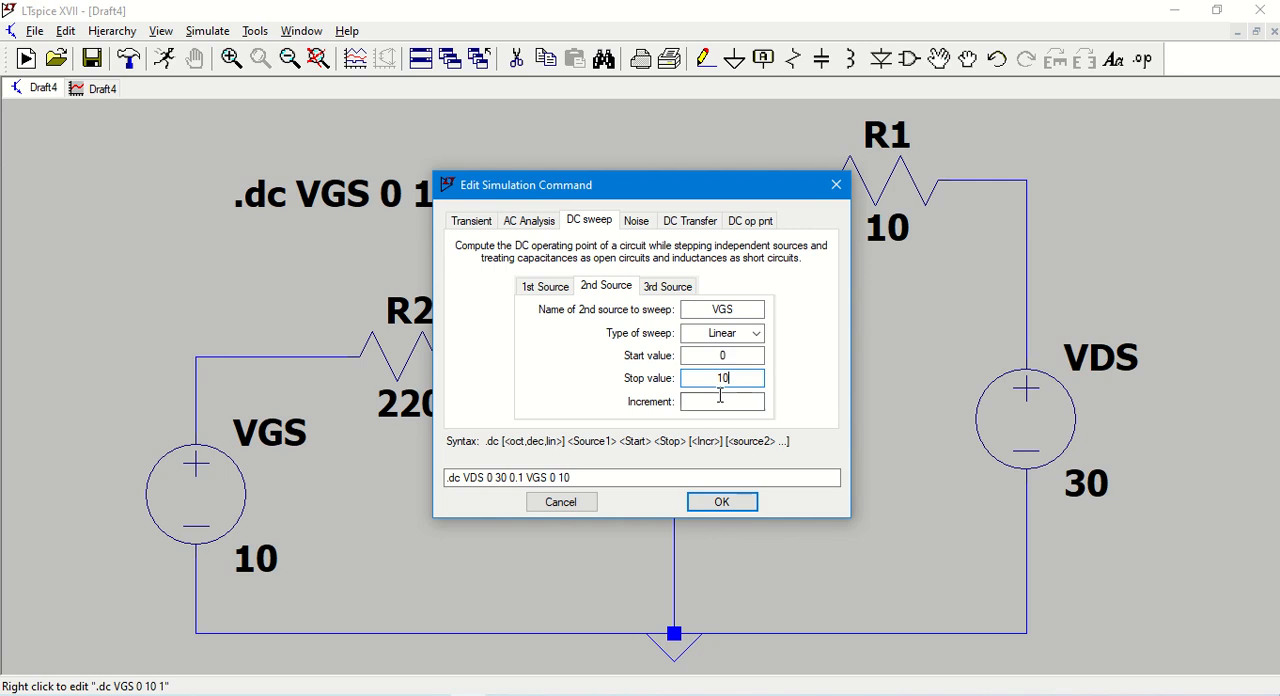
{"action": "type", "text": "2"}
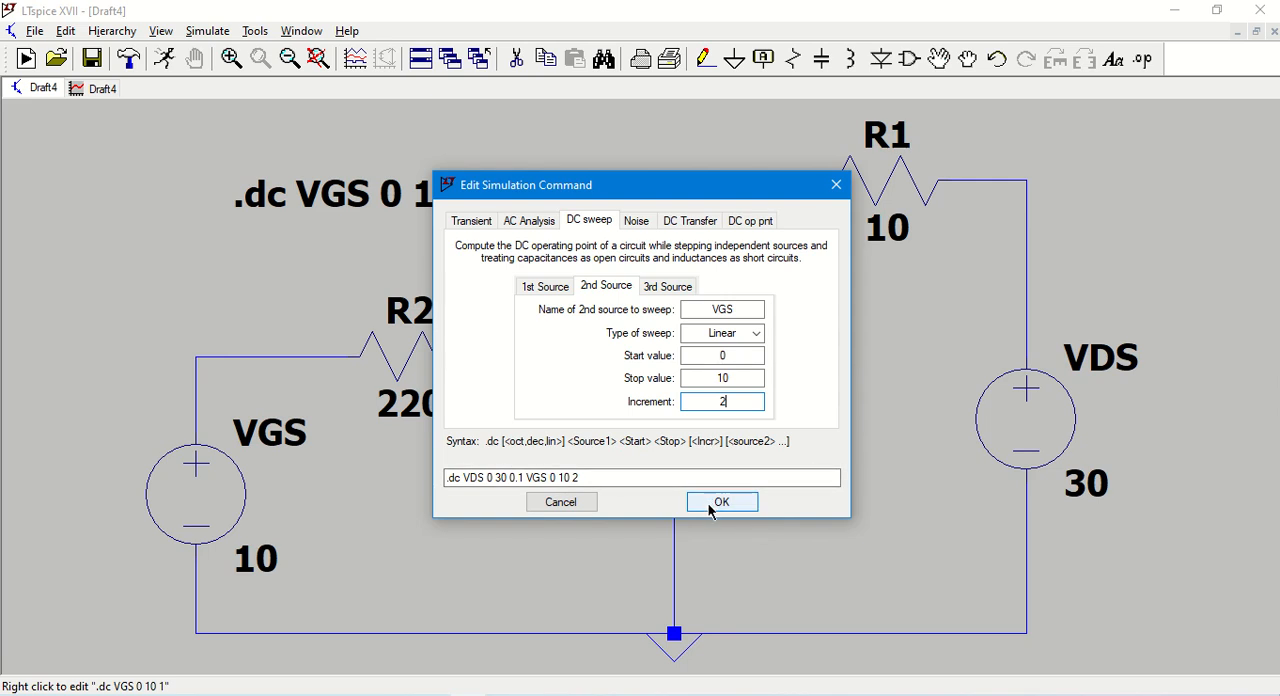
{"action": "left_click", "coordinate": [545, 286]}
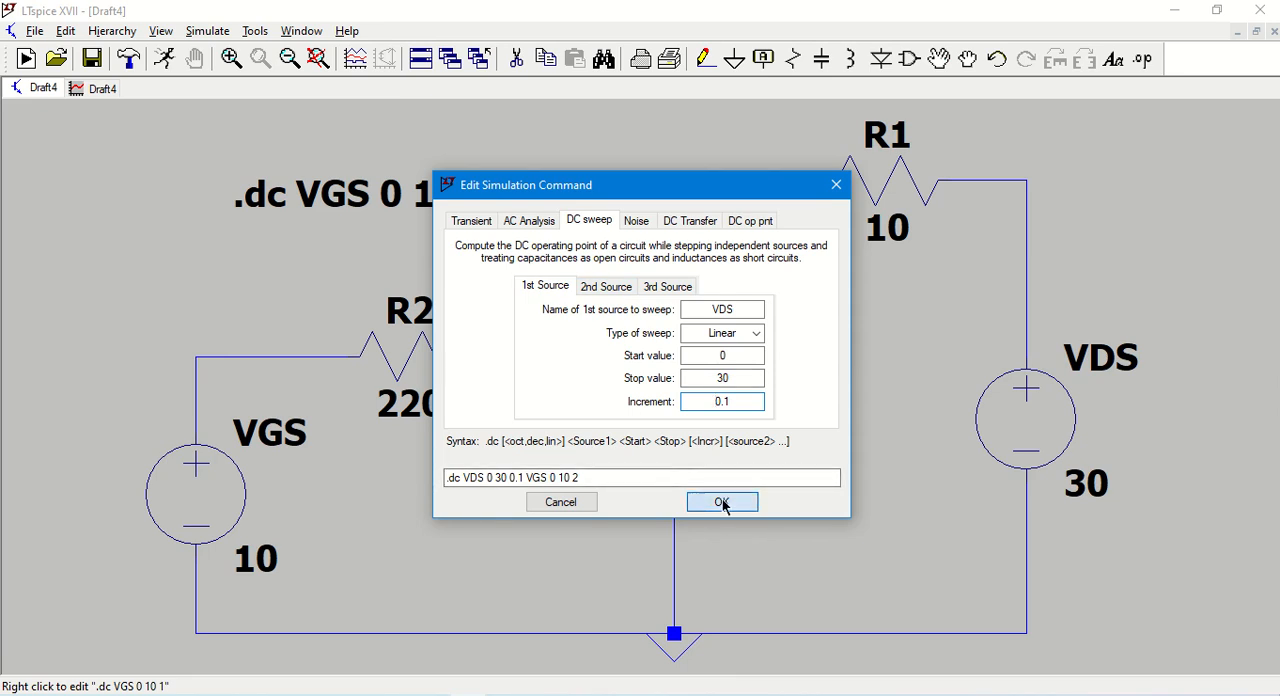
{"action": "left_click", "coordinate": [721, 501]}
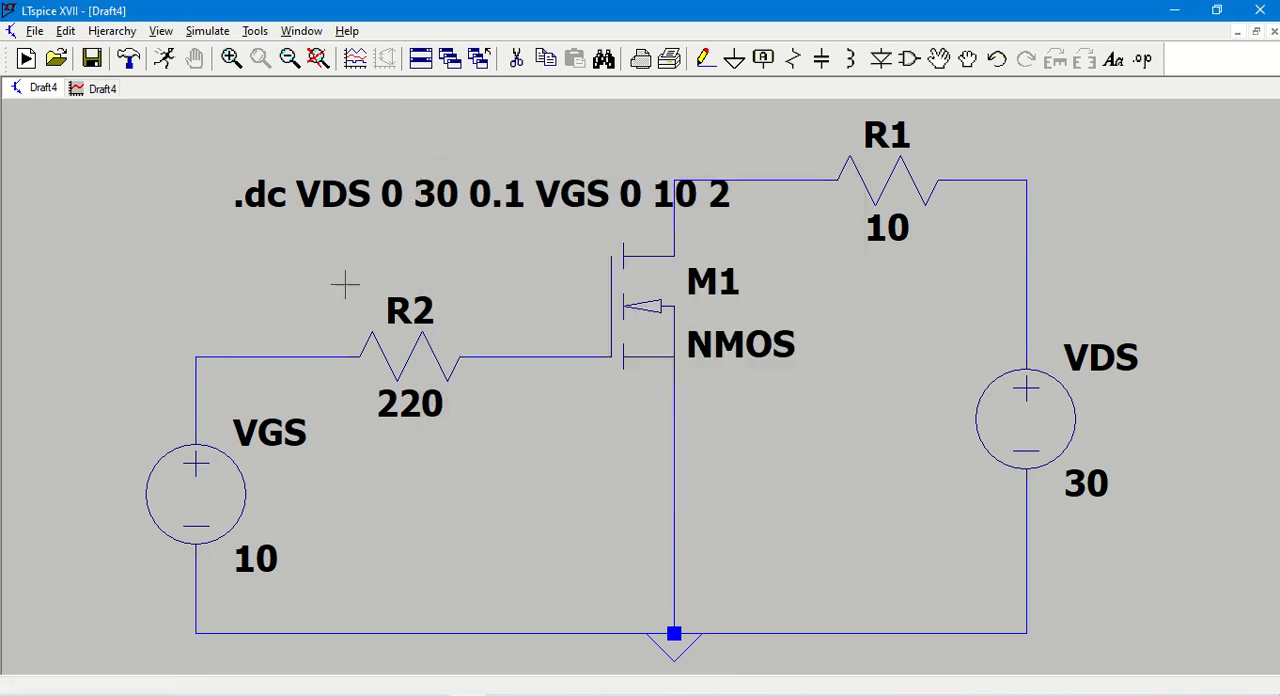
{"action": "mouse_move", "coordinate": [255, 558]}
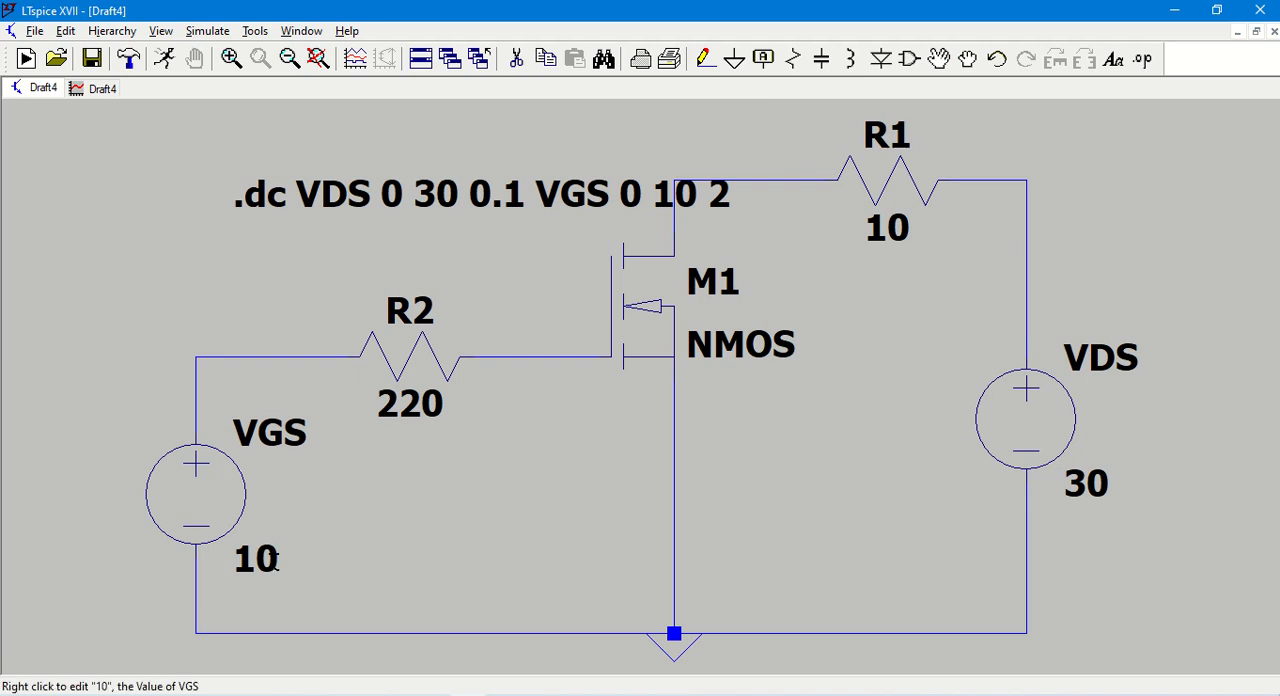
{"action": "mouse_move", "coordinate": [168, 392]}
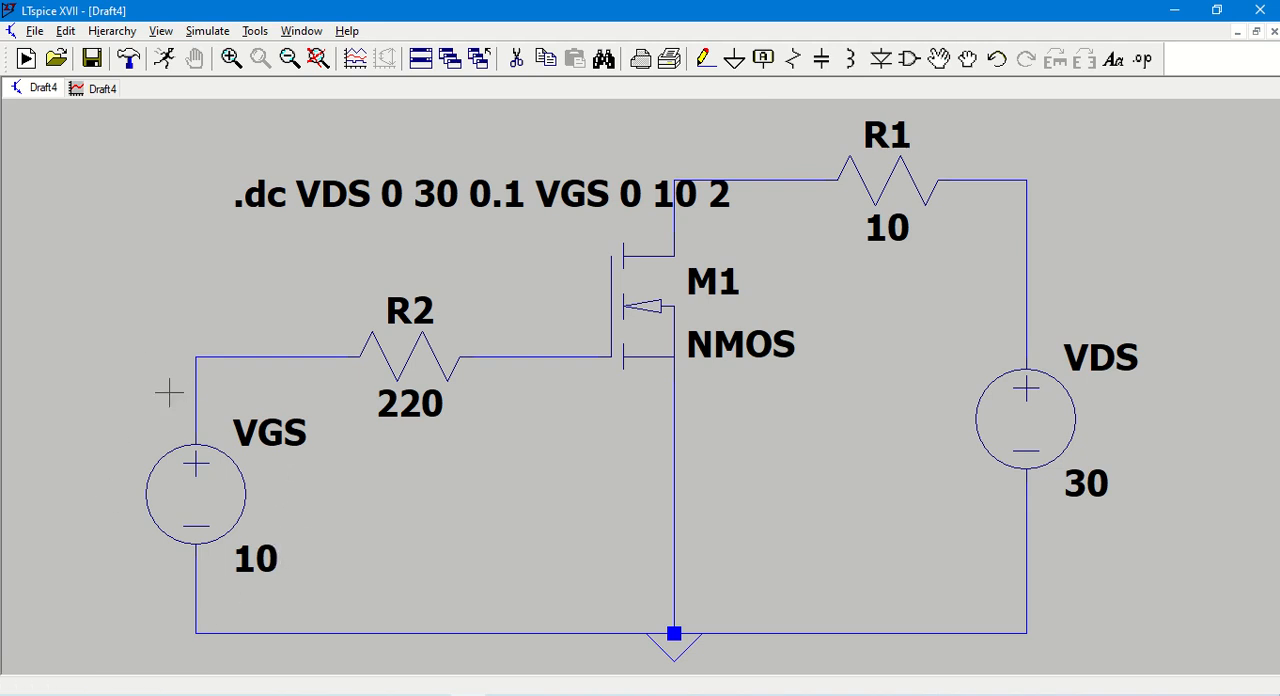
{"action": "mouse_move", "coordinate": [327, 502]}
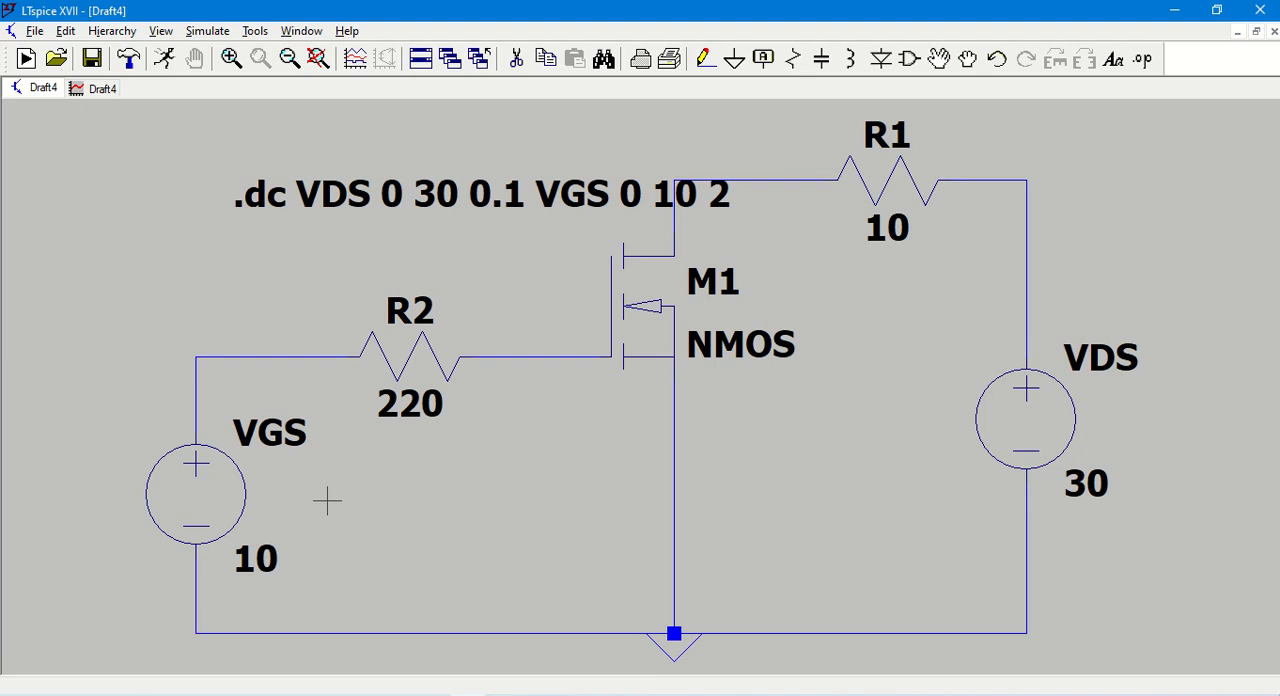
{"action": "mouse_move", "coordinate": [342, 390]}
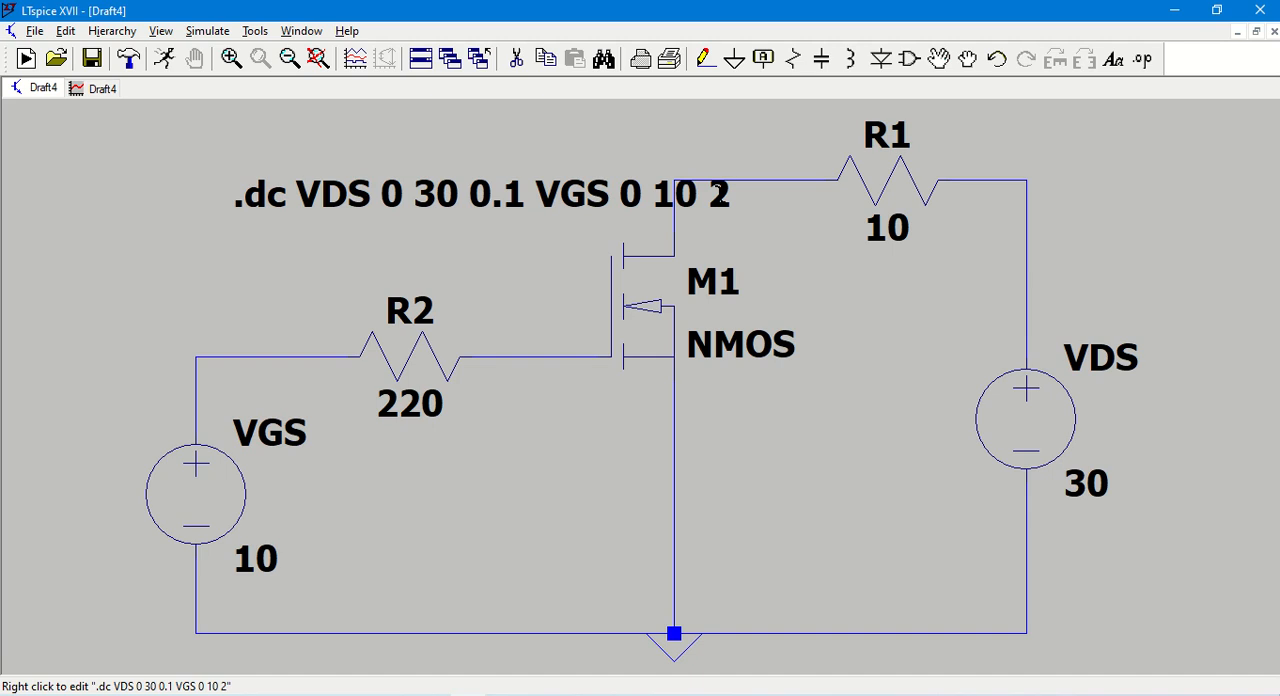
{"action": "mouse_move", "coordinate": [190, 460]}
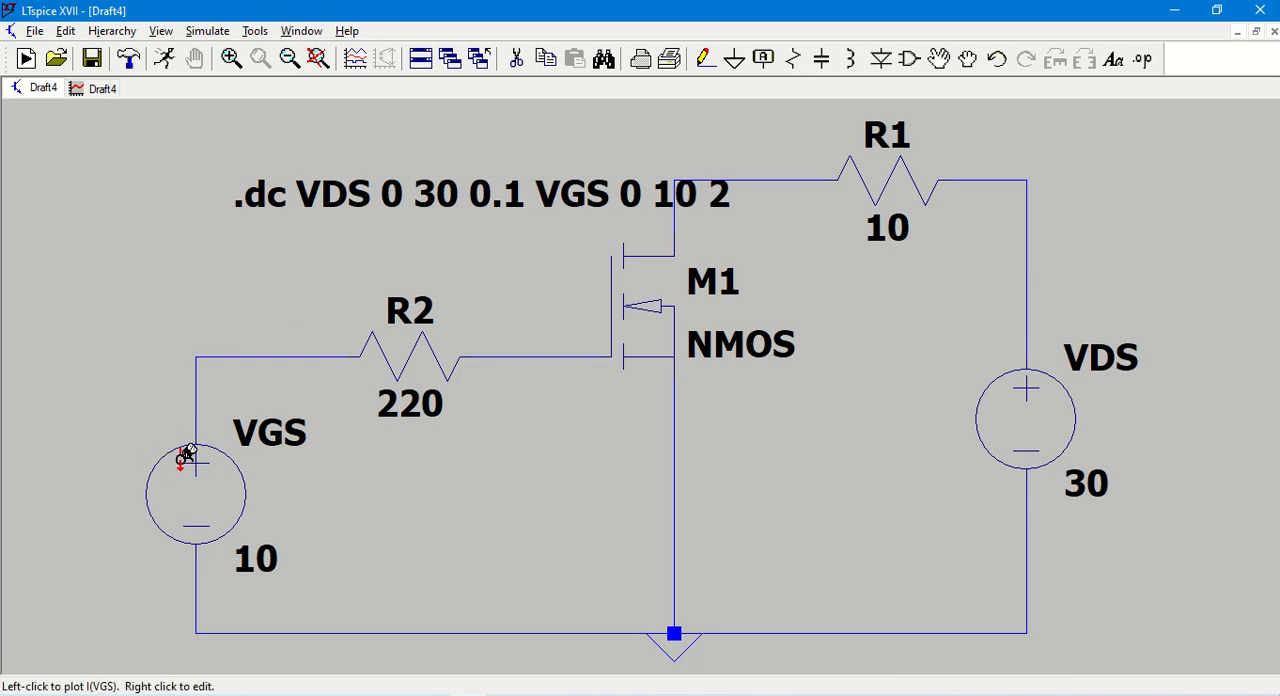
{"action": "mouse_move", "coordinate": [228, 407]}
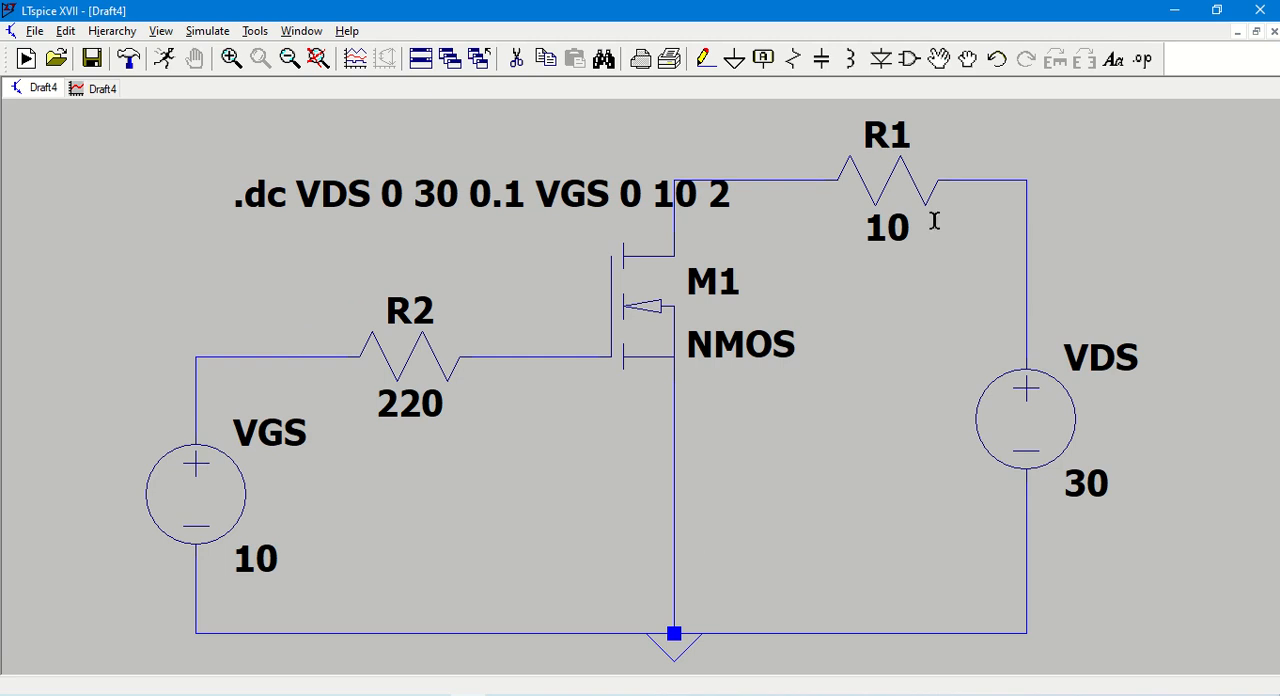
{"action": "mouse_move", "coordinate": [247, 507]}
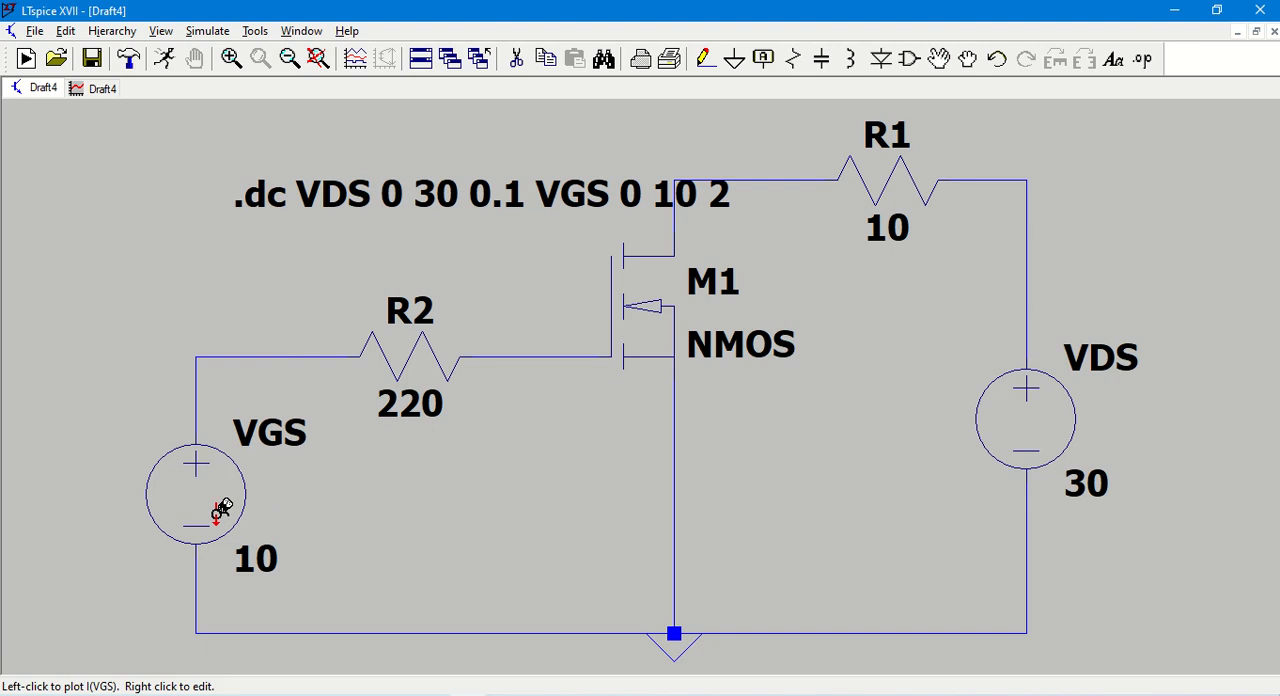
{"action": "mouse_move", "coordinate": [1040, 390]}
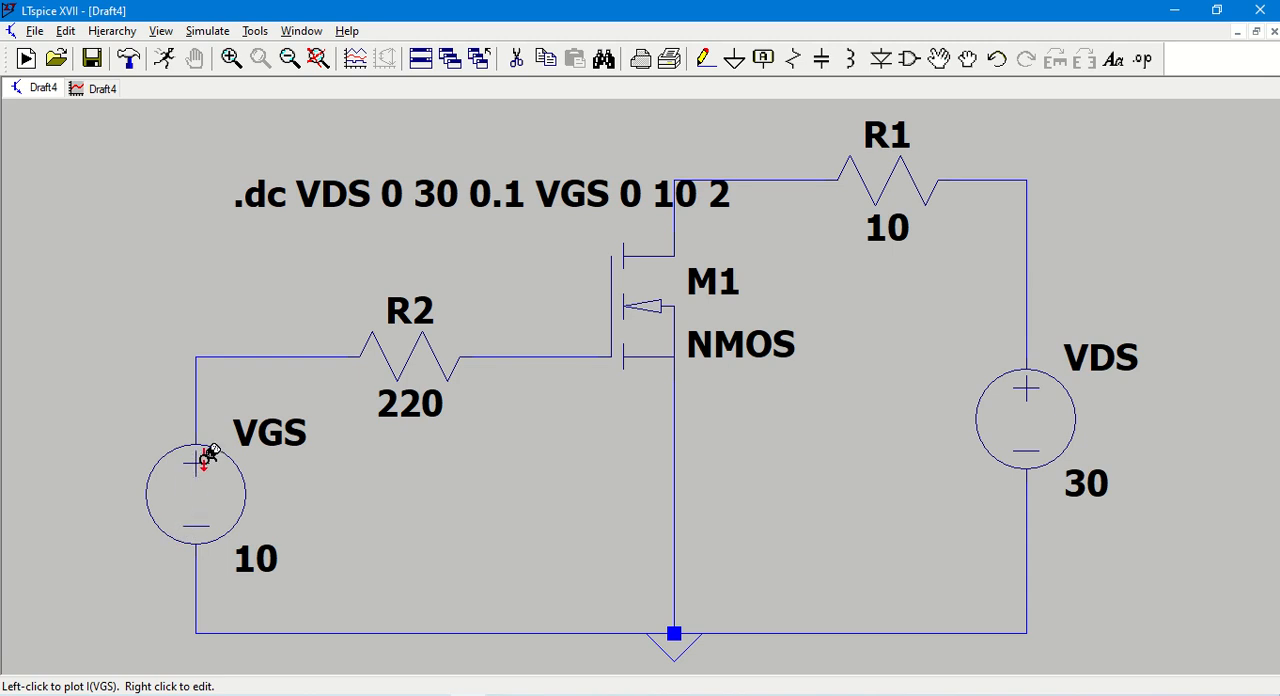
{"action": "mouse_move", "coordinate": [1050, 393]}
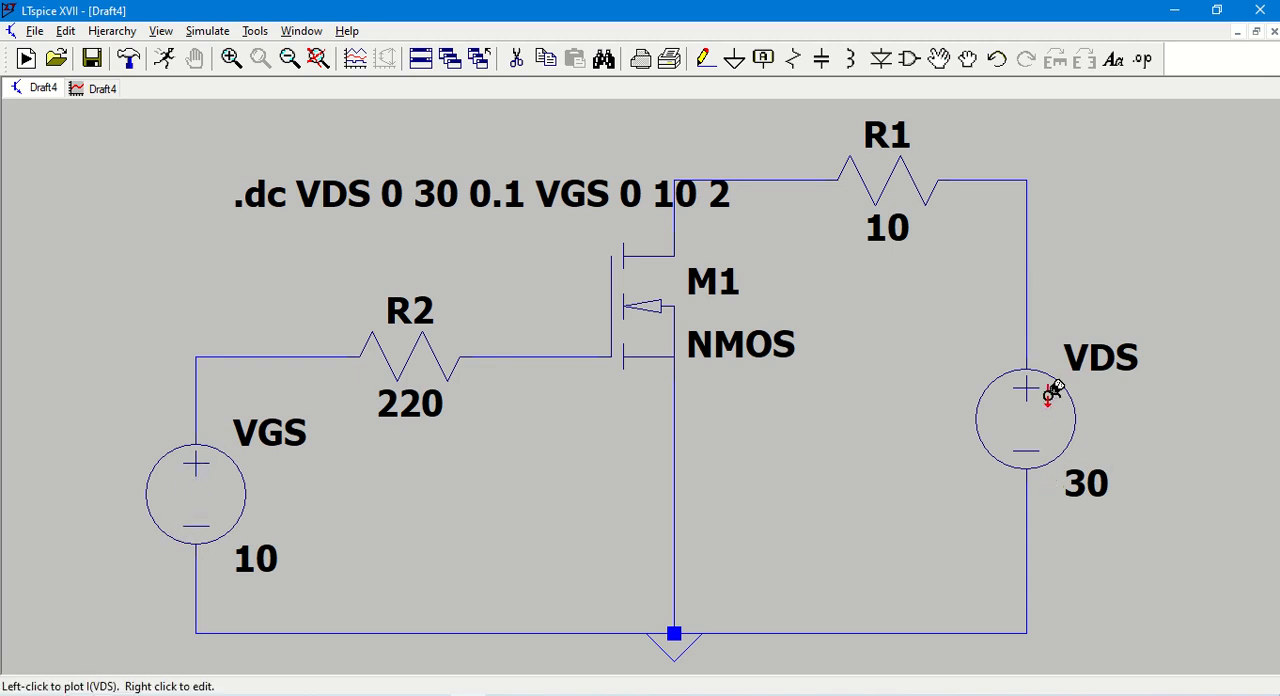
{"action": "mouse_move", "coordinate": [497, 175]}
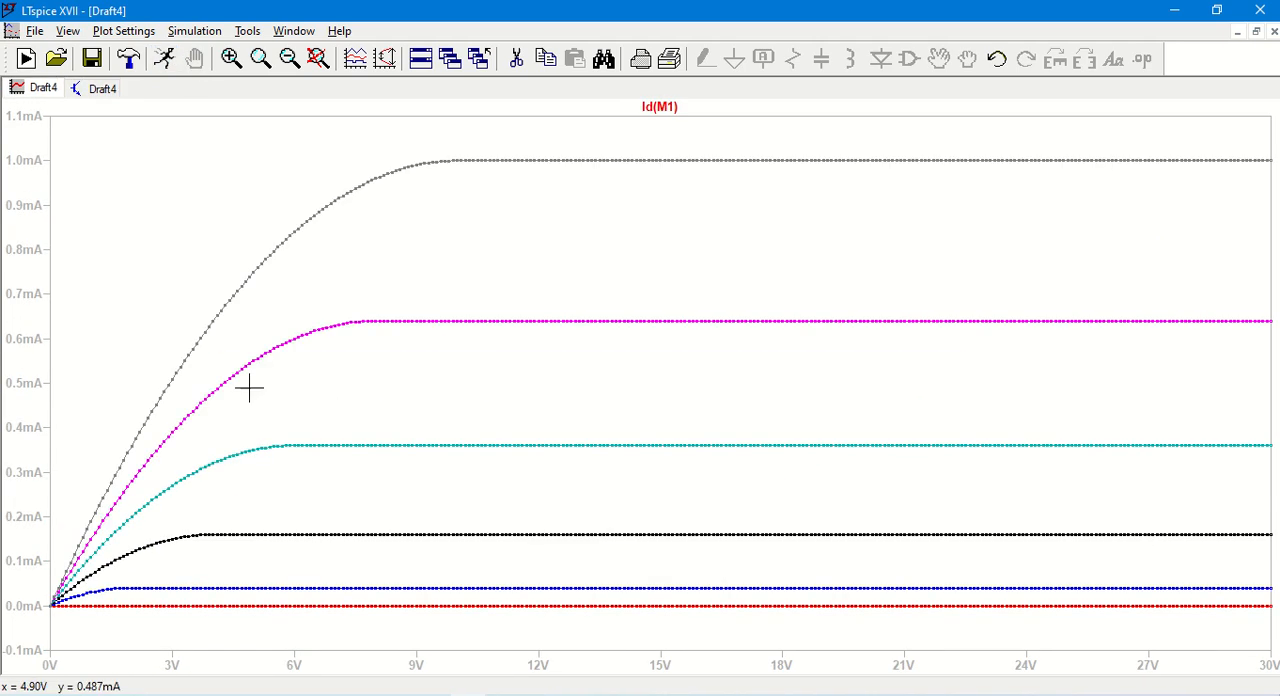
{"action": "mouse_move", "coordinate": [314, 580]}
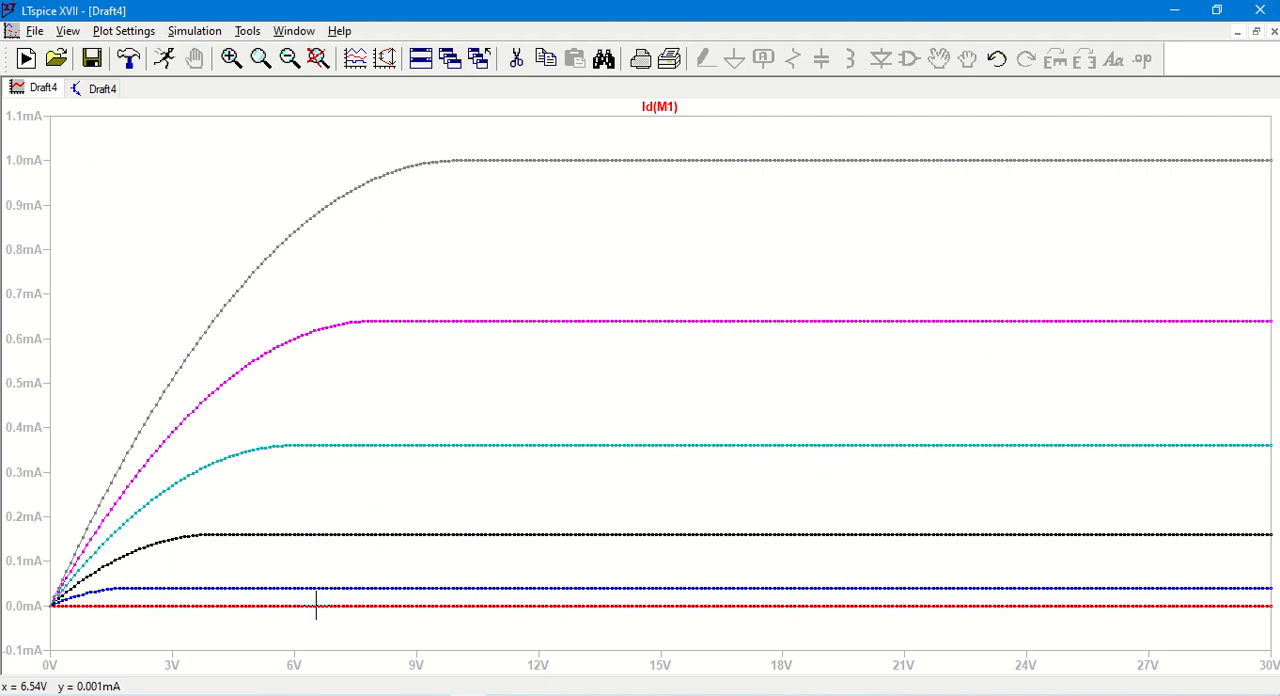
{"action": "mouse_move", "coordinate": [320, 588]}
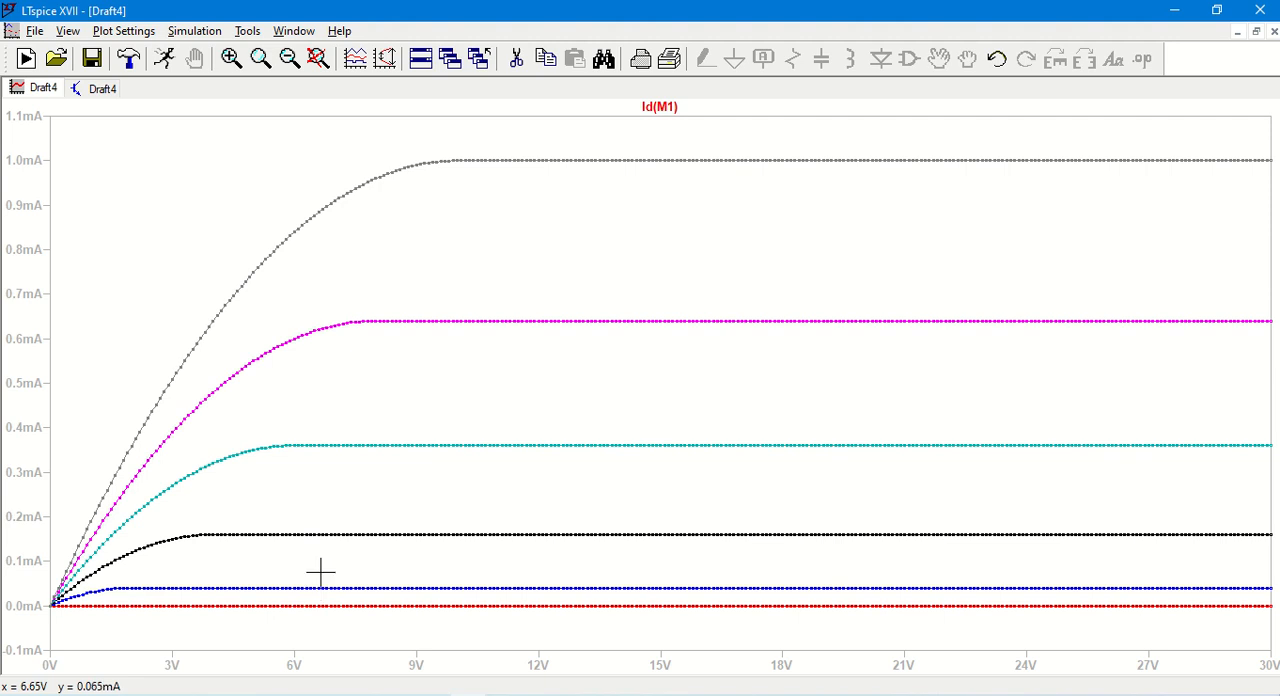
{"action": "mouse_move", "coordinate": [328, 537]}
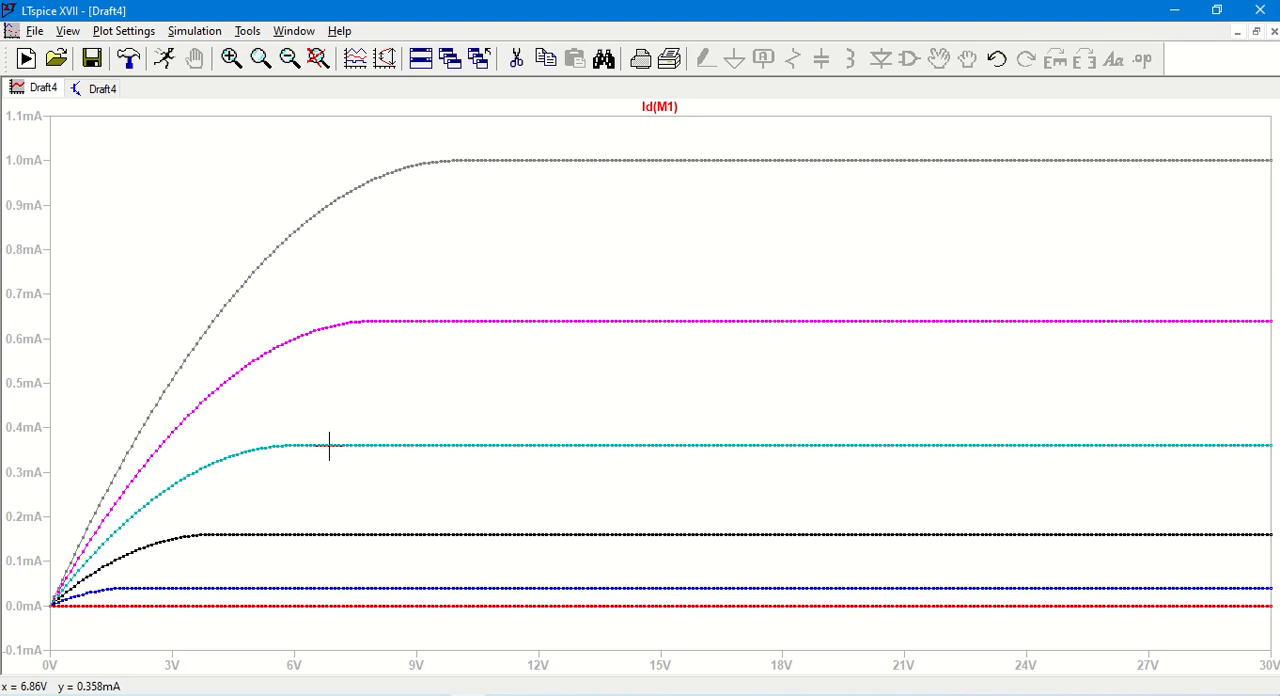
{"action": "mouse_move", "coordinate": [360, 321]}
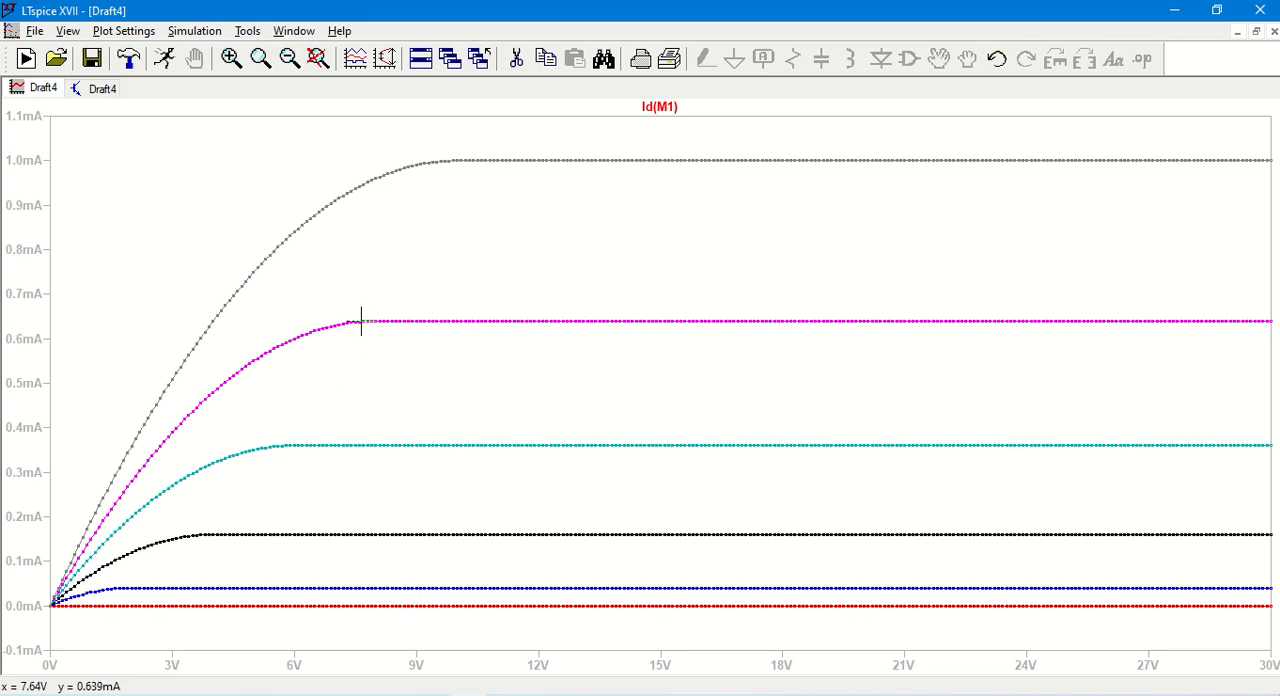
{"action": "mouse_move", "coordinate": [357, 198]}
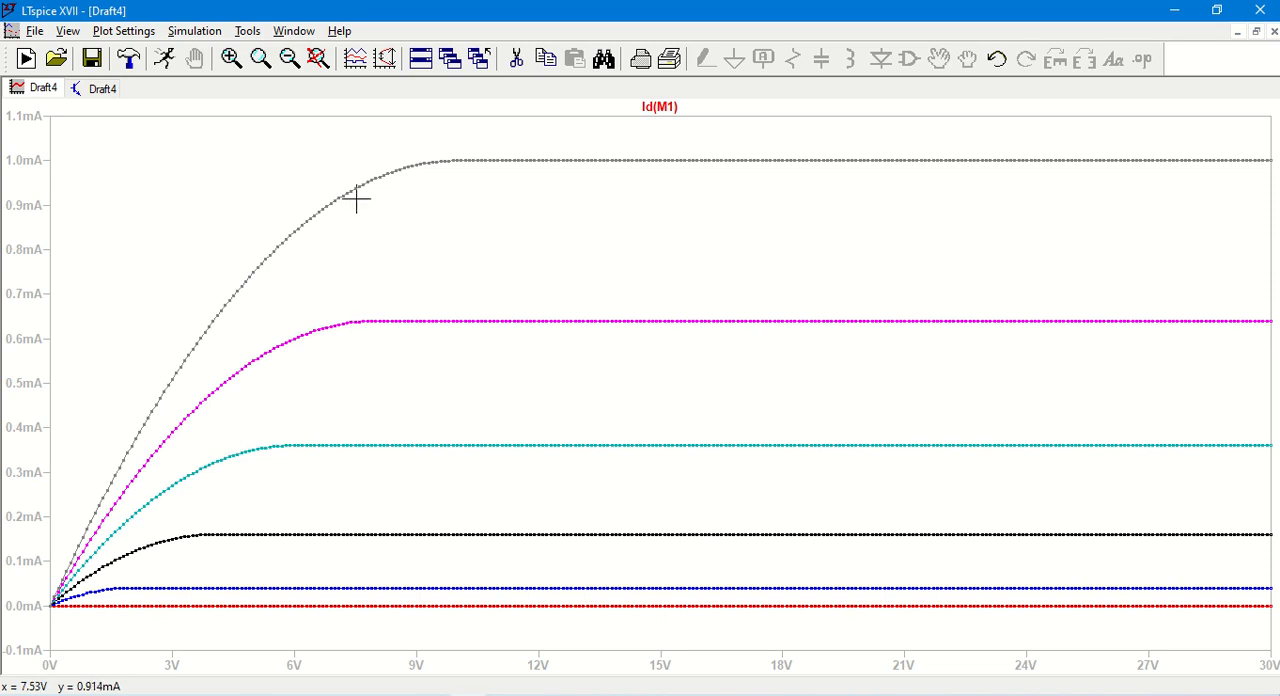
{"action": "mouse_move", "coordinate": [487, 159]}
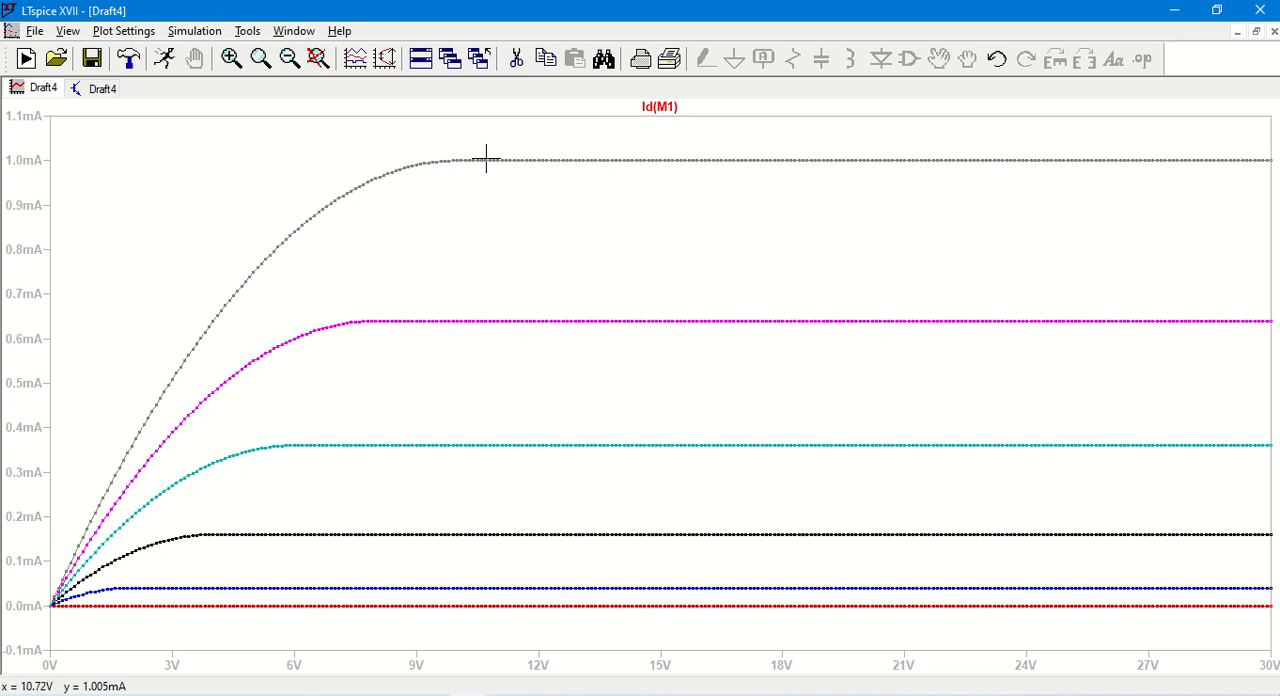
Place a 'VGS = 10V' text label beside the top 1 mA Id(M1) curve
{"action": "right_click", "coordinate": [487, 158]}
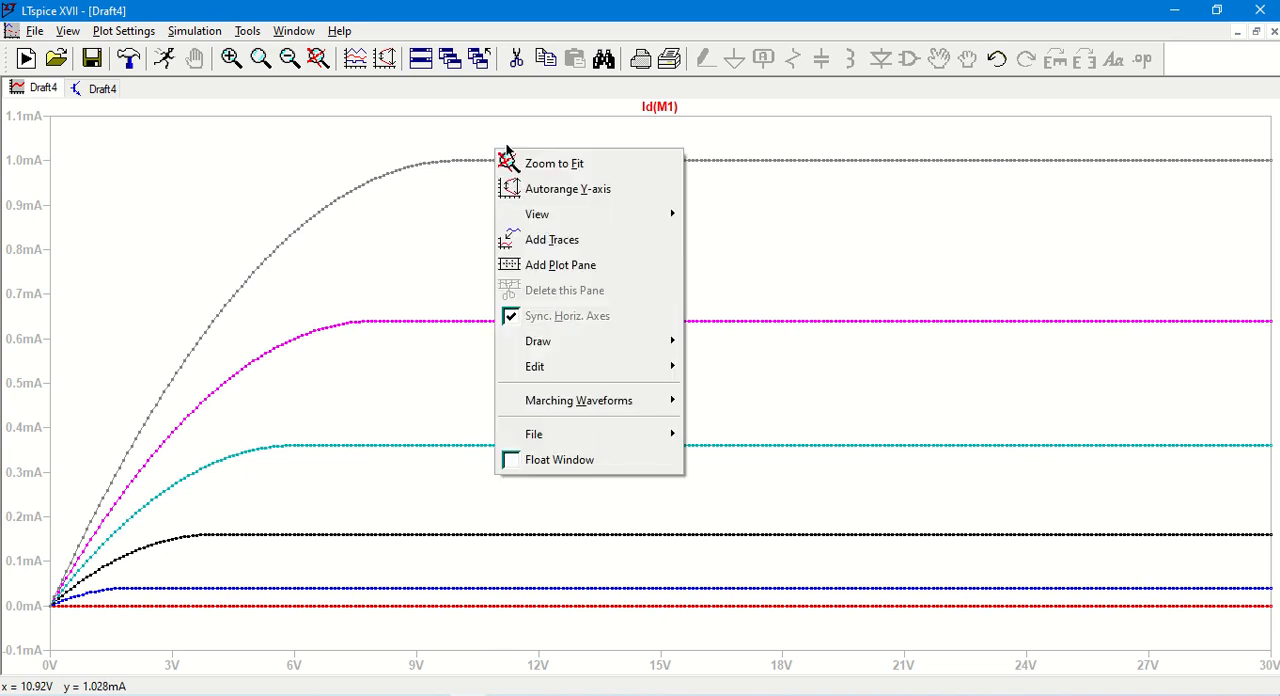
{"action": "mouse_move", "coordinate": [538, 341]}
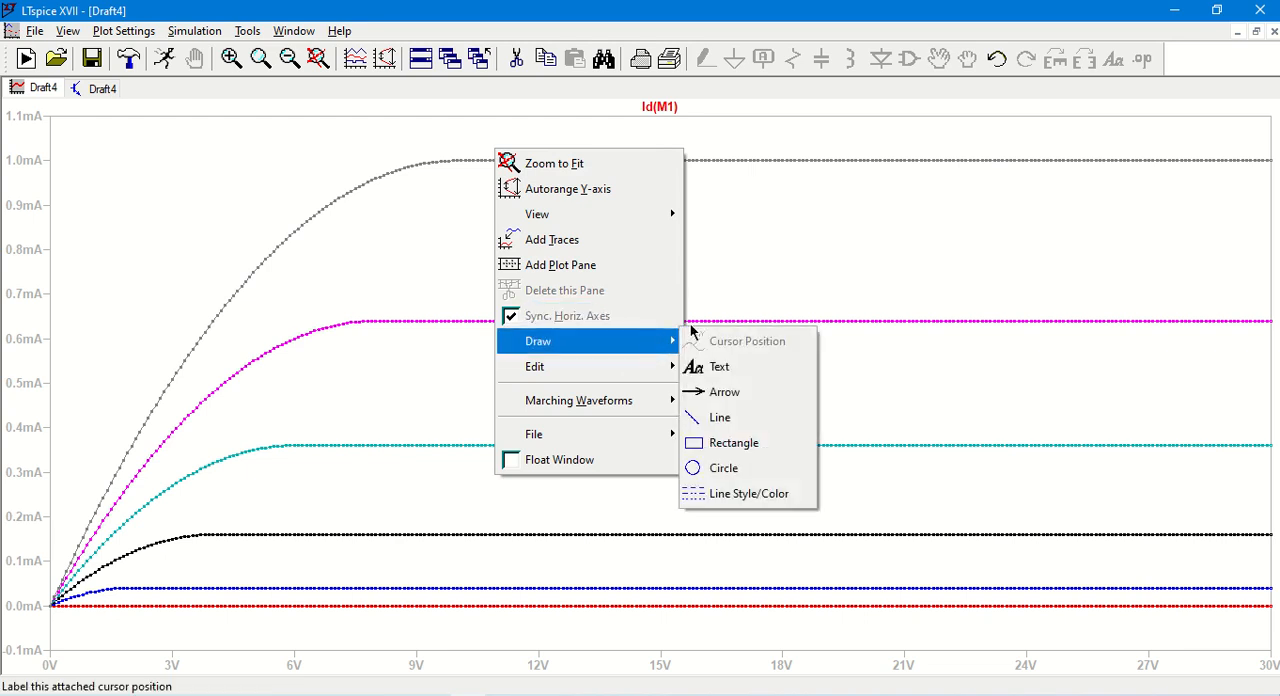
{"action": "mouse_move", "coordinate": [719, 366]}
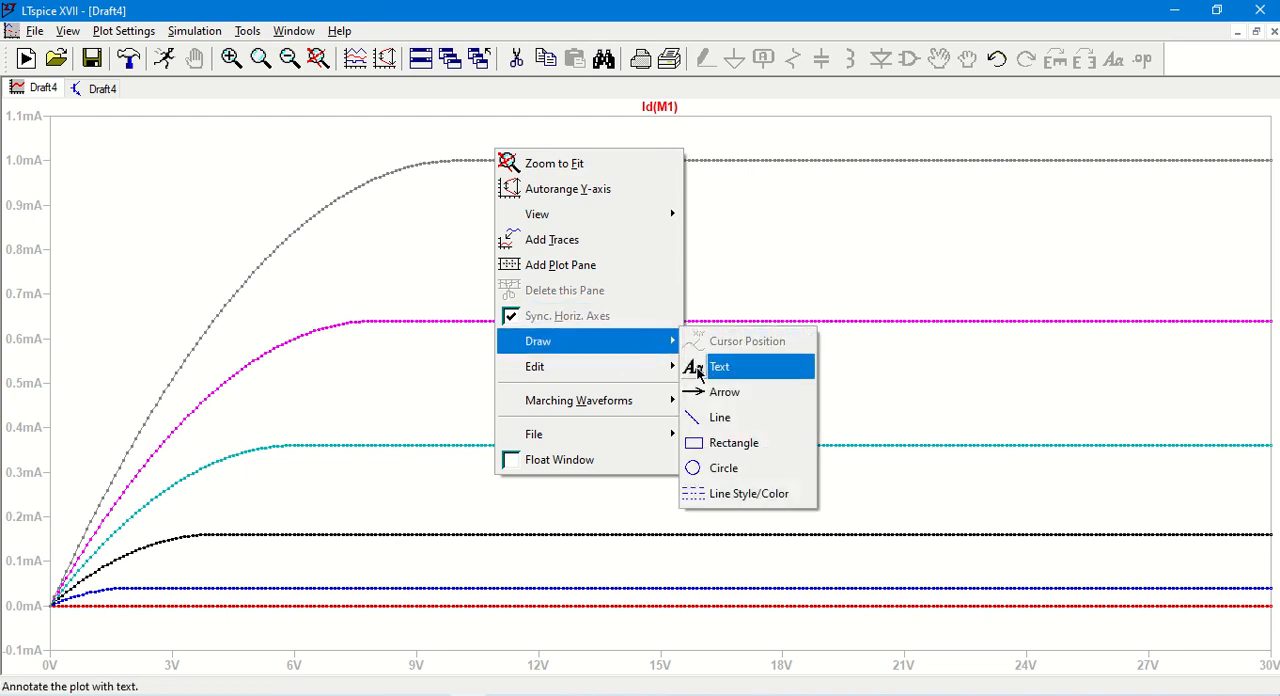
{"action": "left_click", "coordinate": [719, 366]}
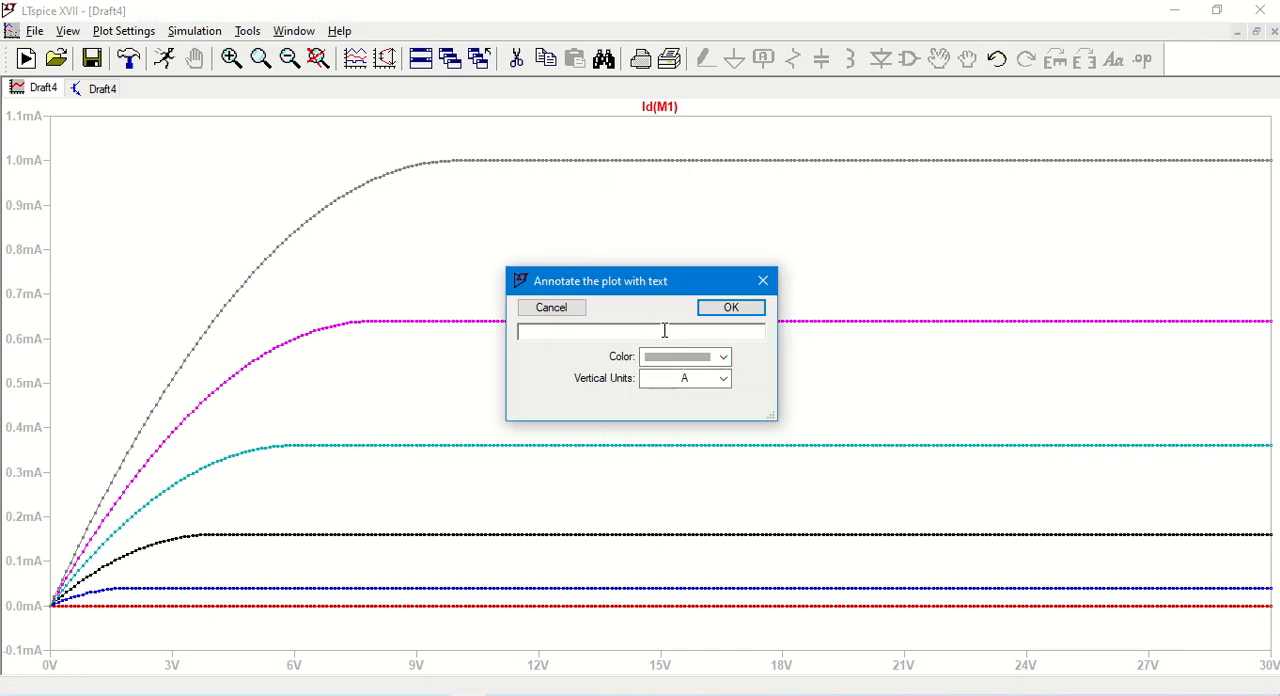
{"action": "type", "text": "VGS = 10"}
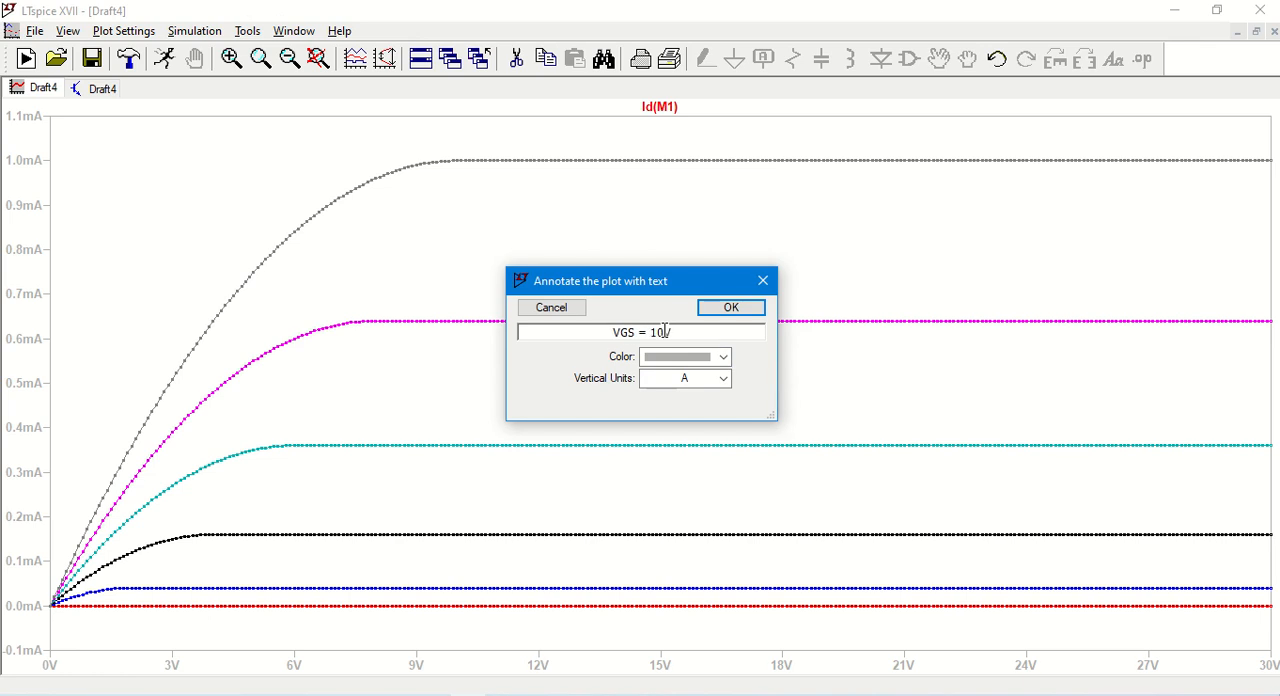
{"action": "type", "text": "V"}
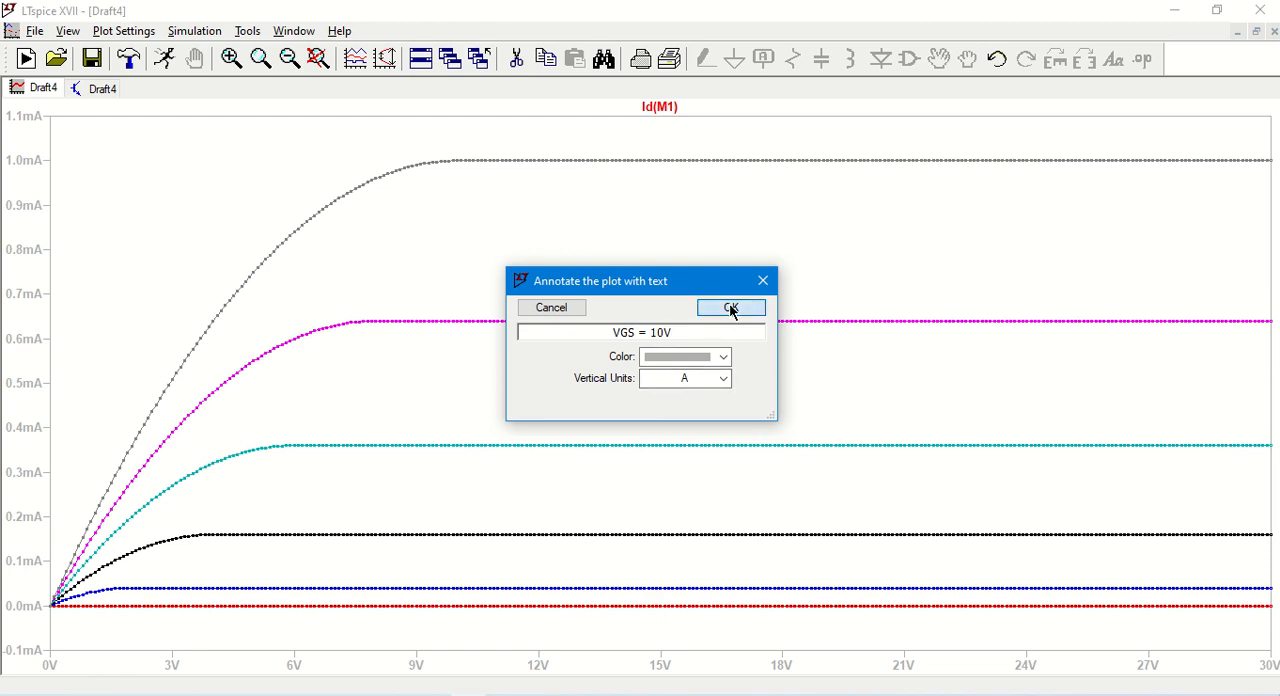
{"action": "left_click", "coordinate": [729, 307]}
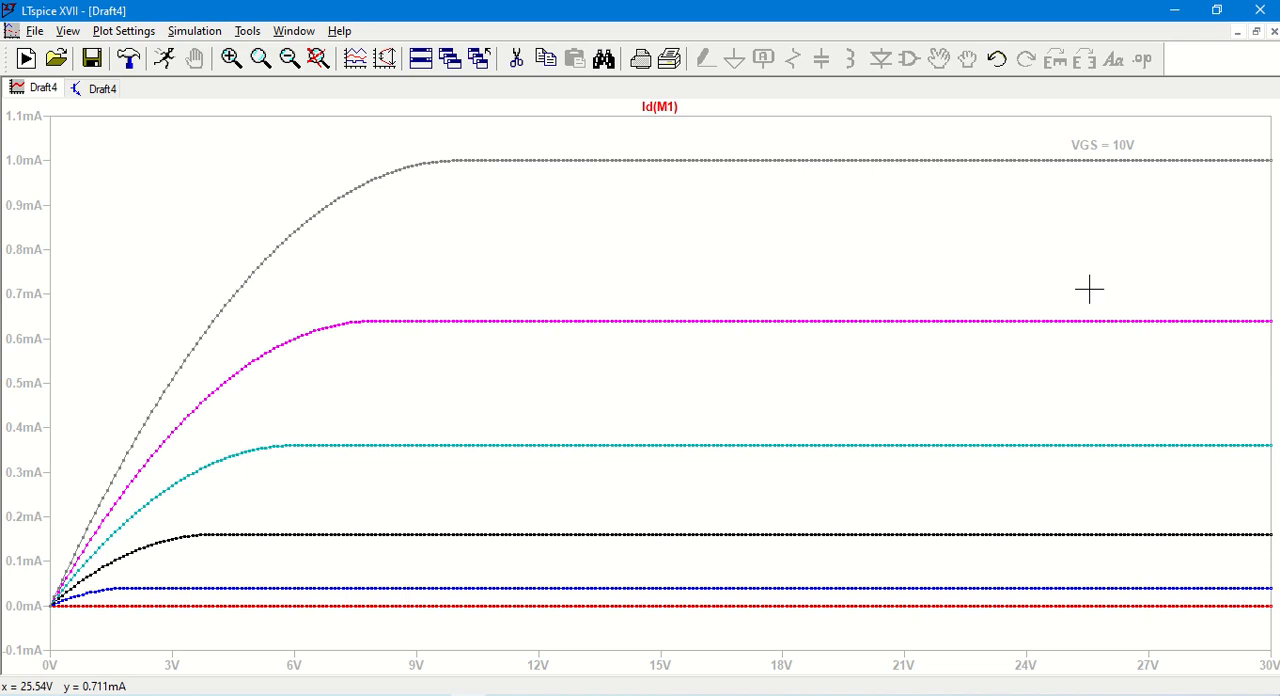
Add a 'VGS=8V' text label beside the magenta 0.64 mA curve
{"action": "right_click", "coordinate": [1089, 290]}
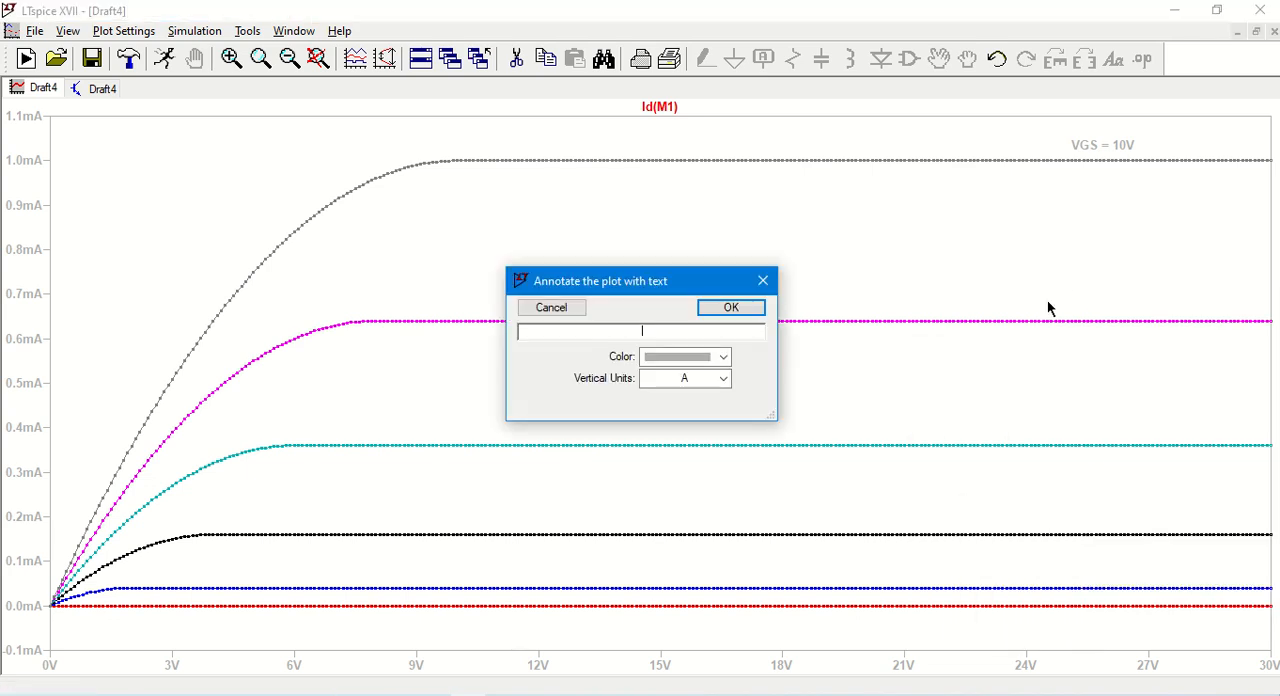
{"action": "type", "text": "VGS=8V"}
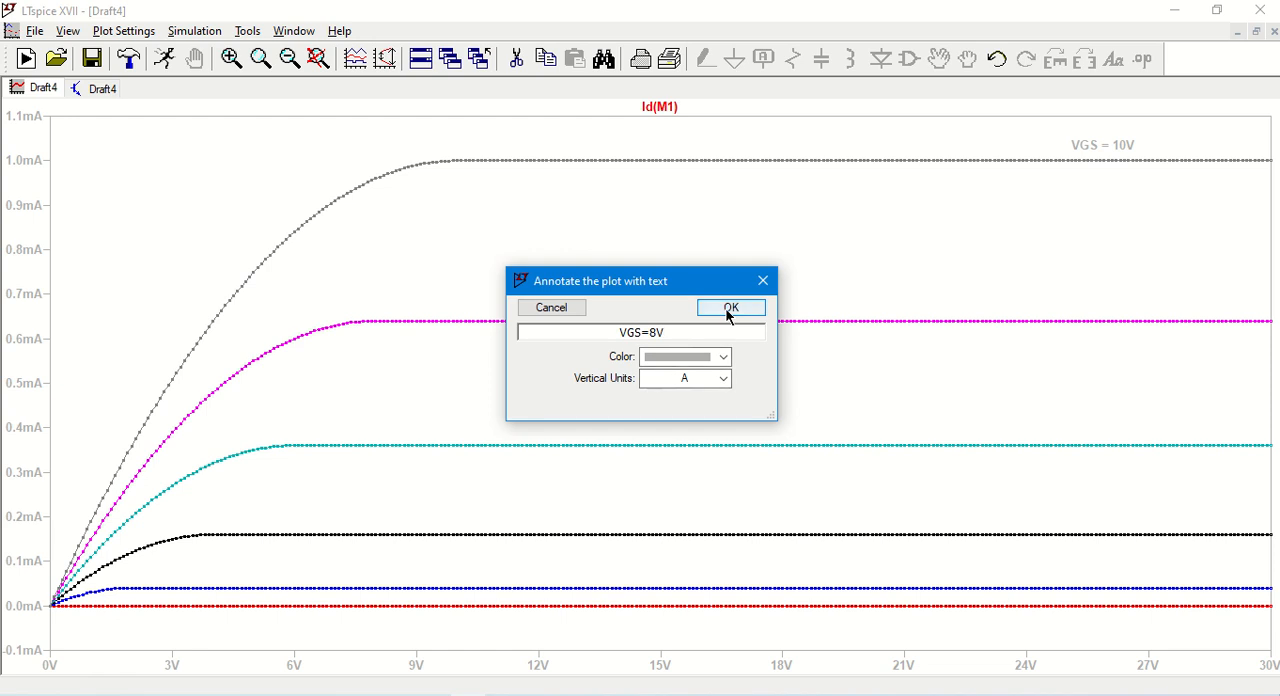
{"action": "left_click", "coordinate": [729, 307]}
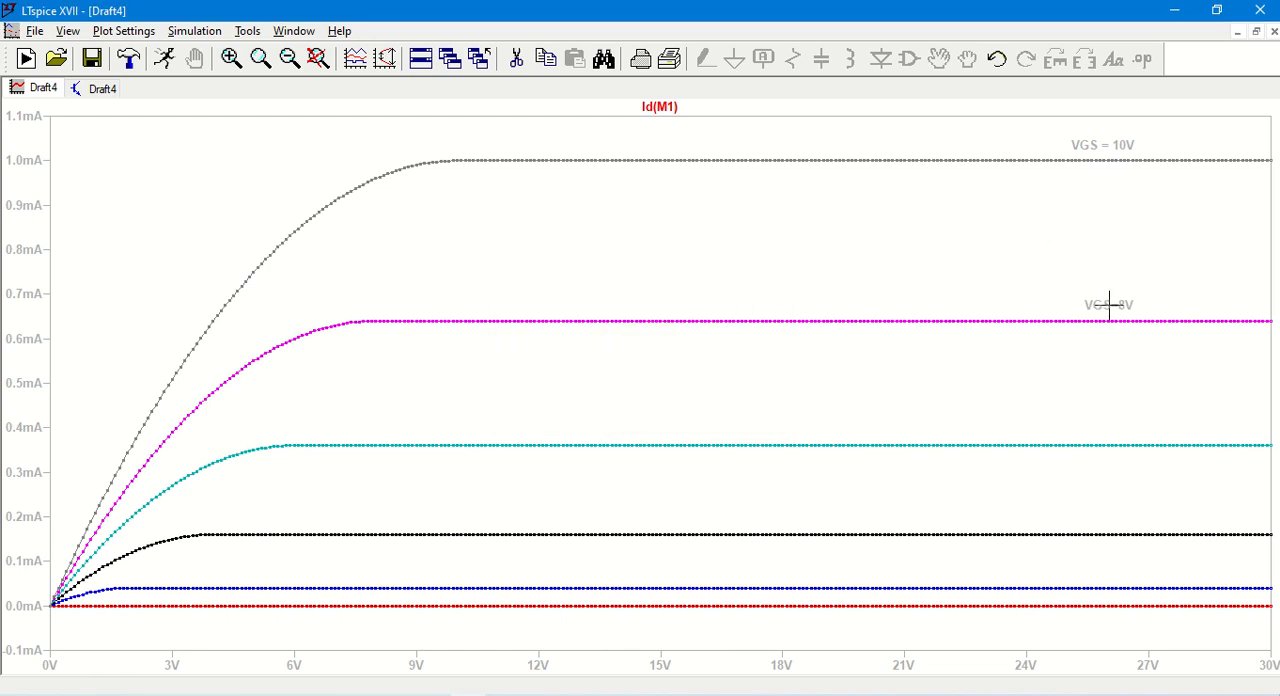
Add a 'VGS=6V' text label beside the cyan 0.36 mA curve
{"action": "right_click", "coordinate": [1108, 305]}
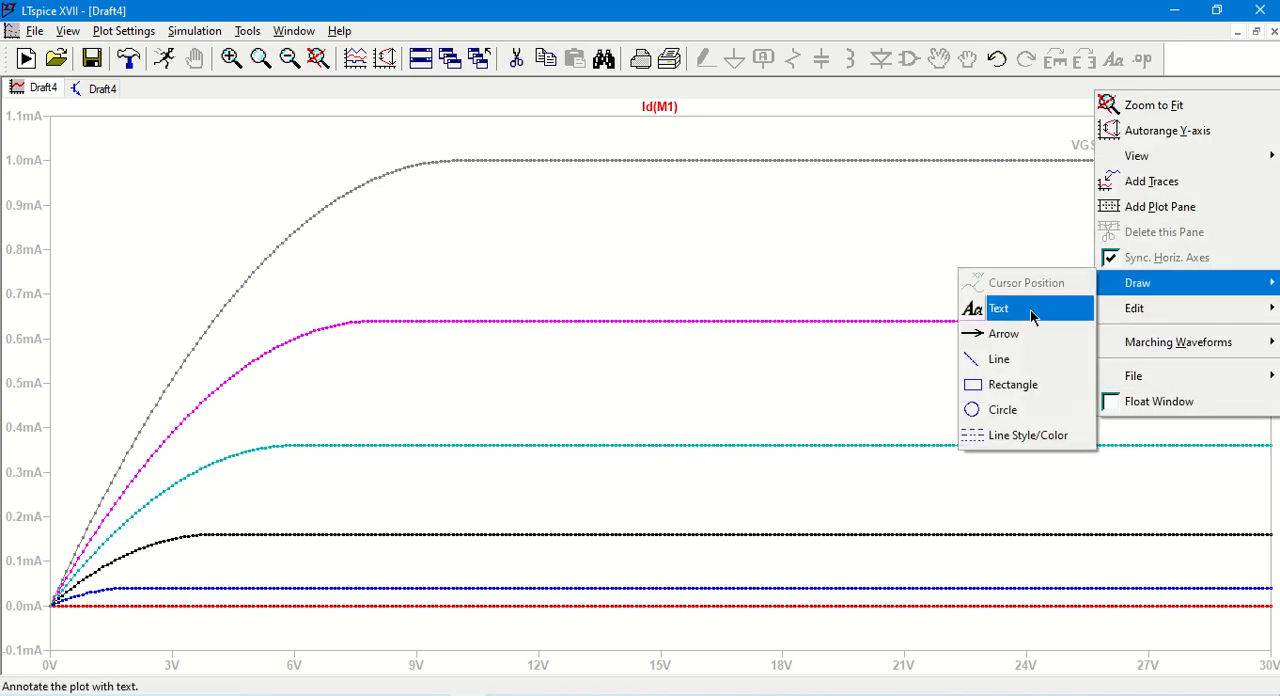
{"action": "left_click", "coordinate": [998, 308]}
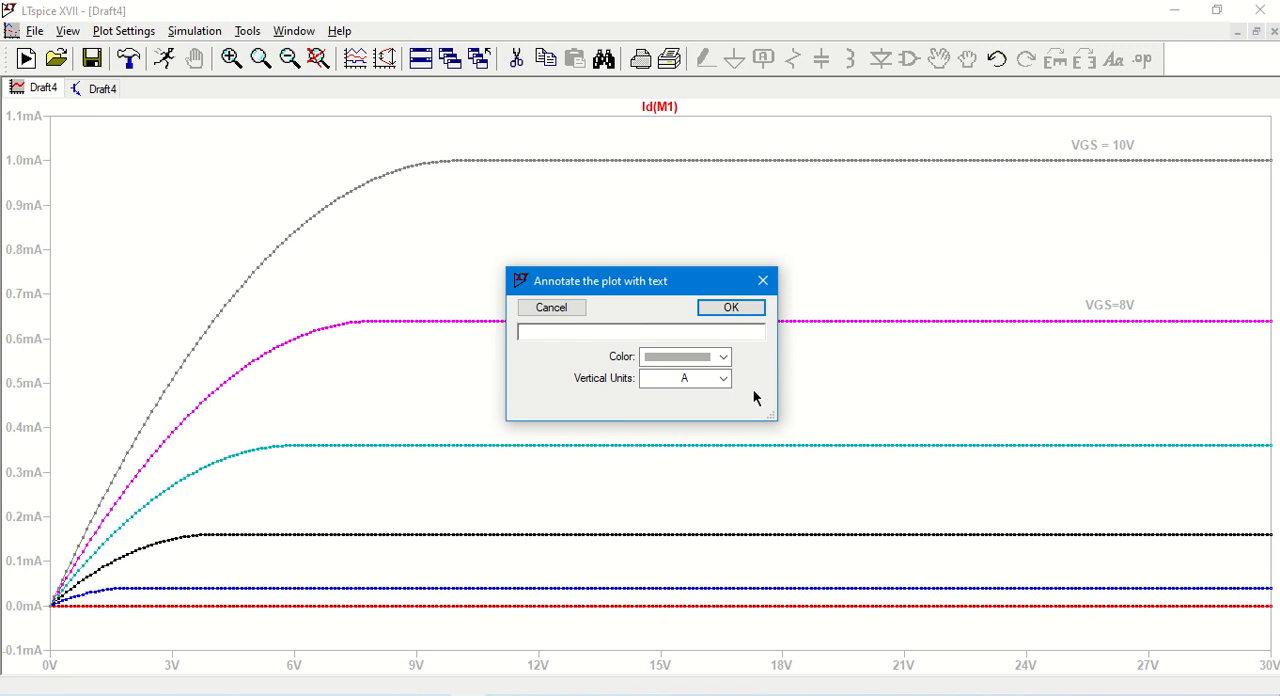
{"action": "type", "text": "VD"}
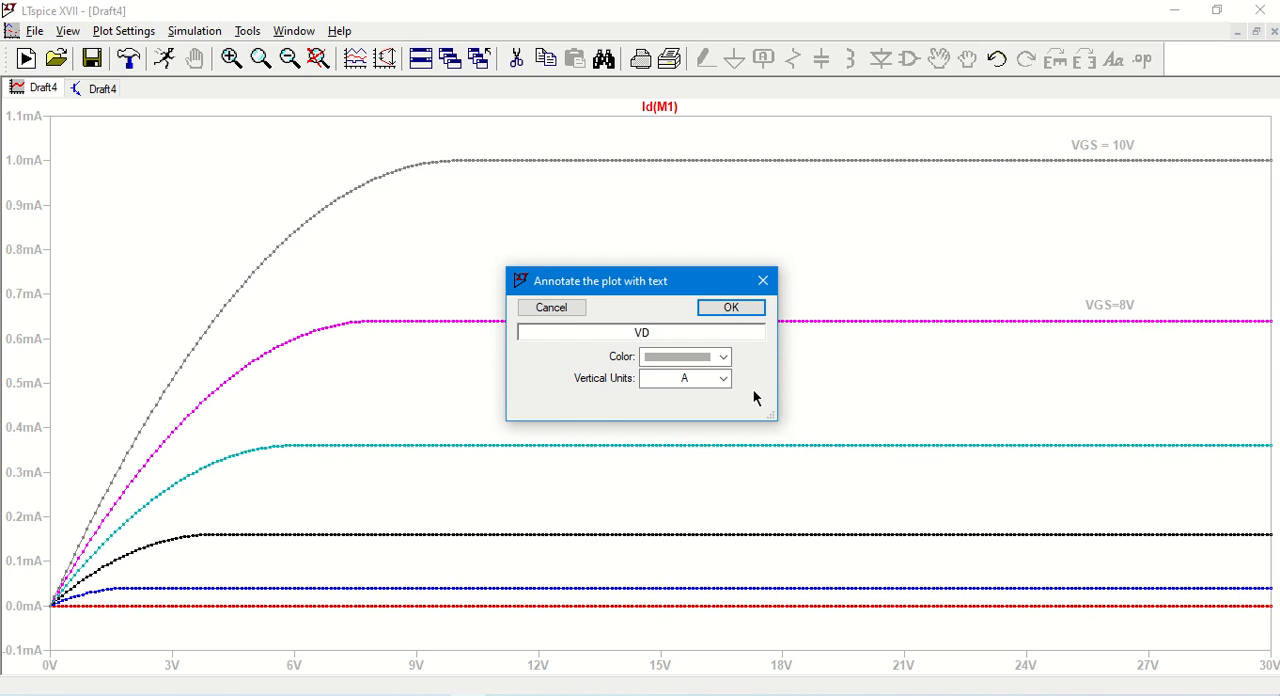
{"action": "type", "text": "VGS=6V"}
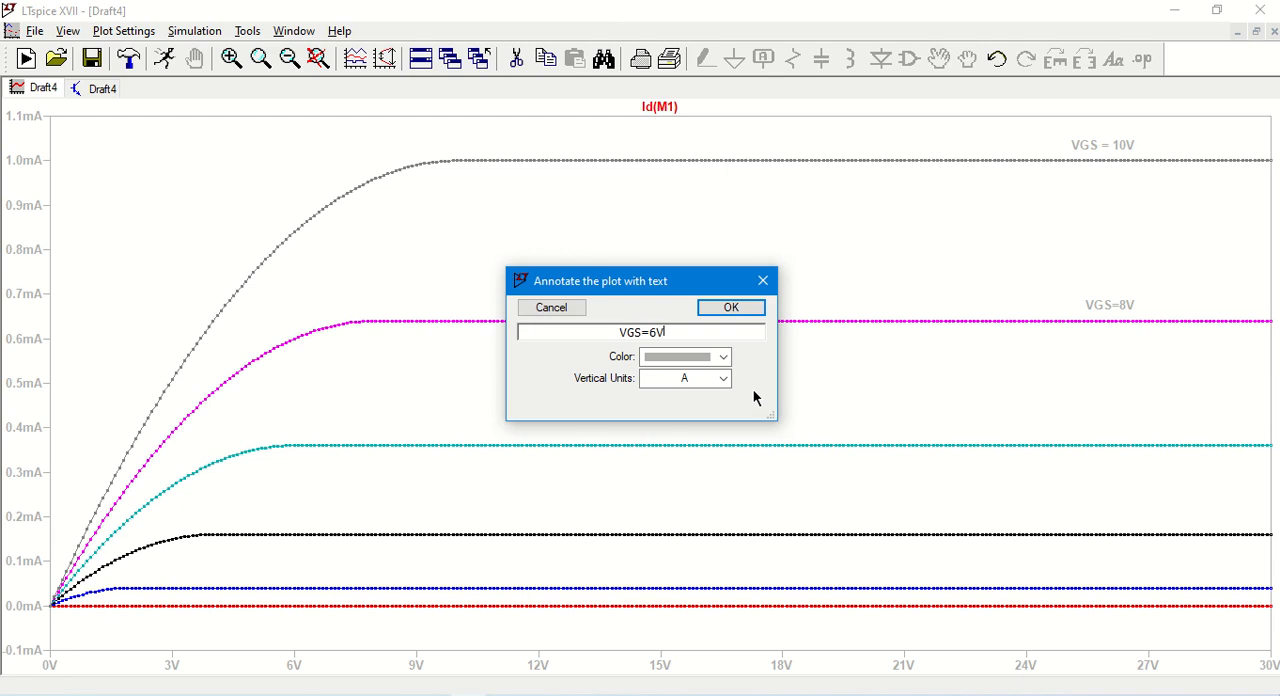
{"action": "left_click", "coordinate": [730, 307]}
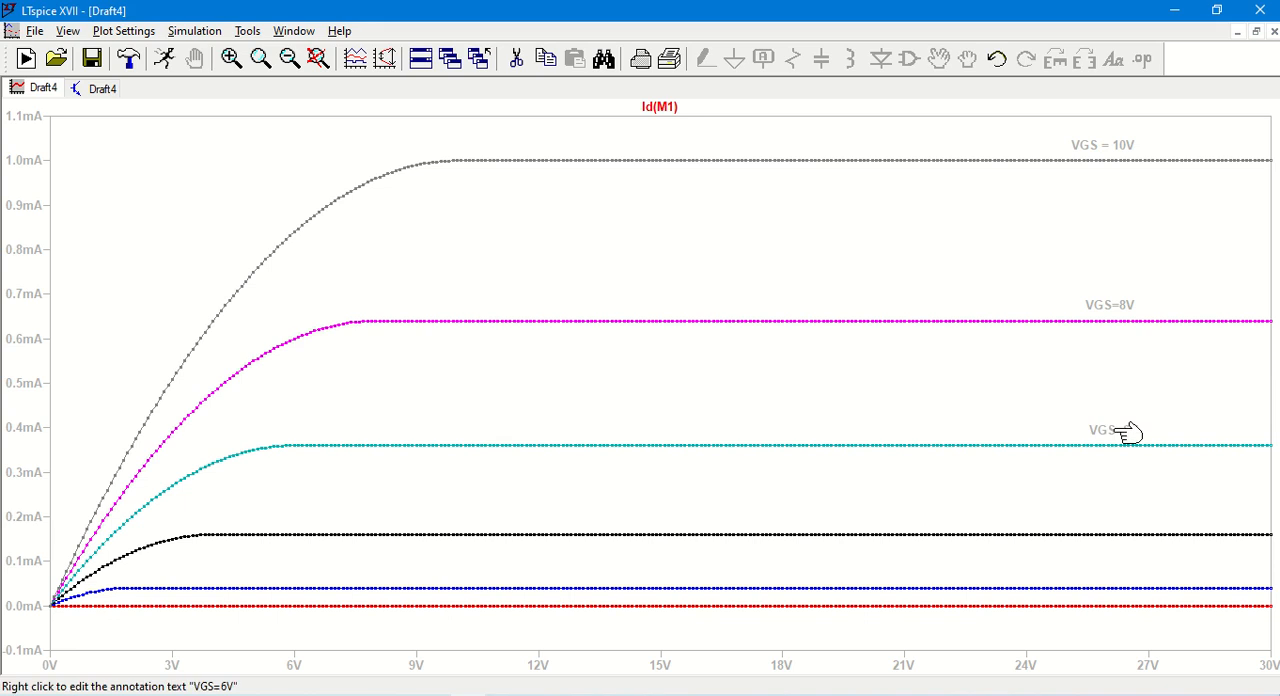
{"action": "mouse_move", "coordinate": [252, 536]}
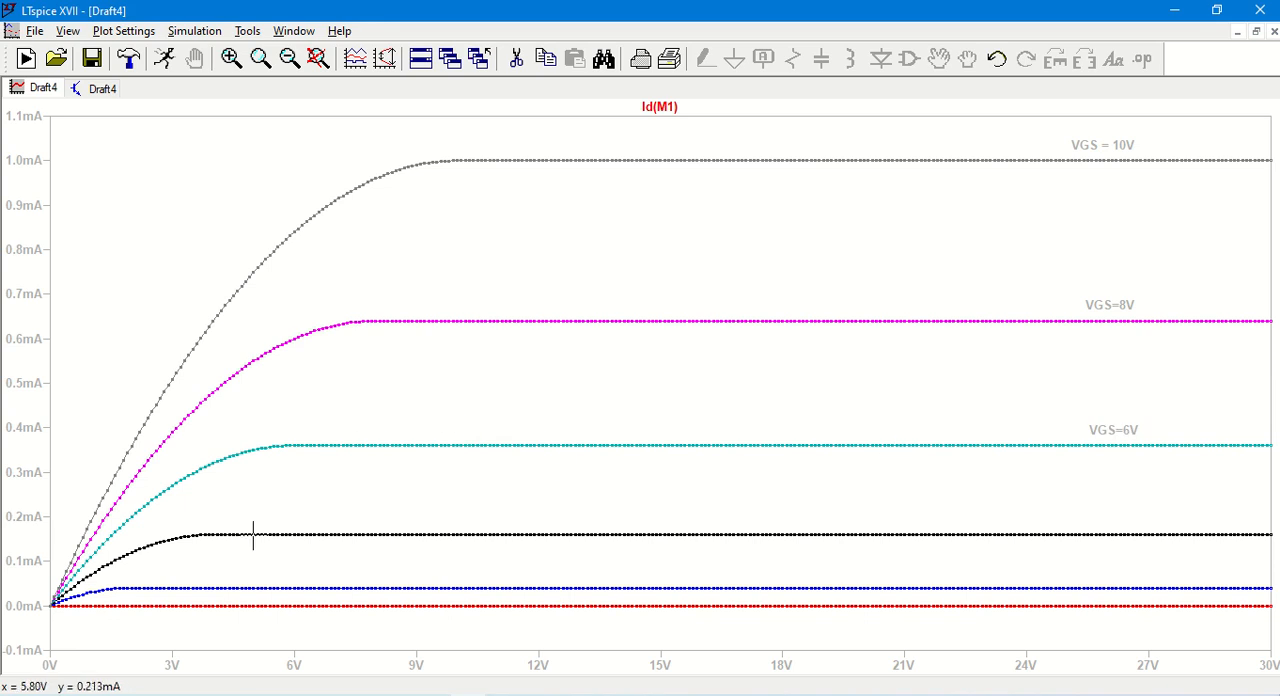
{"action": "mouse_move", "coordinate": [288, 274]}
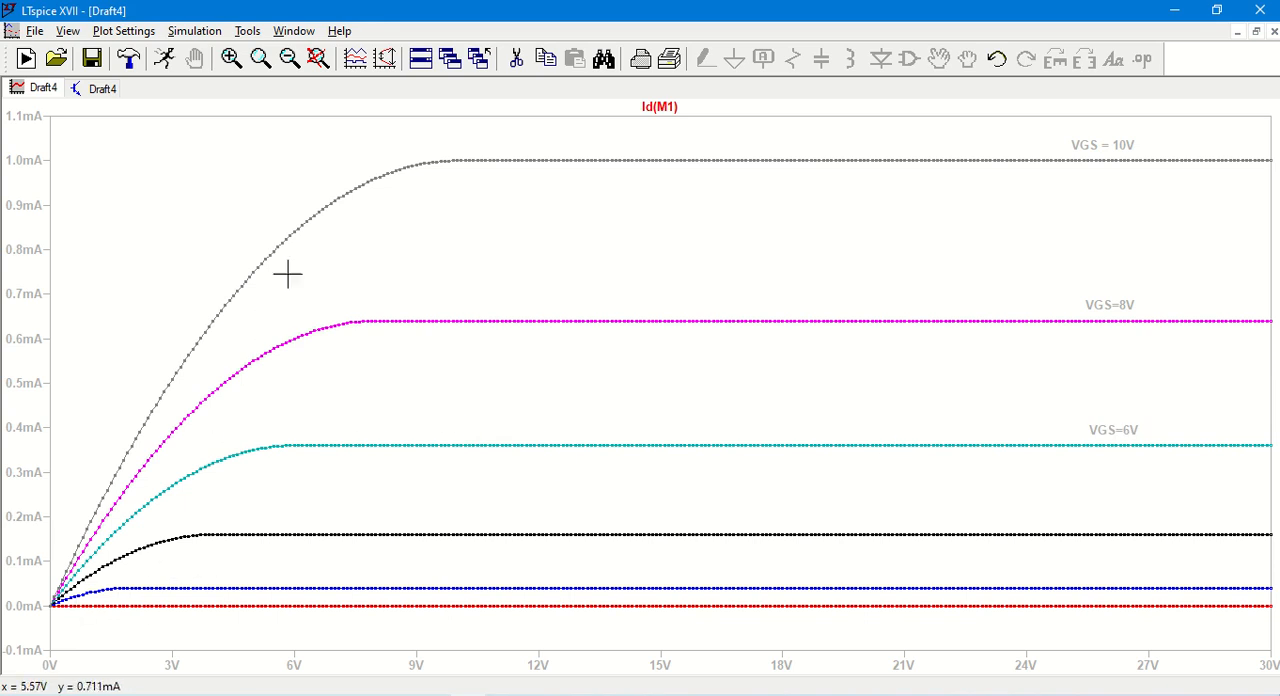
{"action": "mouse_move", "coordinate": [414, 190]}
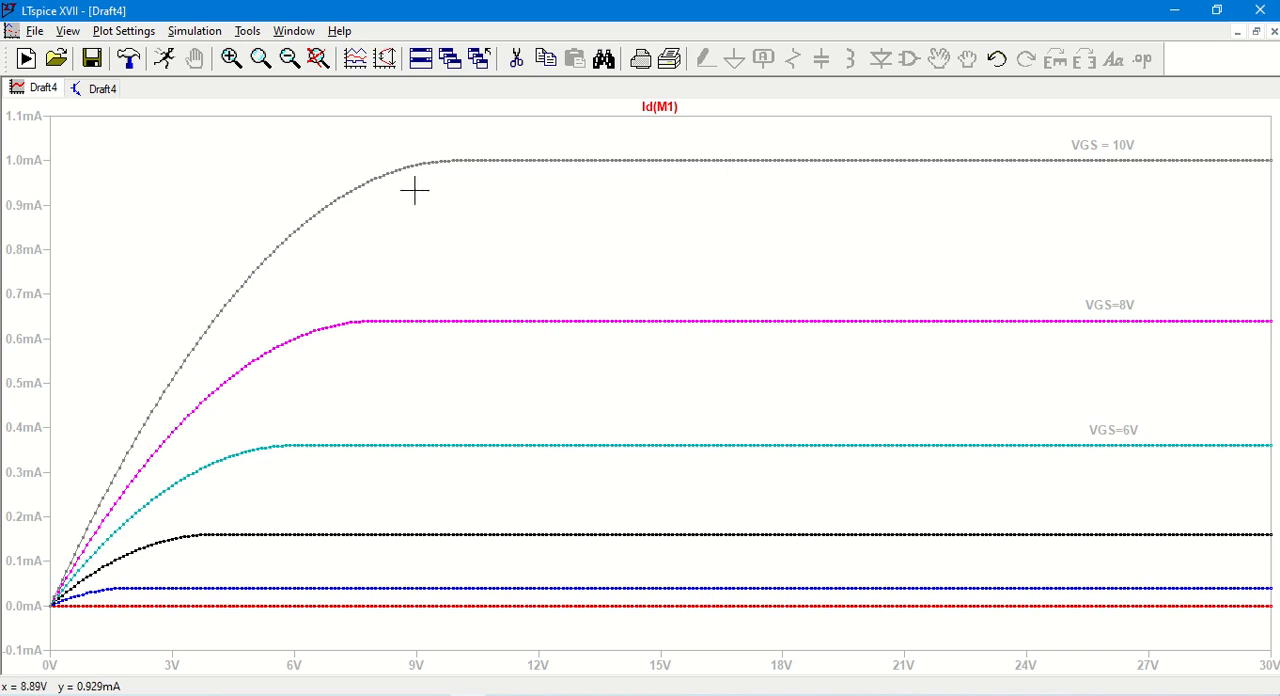
{"action": "mouse_move", "coordinate": [501, 191]}
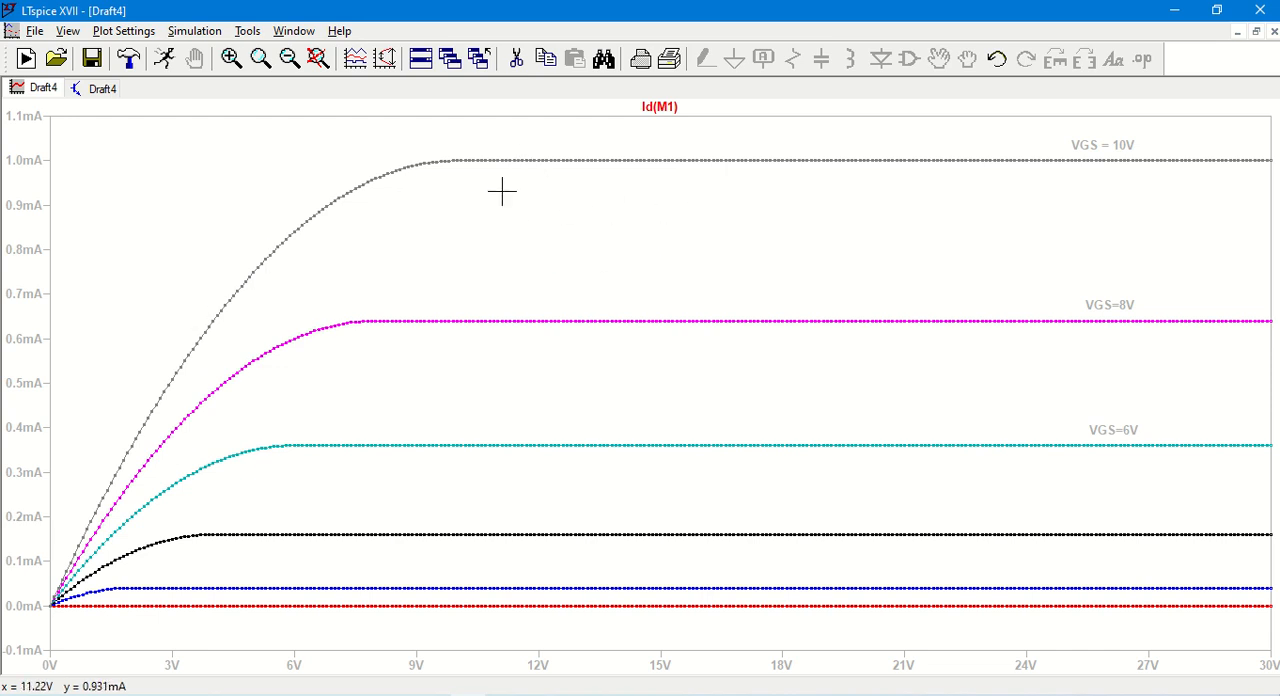
{"action": "mouse_move", "coordinate": [503, 160]}
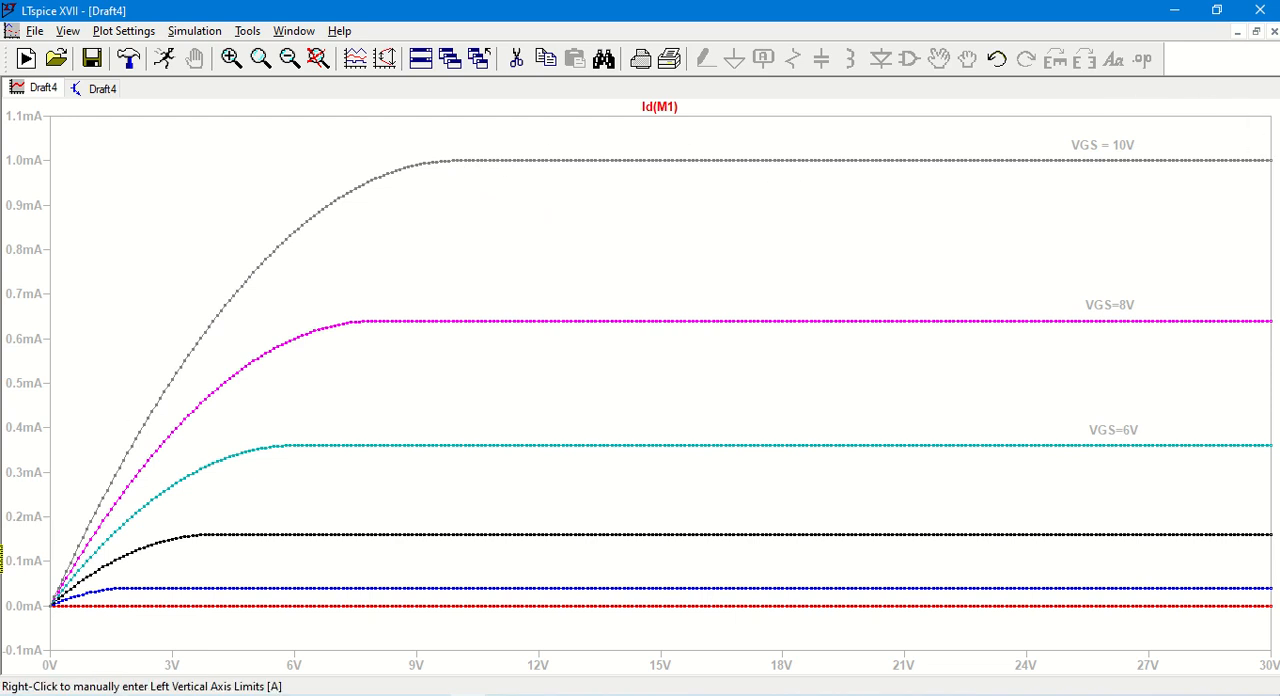
{"action": "mouse_move", "coordinate": [141, 460]}
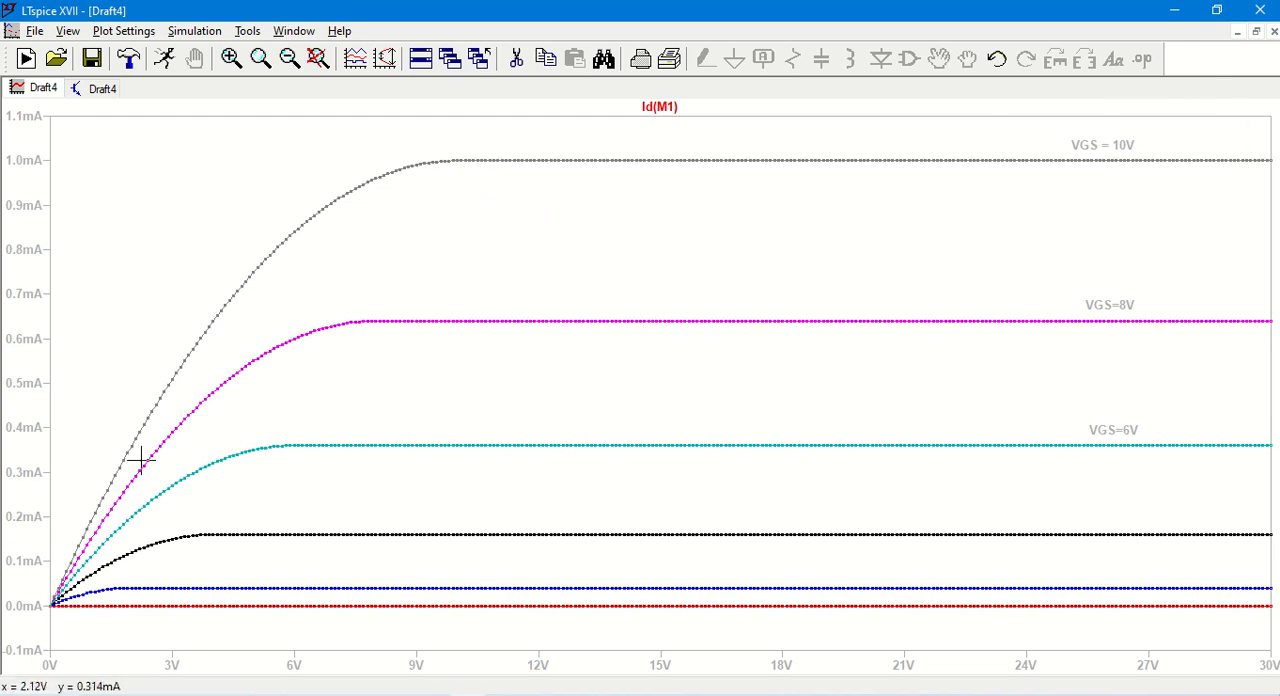
{"action": "mouse_move", "coordinate": [334, 128]}
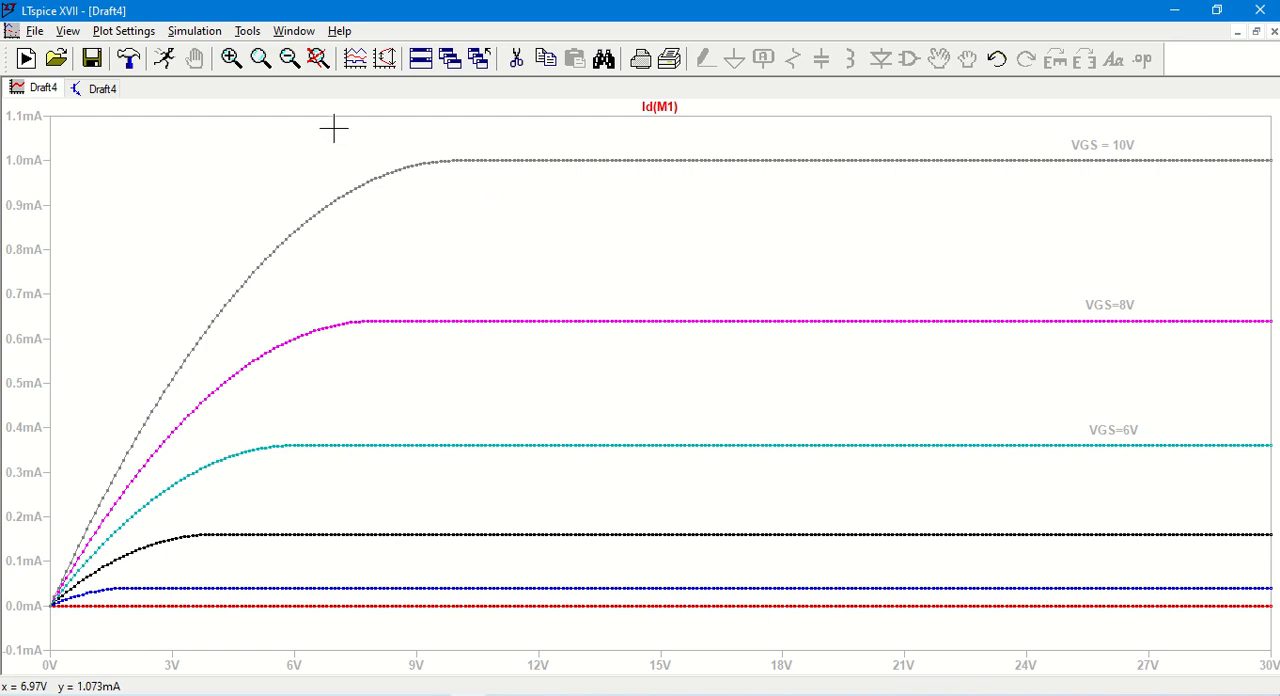
{"action": "mouse_move", "coordinate": [338, 123]}
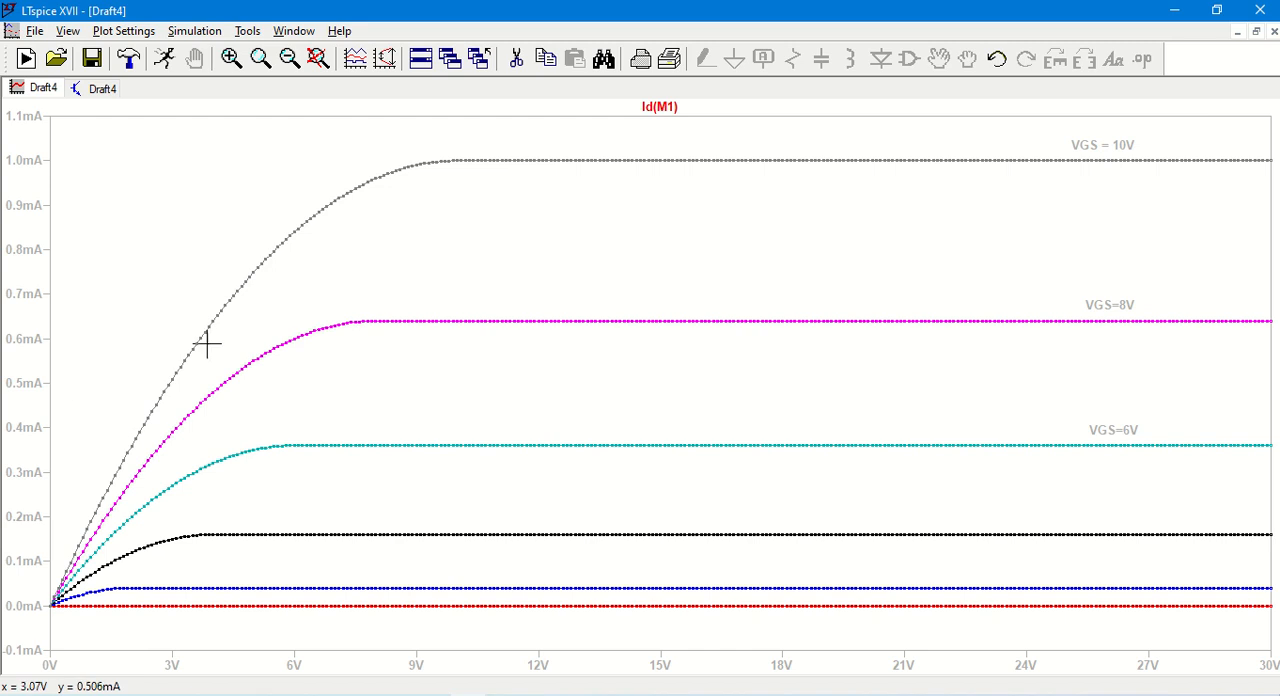
{"action": "mouse_move", "coordinate": [105, 350]}
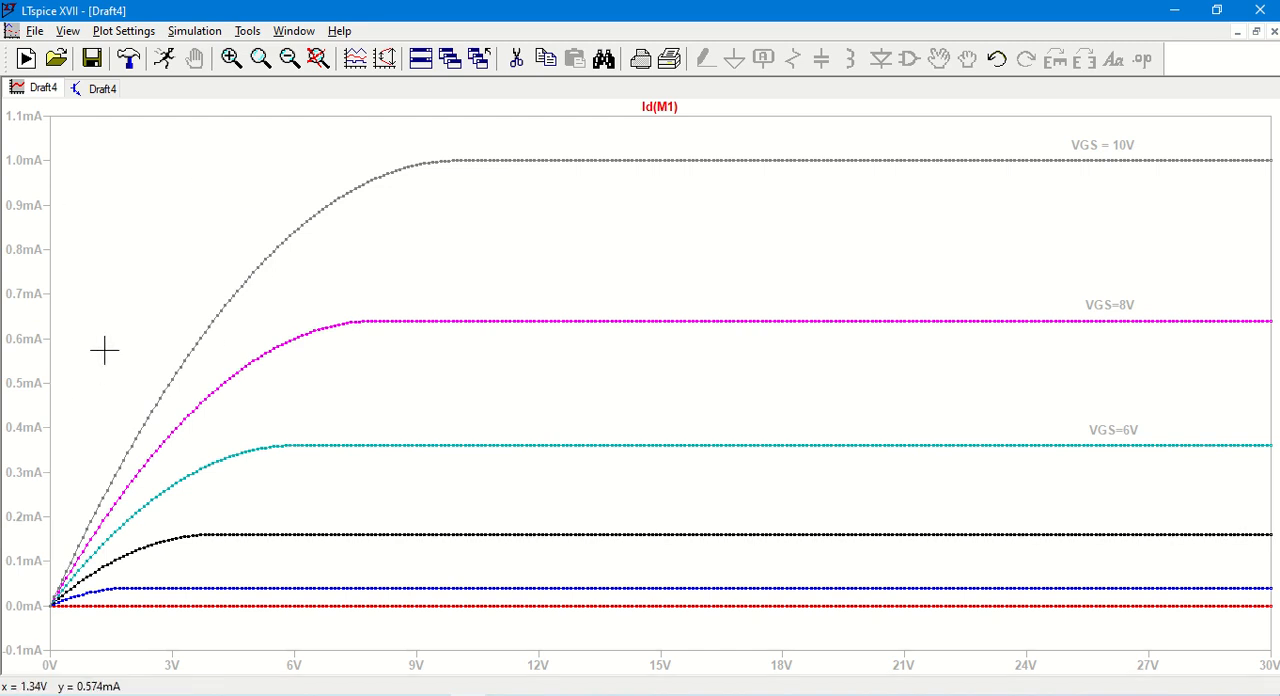
{"action": "mouse_move", "coordinate": [91, 433]}
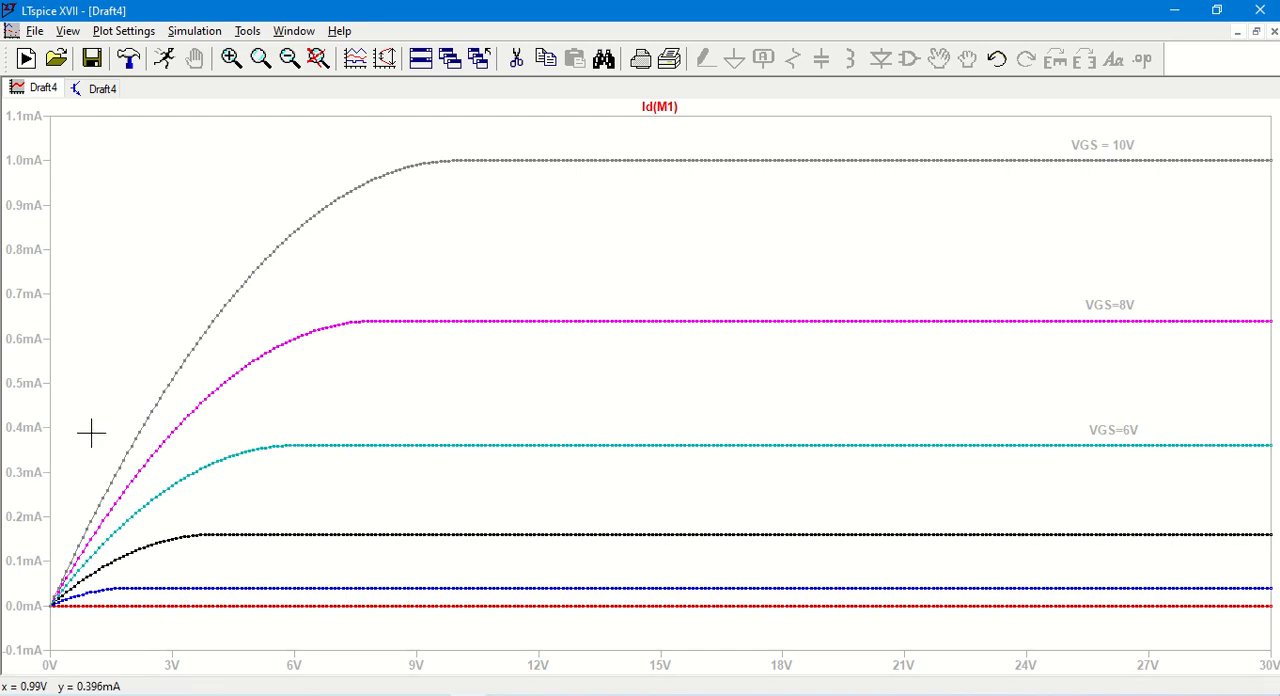
{"action": "mouse_move", "coordinate": [138, 433]}
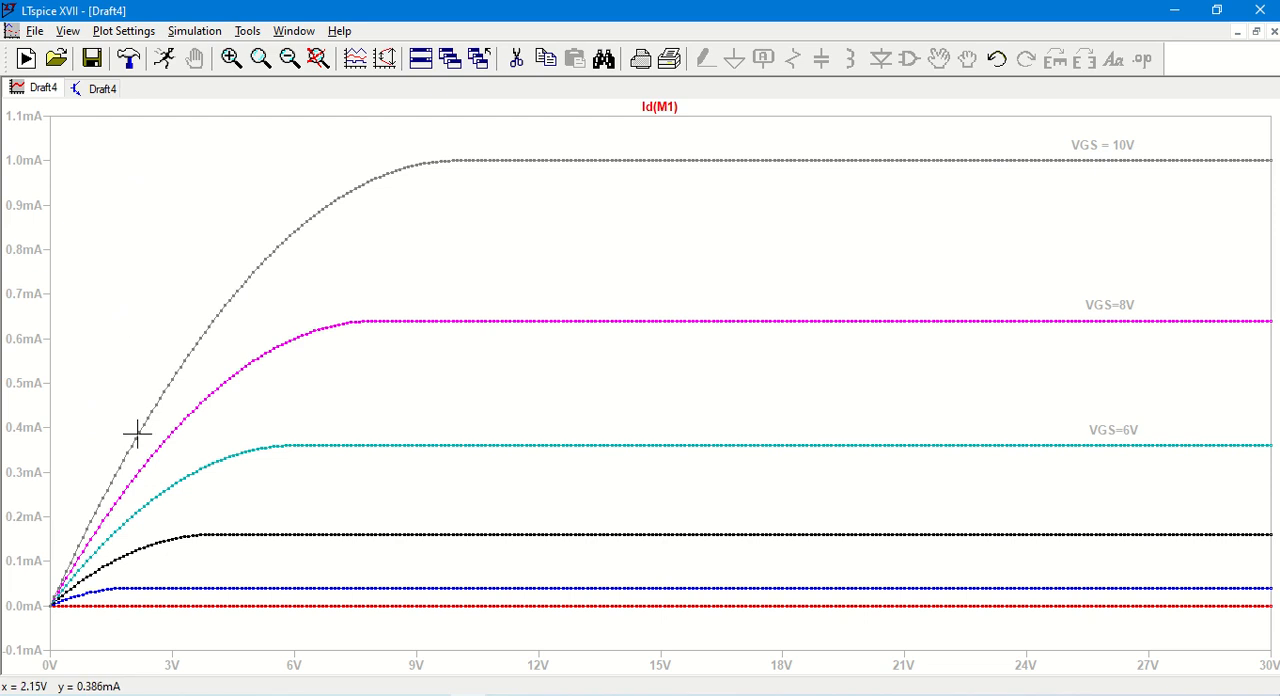
{"action": "mouse_move", "coordinate": [54, 456]}
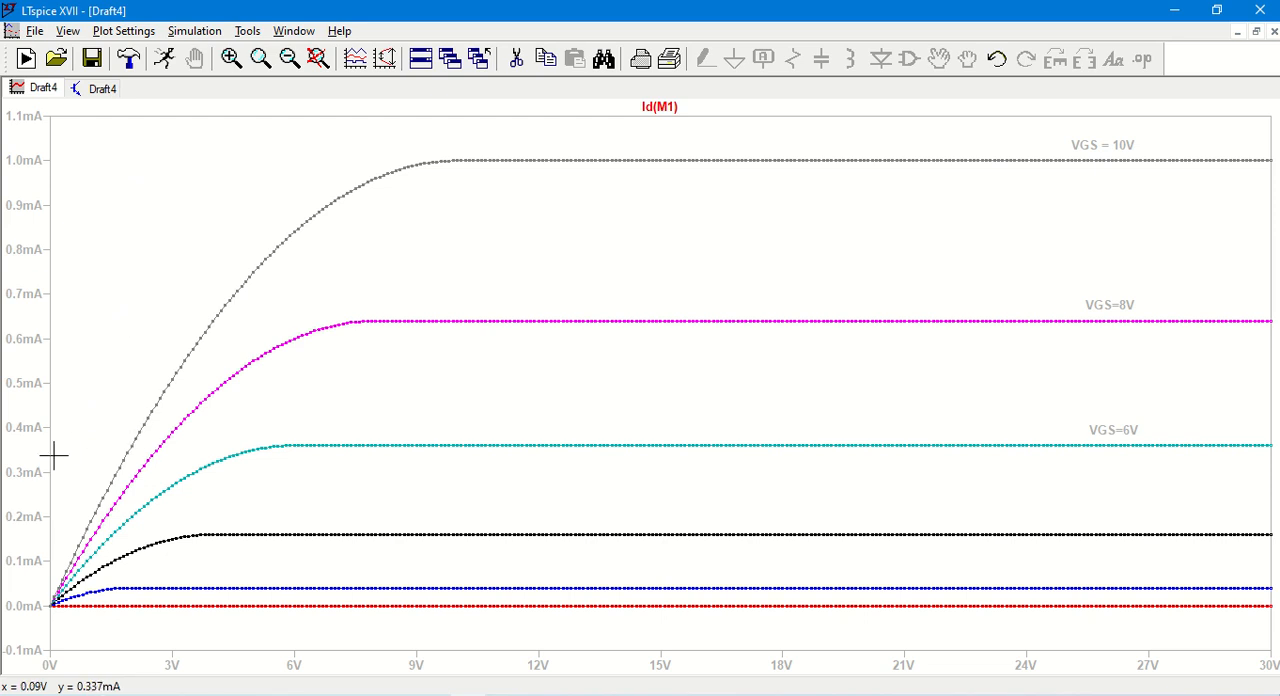
{"action": "mouse_move", "coordinate": [418, 607]}
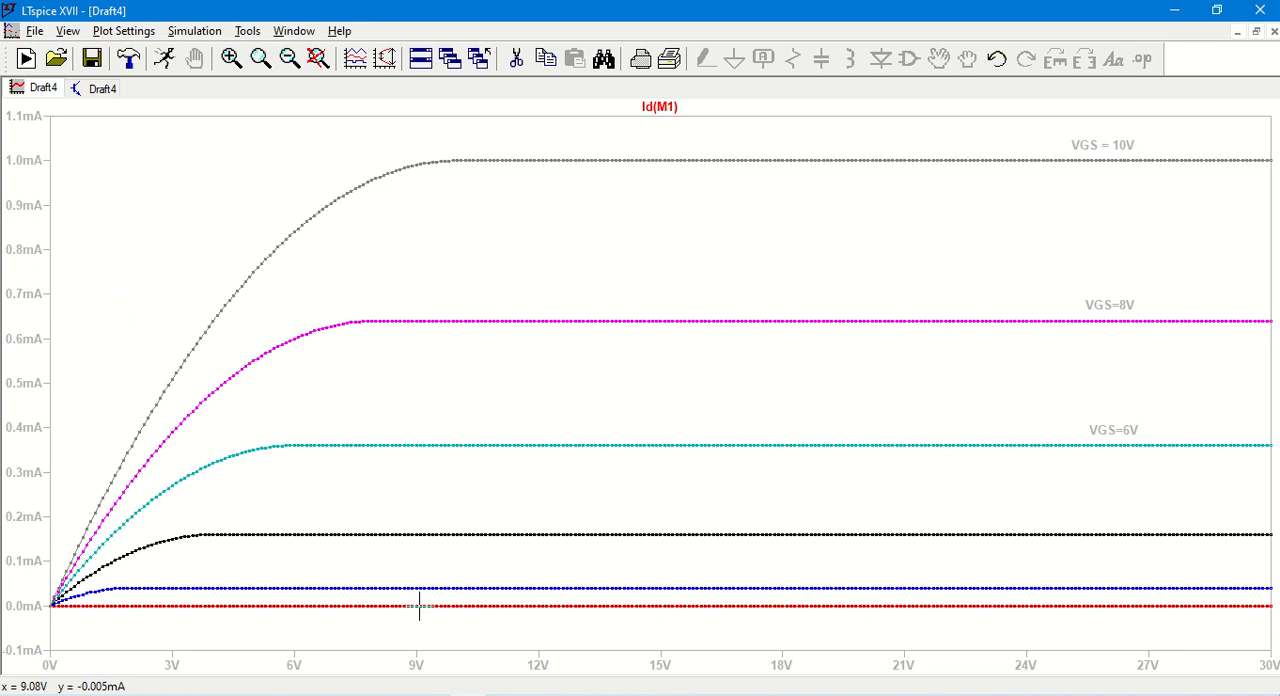
{"action": "mouse_move", "coordinate": [1022, 608]}
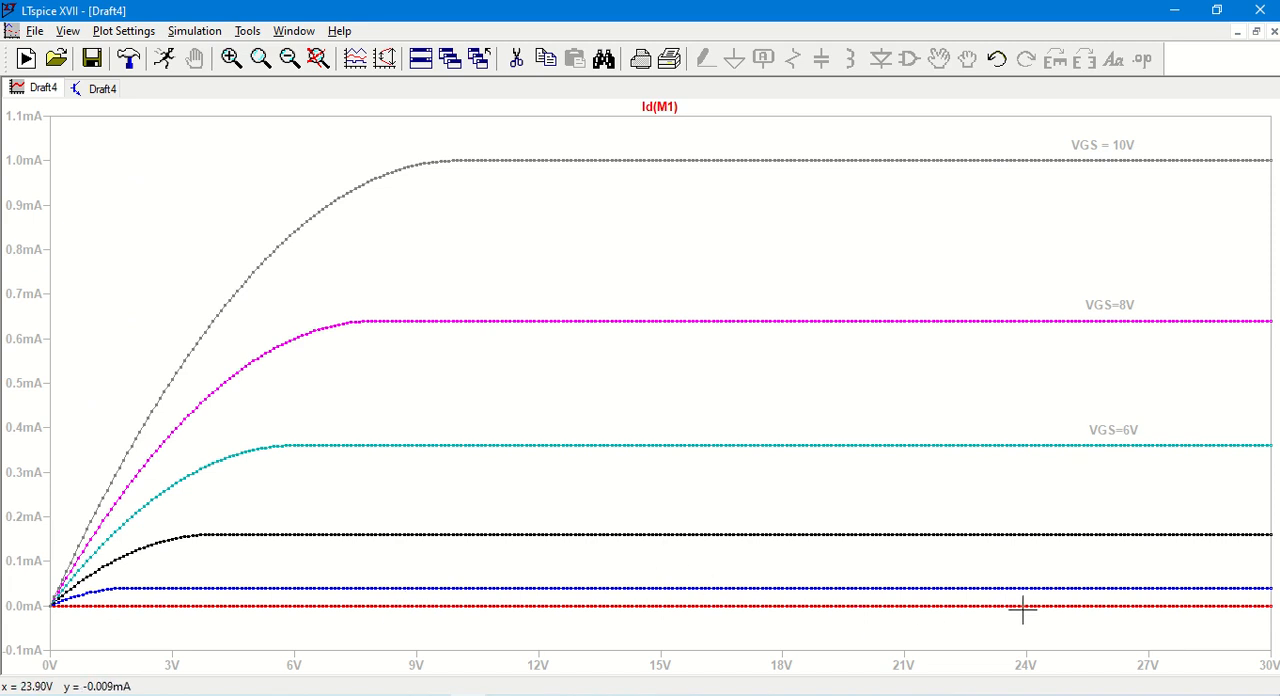
{"action": "mouse_move", "coordinate": [1024, 607]}
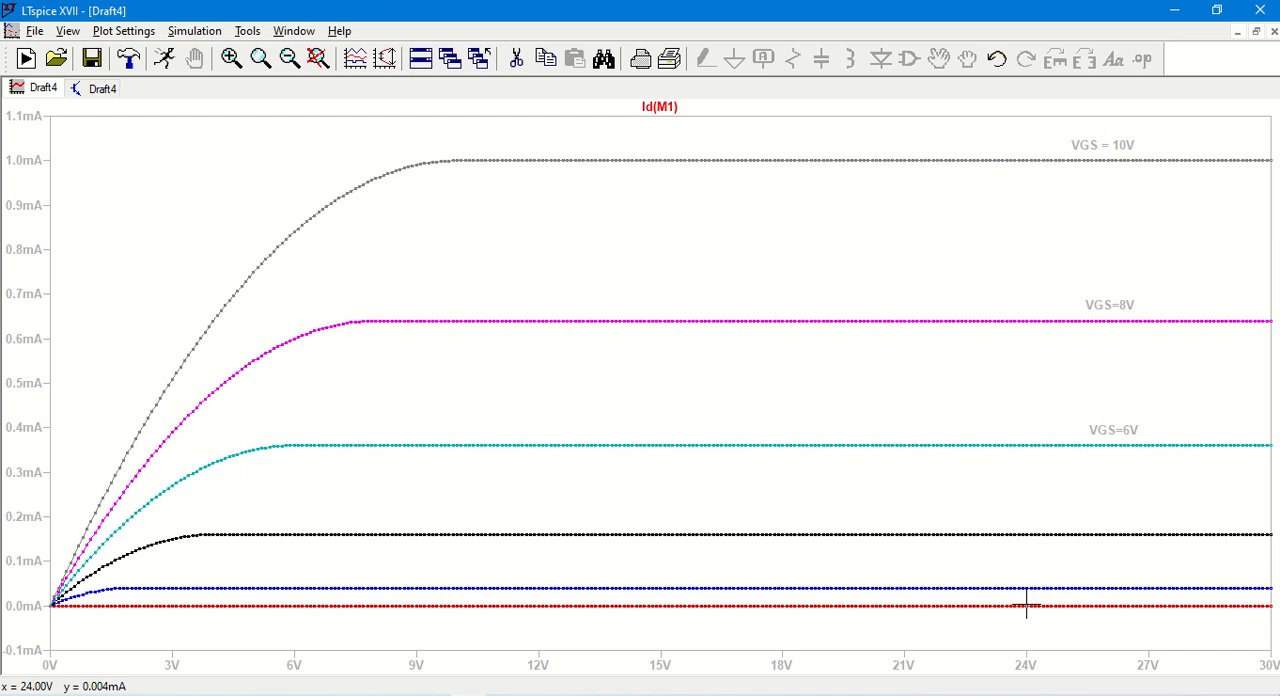
{"action": "mouse_move", "coordinate": [1007, 610]}
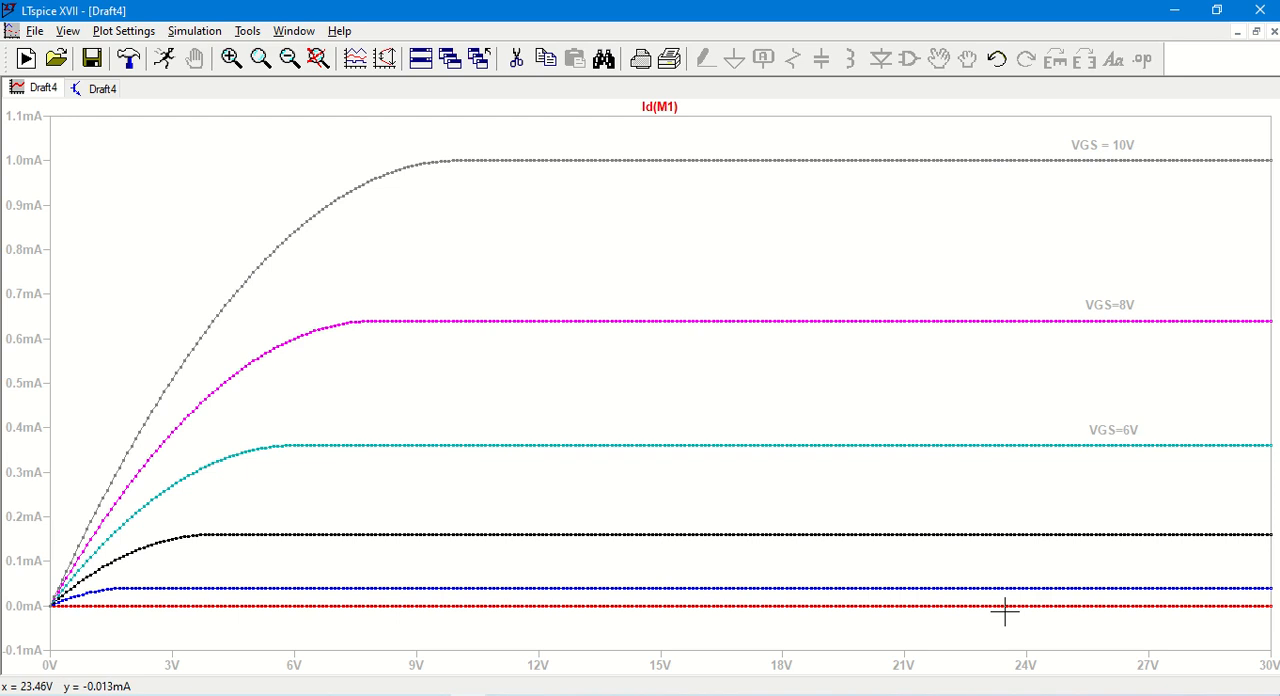
{"action": "mouse_move", "coordinate": [640, 537]}
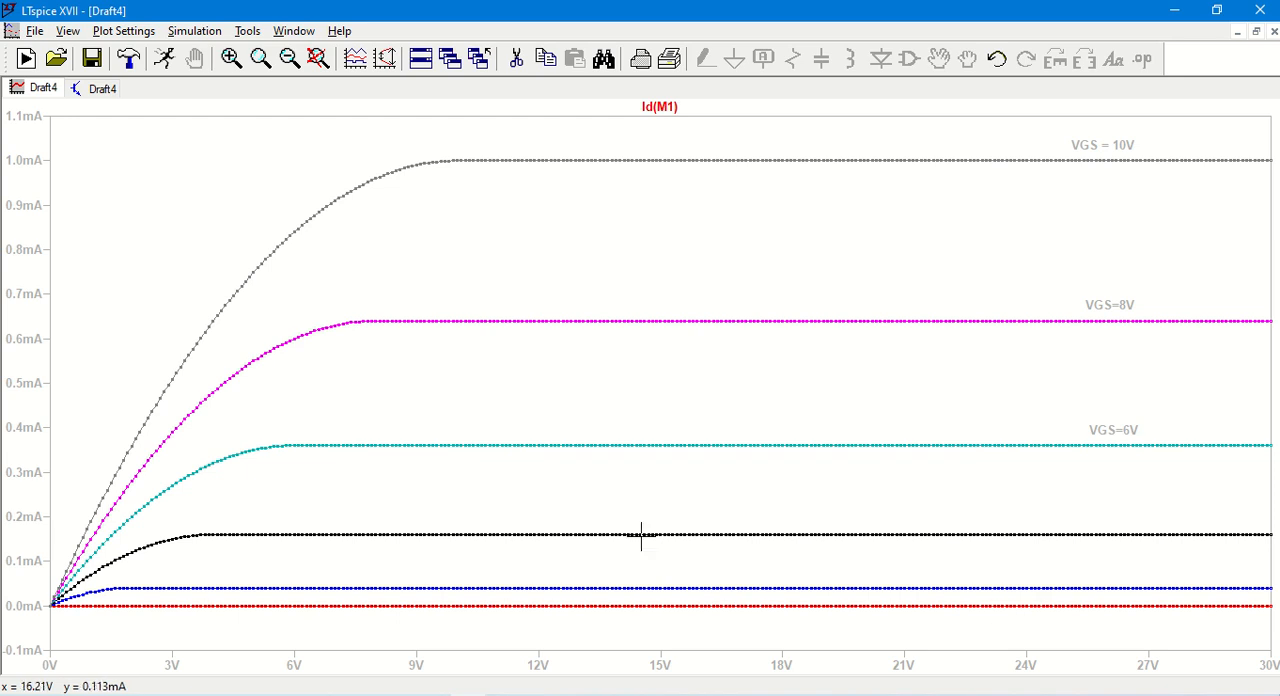
{"action": "mouse_move", "coordinate": [438, 124]}
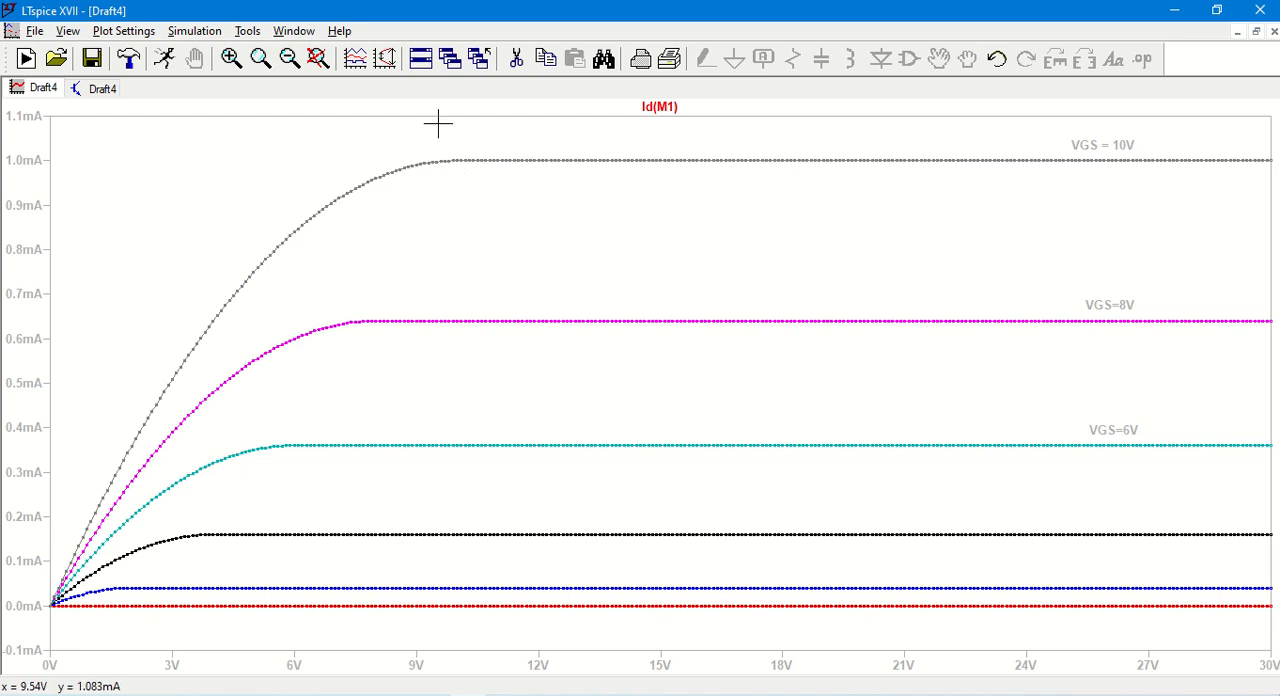
{"action": "mouse_move", "coordinate": [576, 300]}
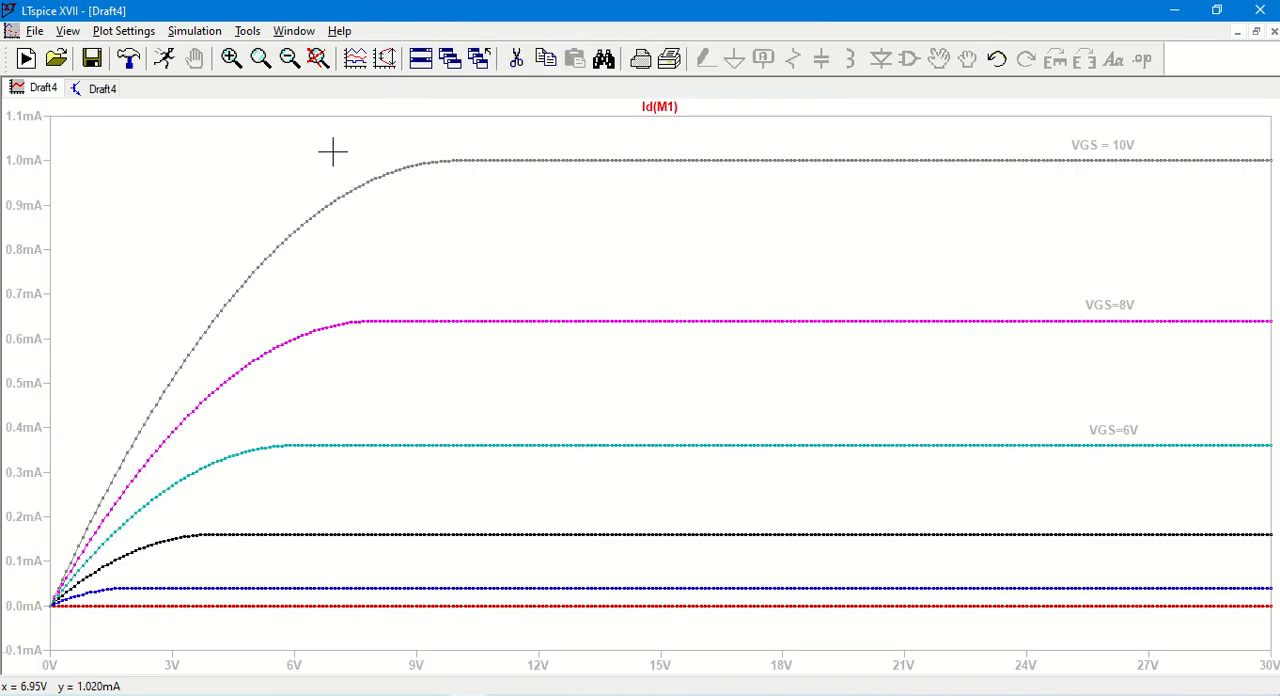
{"action": "mouse_move", "coordinate": [568, 289]}
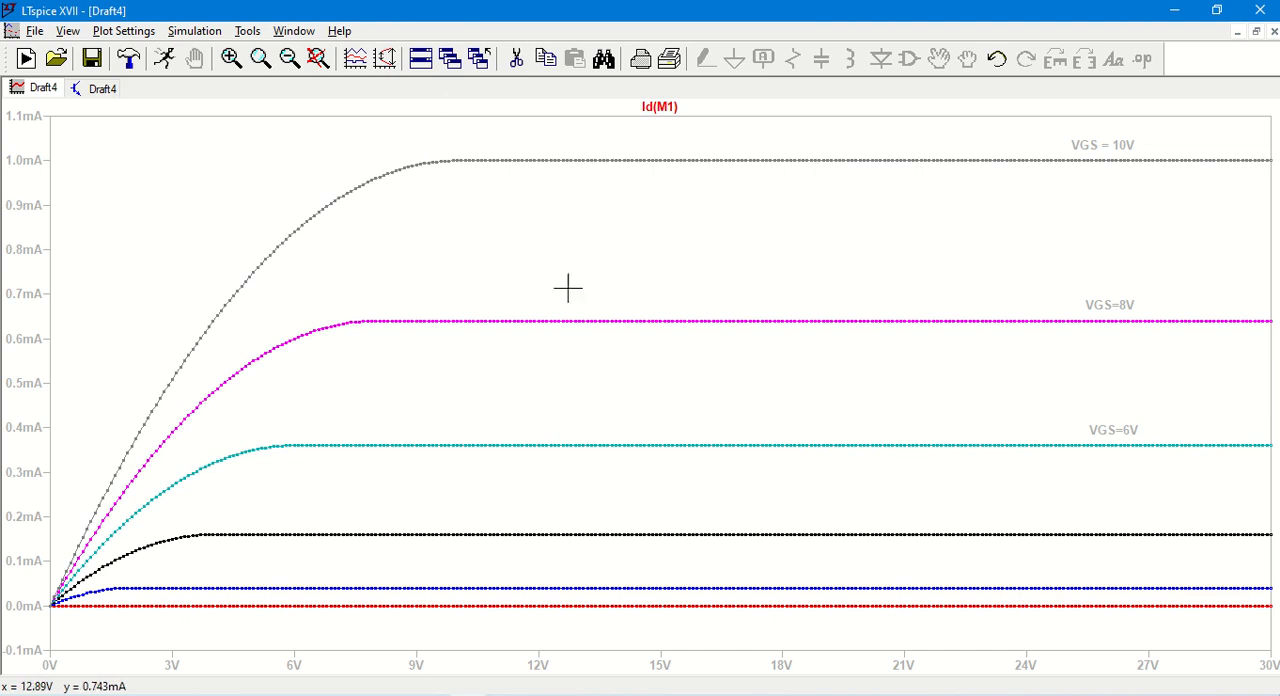
{"action": "mouse_move", "coordinate": [513, 213]}
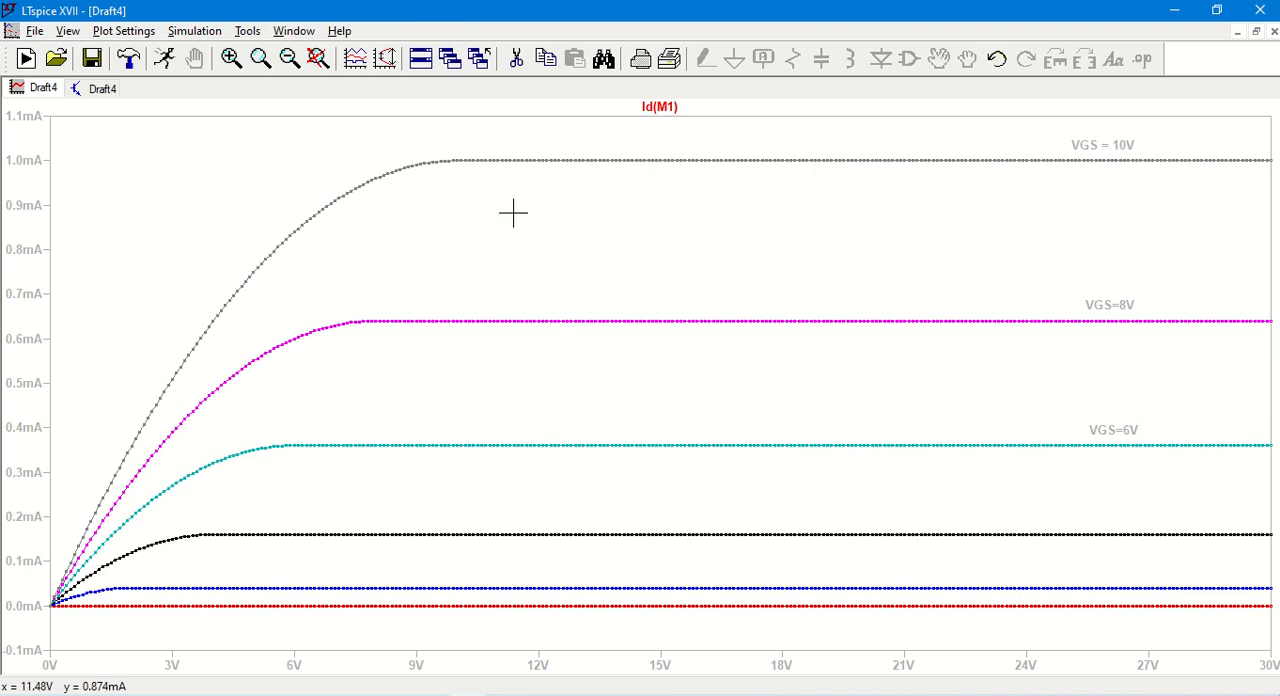